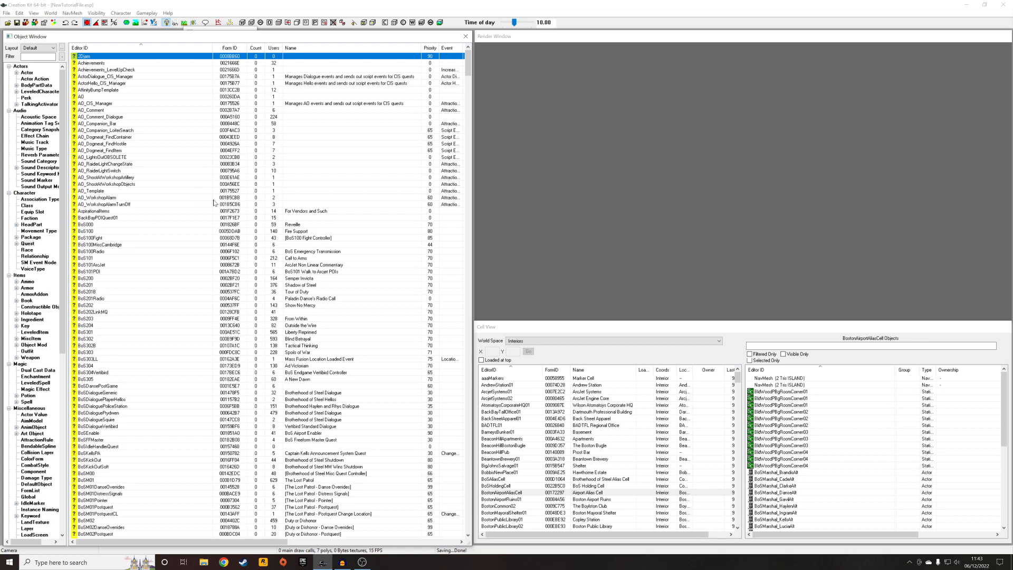
mouse_move(408, 227)
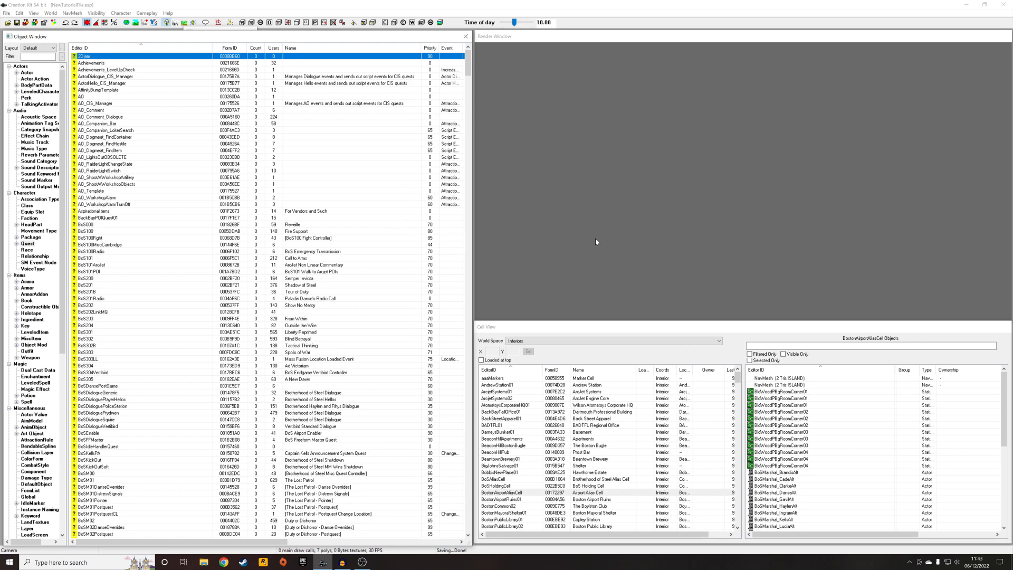
mouse_move(654, 220)
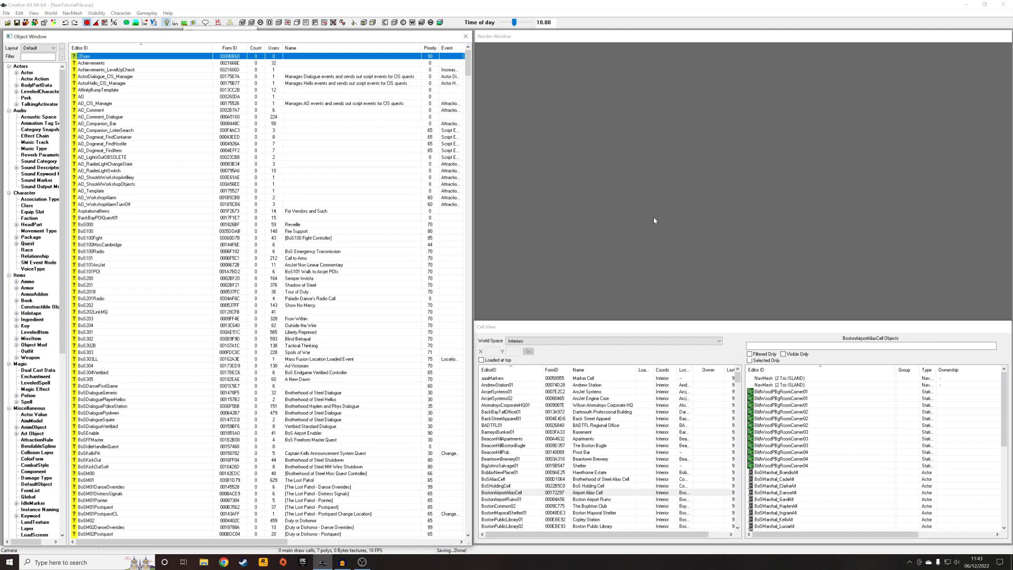
mouse_move(258, 188)
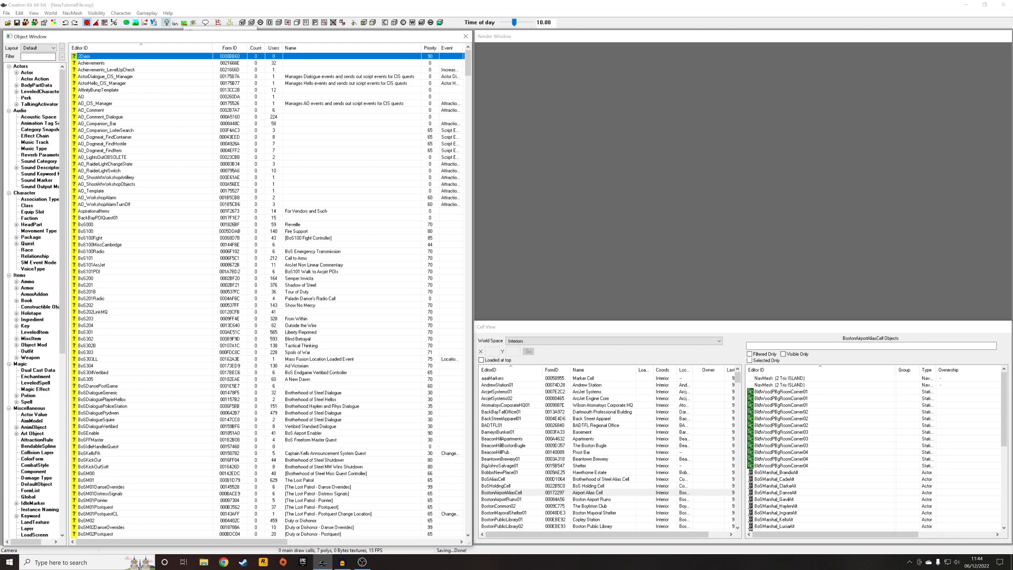
- Filter the Object Window to 'tutorial' and inspect Tutorial_StandinQuest's stage 5 in its Quest Stages
text(tuto)
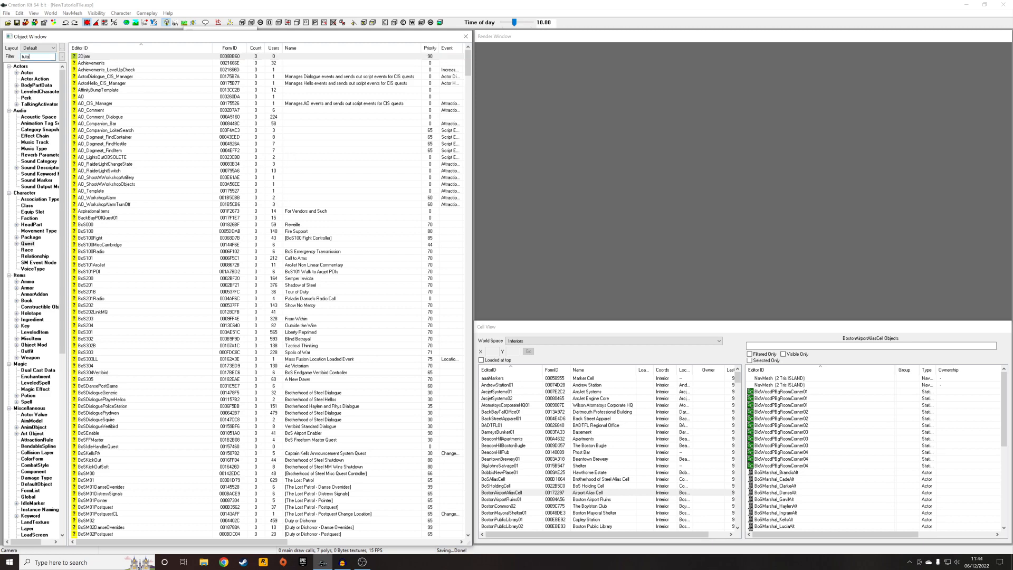
text(tutorial)
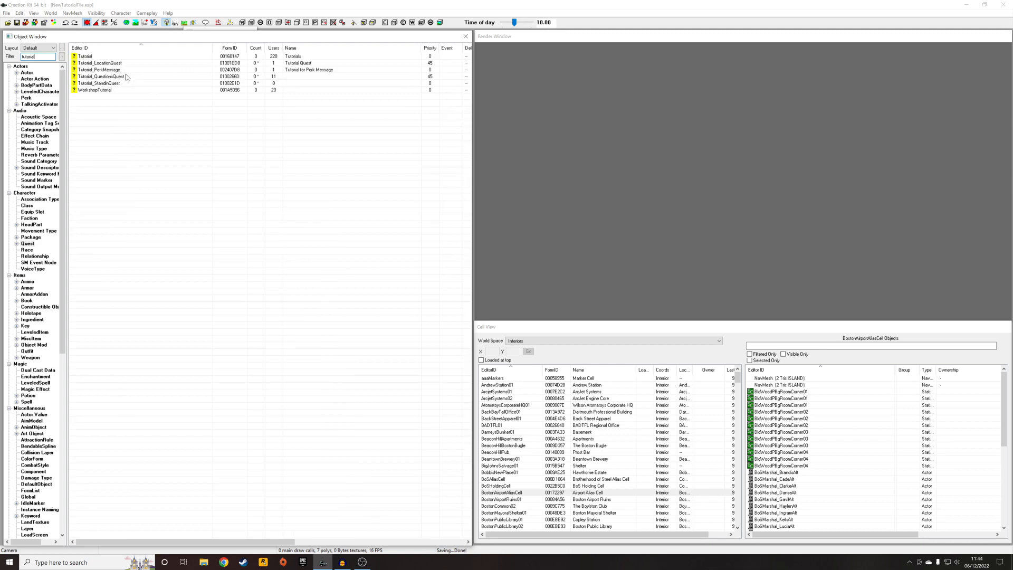
click(97, 83)
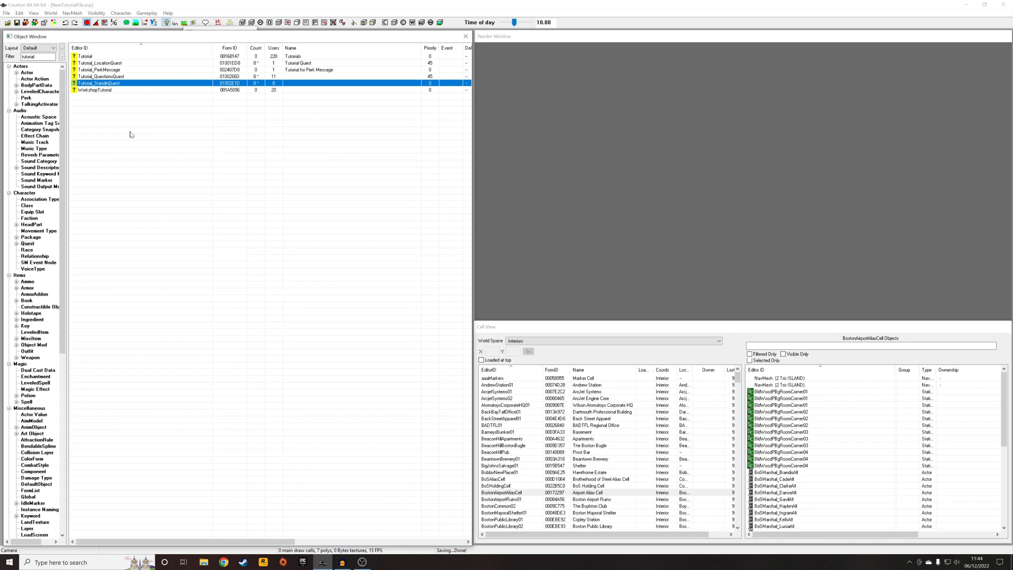
mouse_move(149, 133)
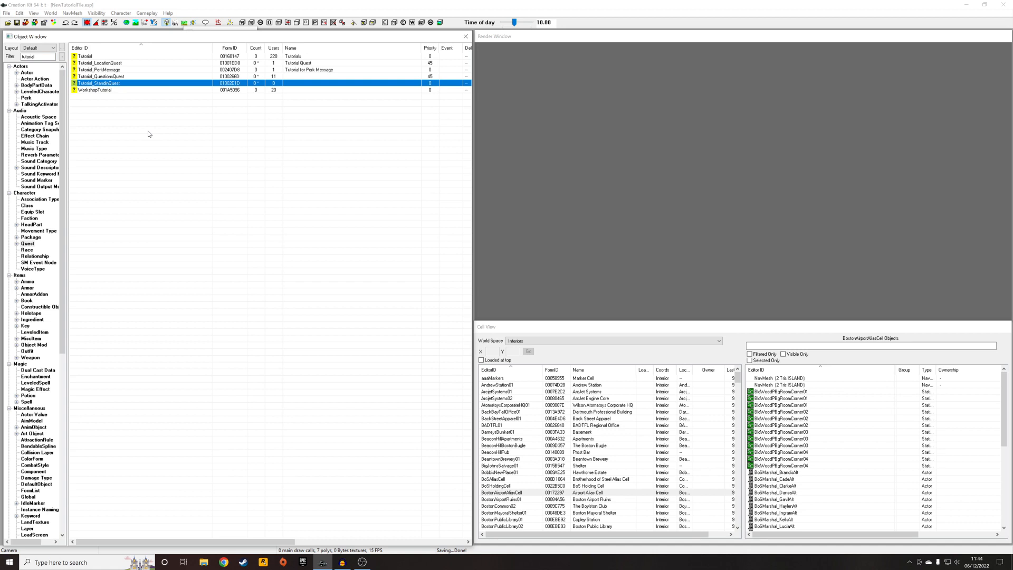
mouse_move(143, 137)
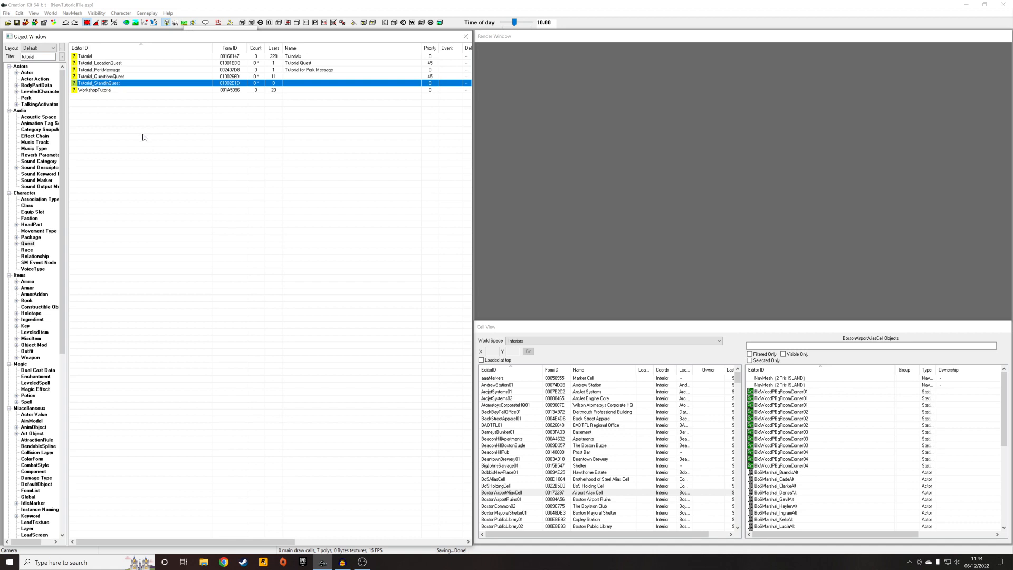
mouse_move(136, 87)
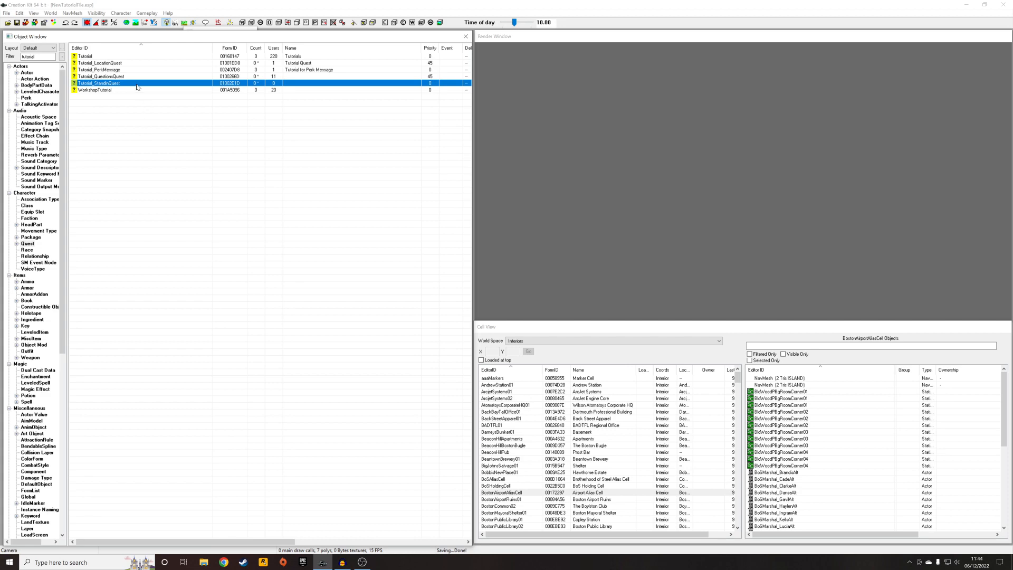
double_click(97, 83)
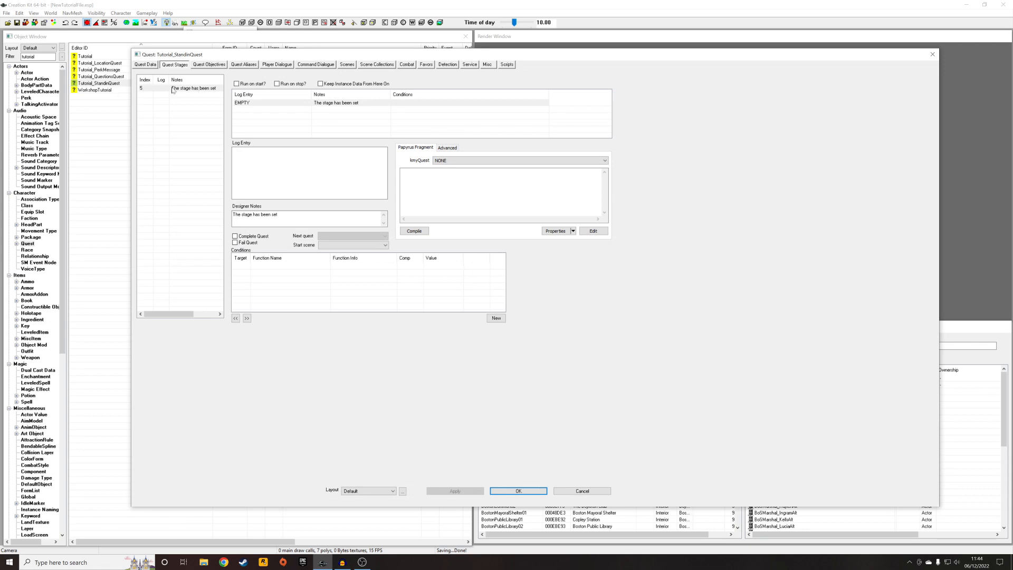
mouse_move(163, 95)
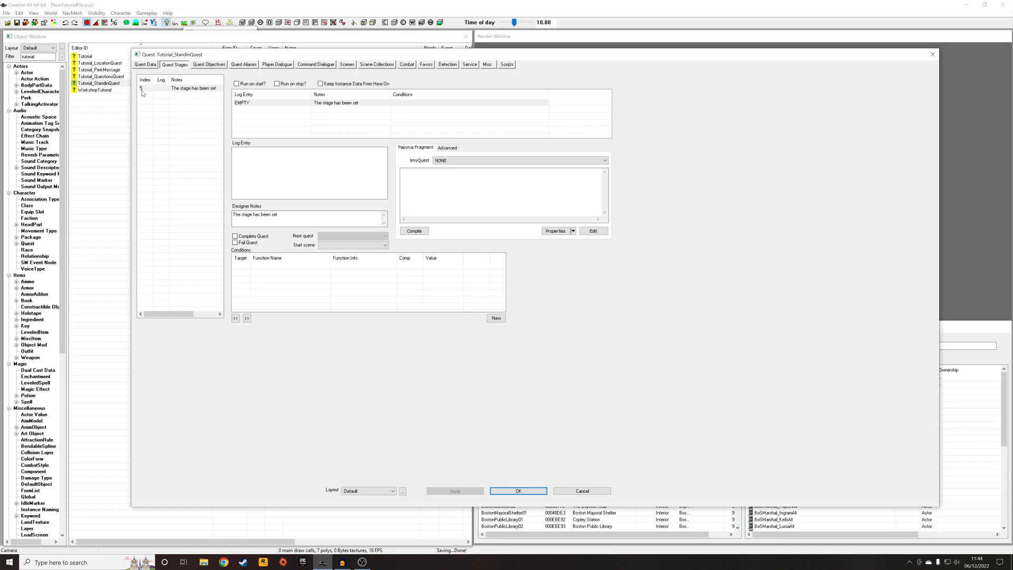
click(518, 490)
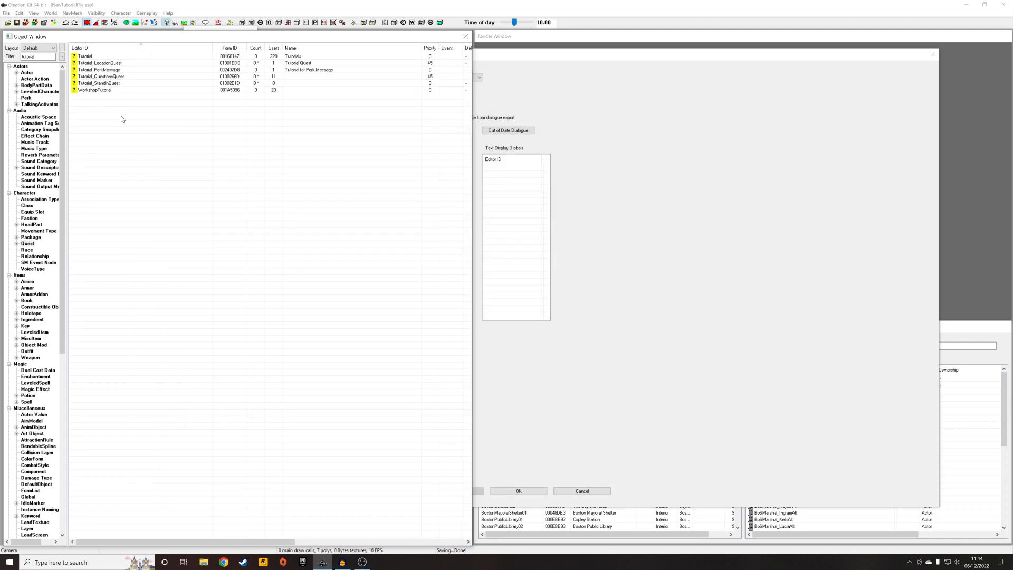
mouse_move(594, 46)
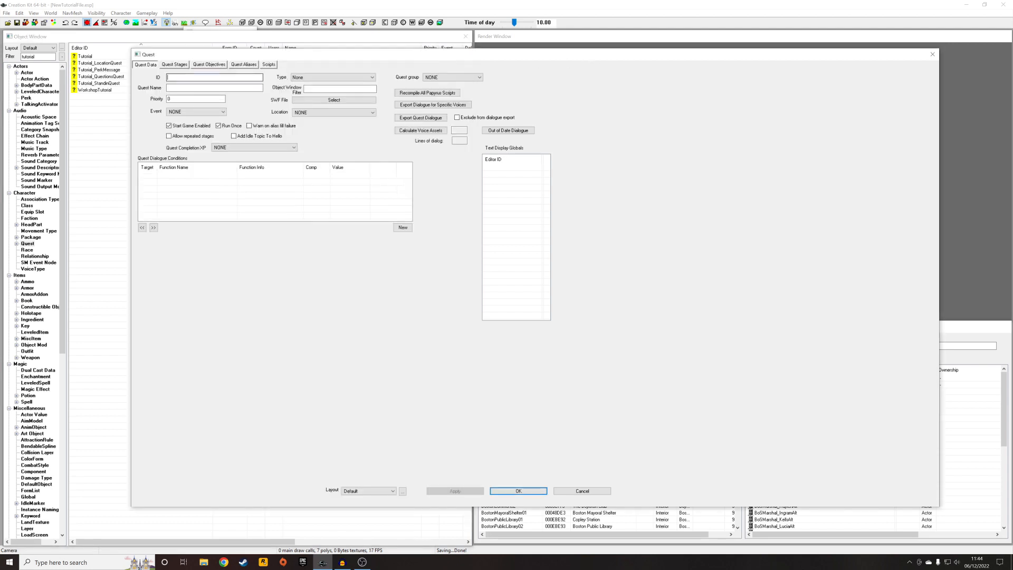
- Create a new quest with ID Tutorial_DetectionQuest and select it in the filtered list
text(Tutorial_DetectionQuest)
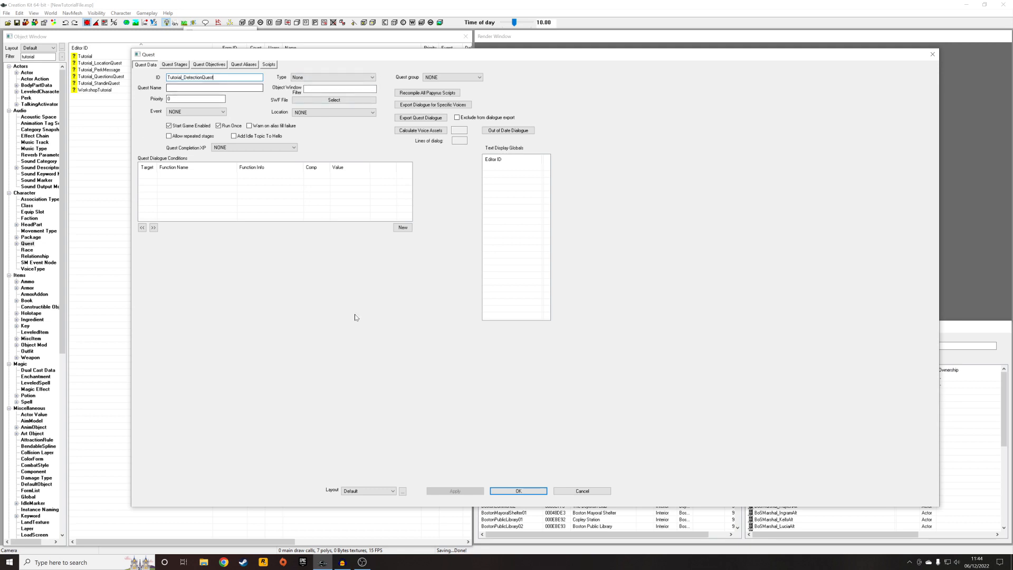
click(517, 490)
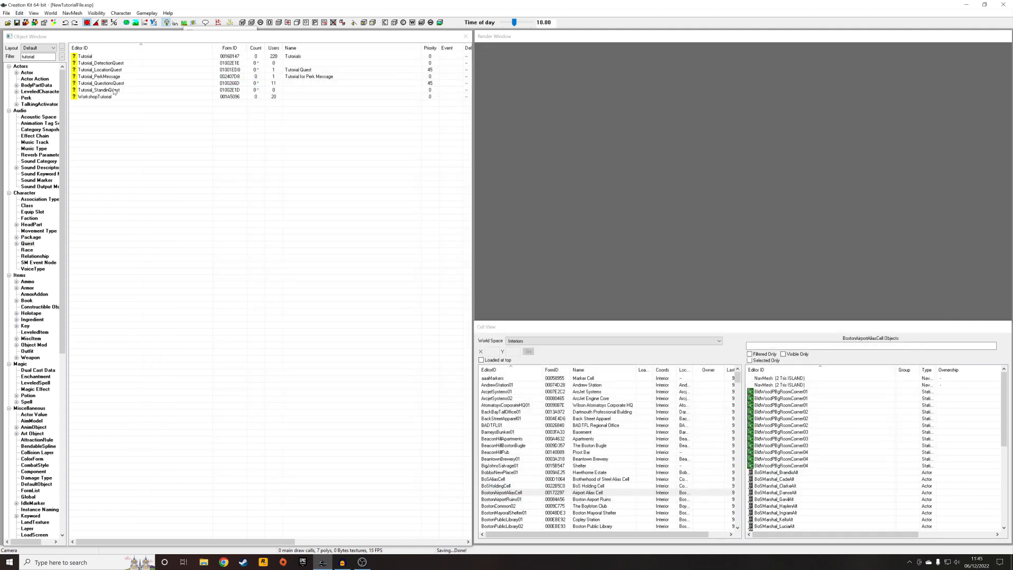
click(101, 63)
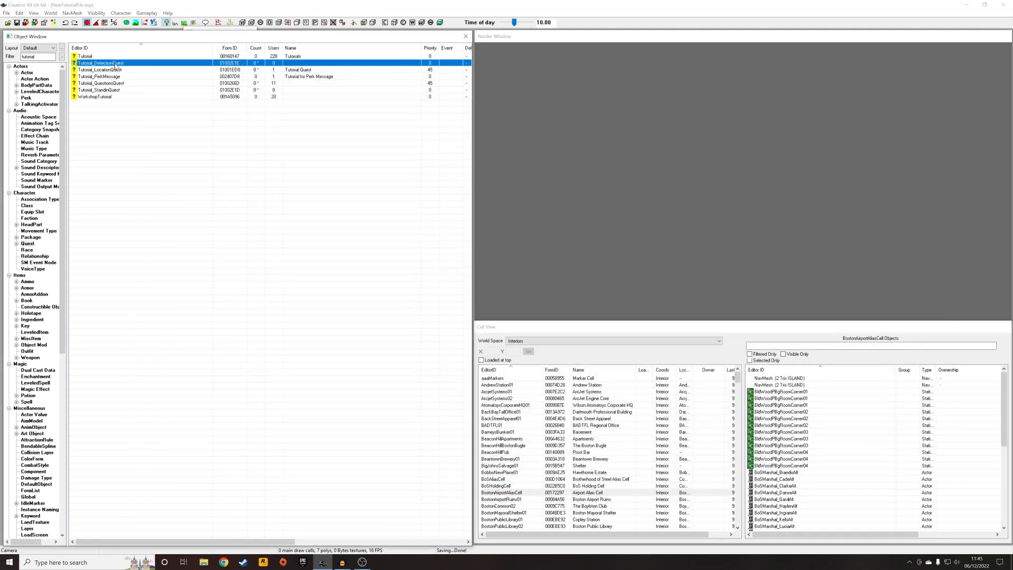
- Start attaching a new script to Tutorial_DetectionQuest, dismissing the name-already-exists warning
double_click(100, 63)
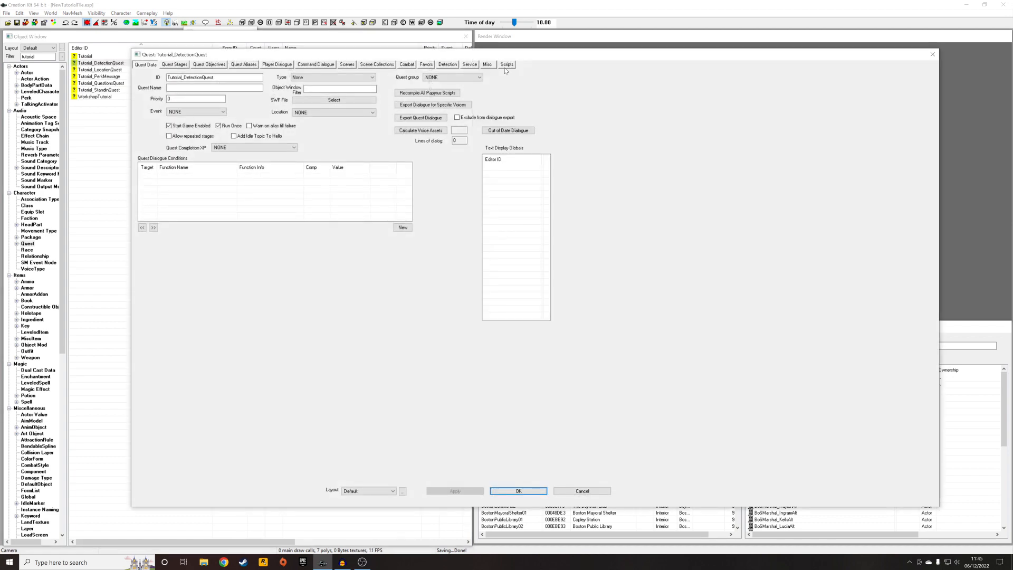
click(507, 63)
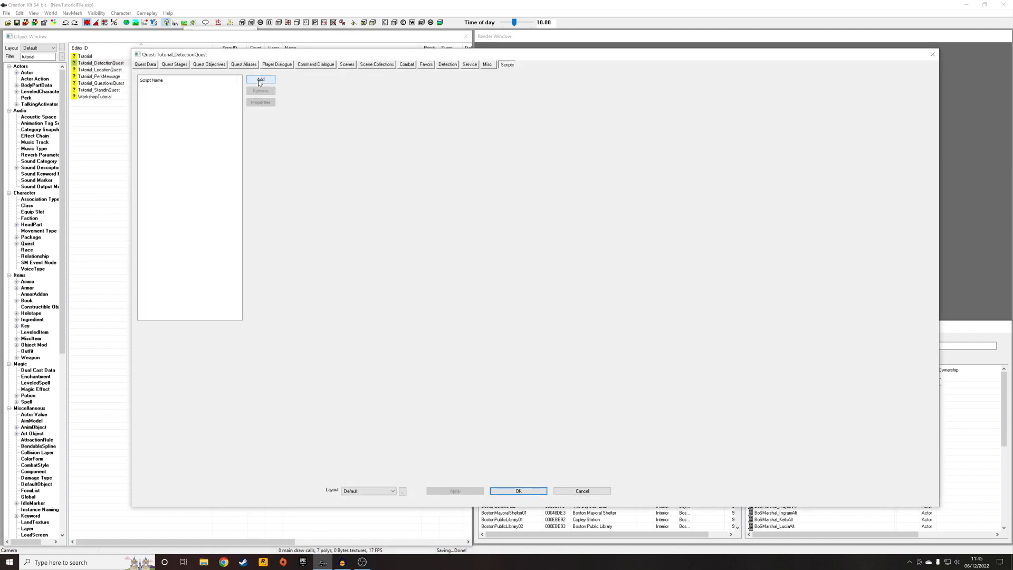
click(260, 79)
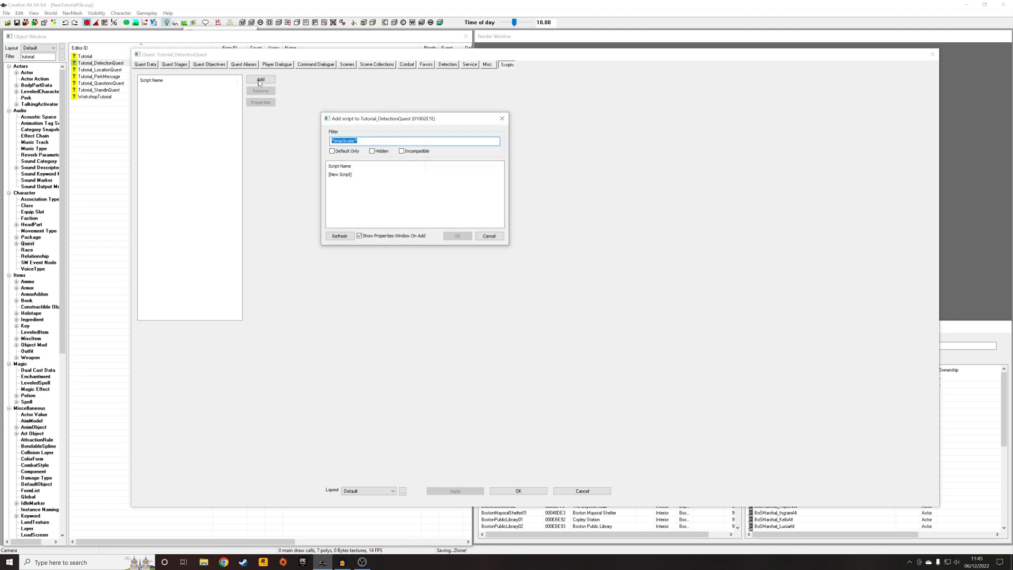
click(376, 175)
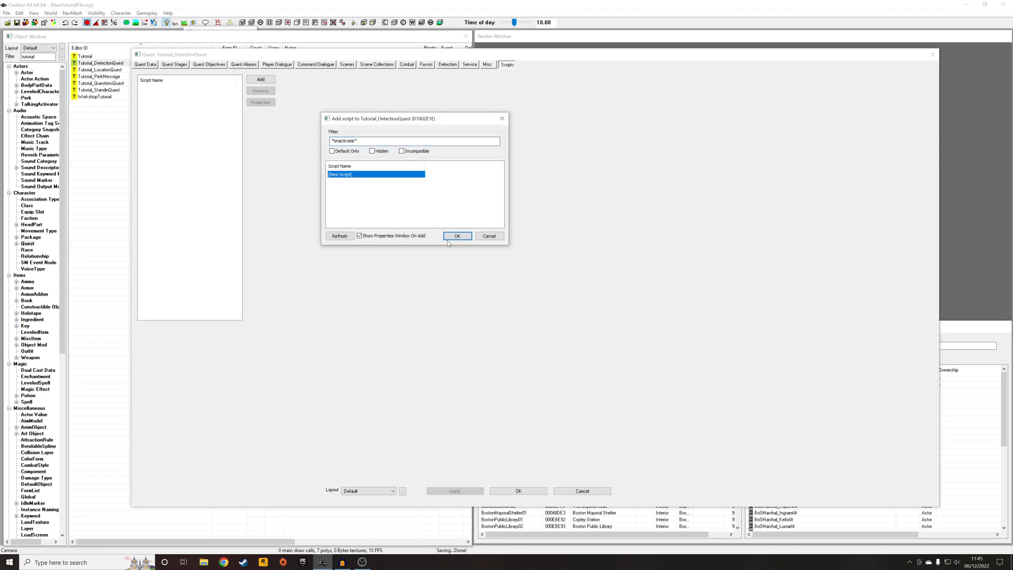
click(457, 236)
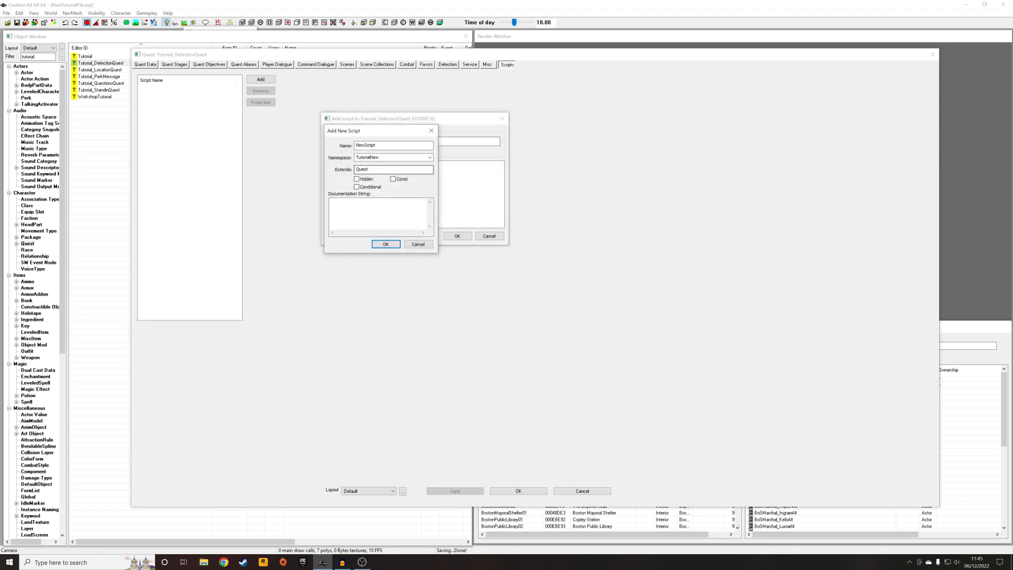
click(385, 245)
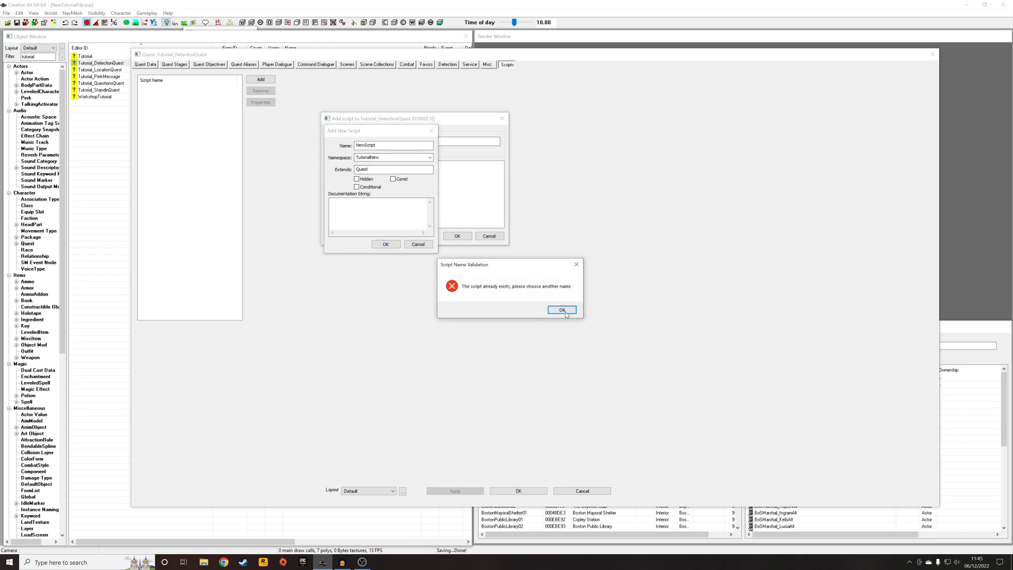
click(562, 310)
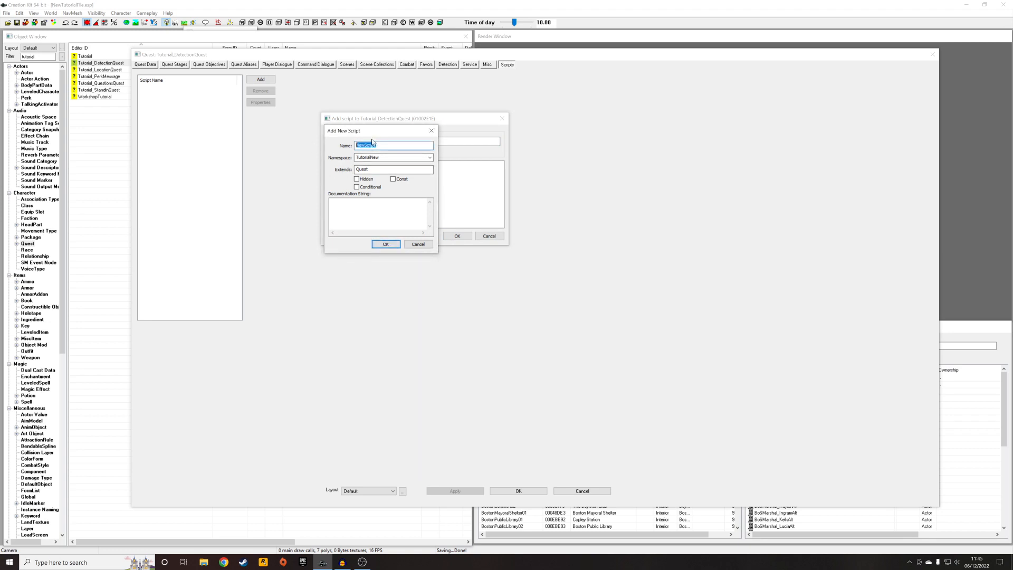
- Name the new script Tutorial_DetectionScript and attach it to the quest
text(Tutorial_Detection)
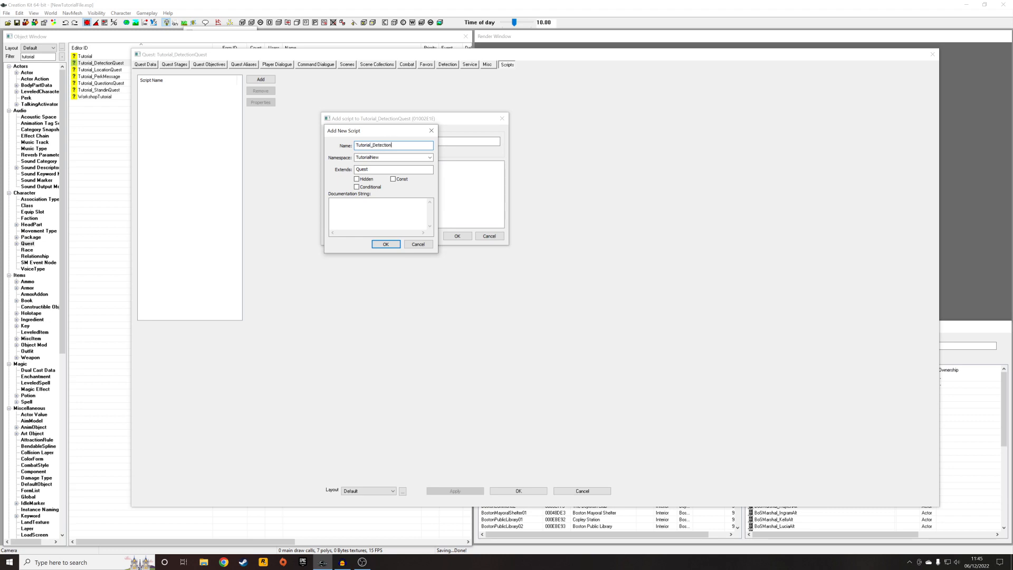
text(Script)
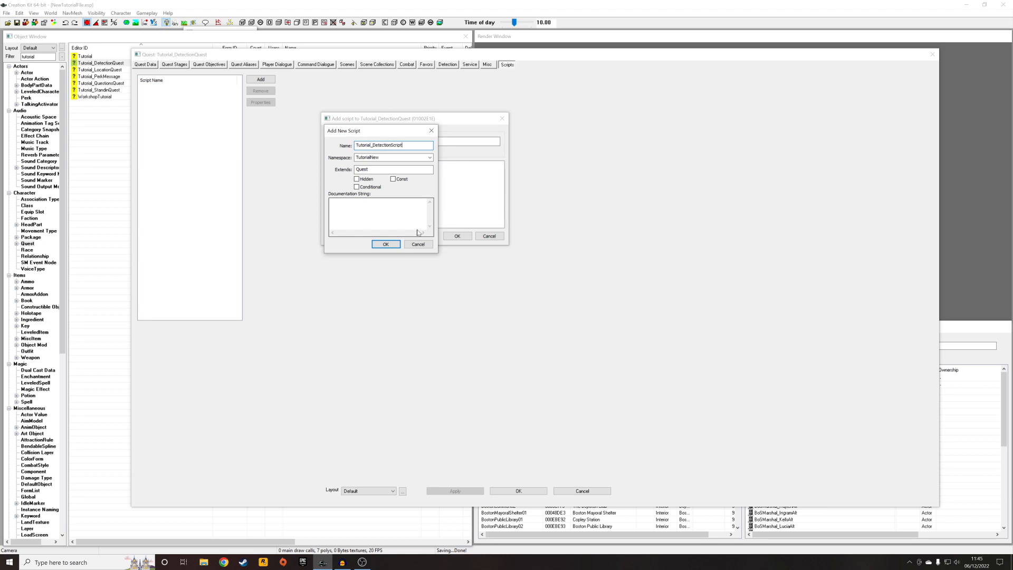
click(386, 244)
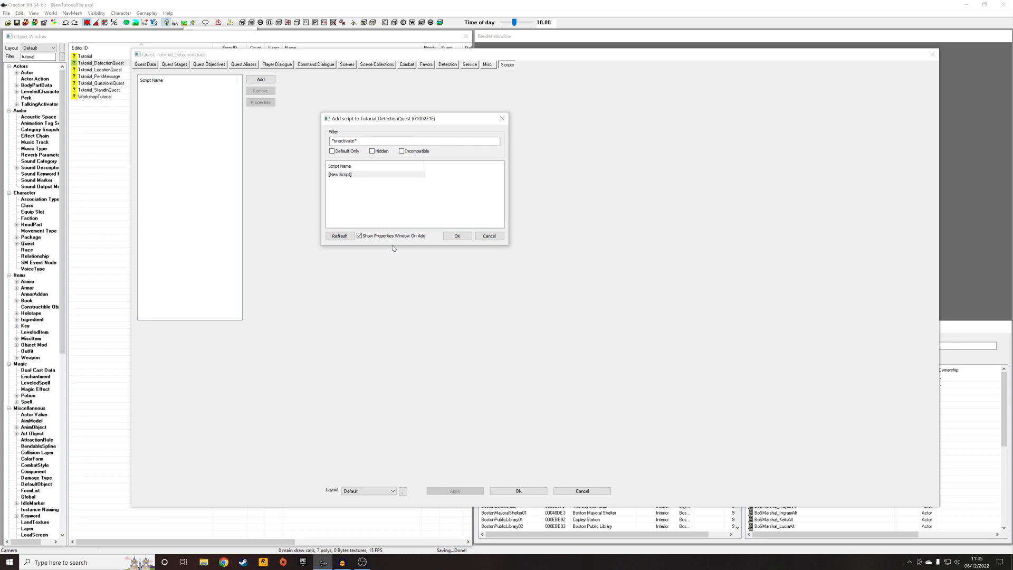
click(458, 235)
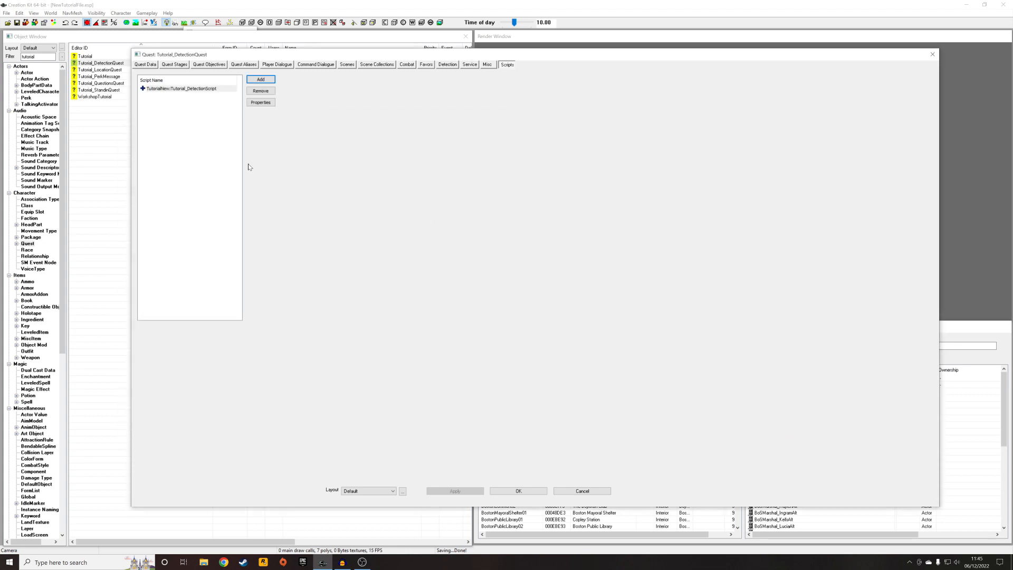
- Edit the script source to declare 'Quest Property Tutorial_StandinQuest Auto Const' and begin Event OnQuestInit
right_click(184, 88)
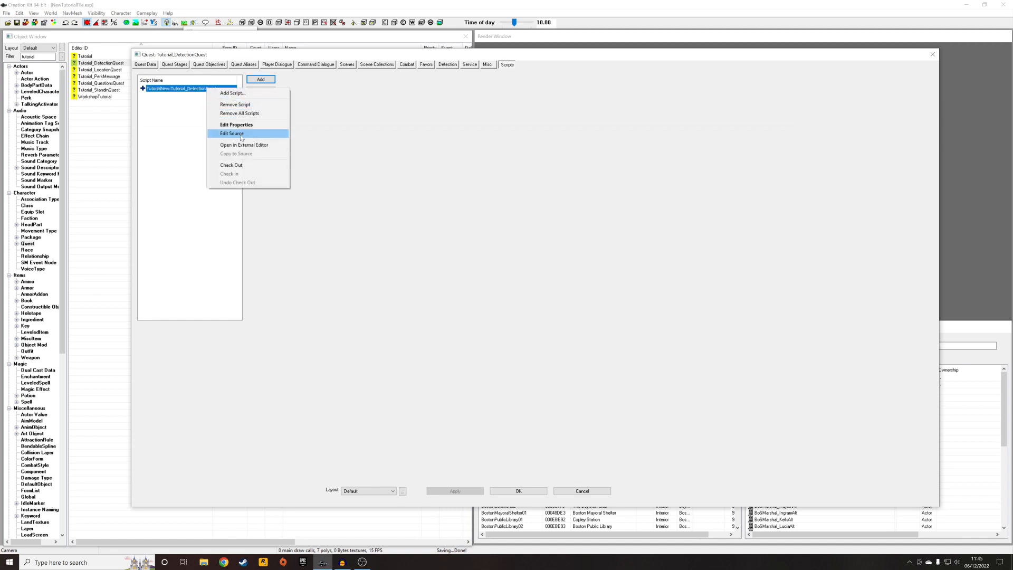
click(231, 133)
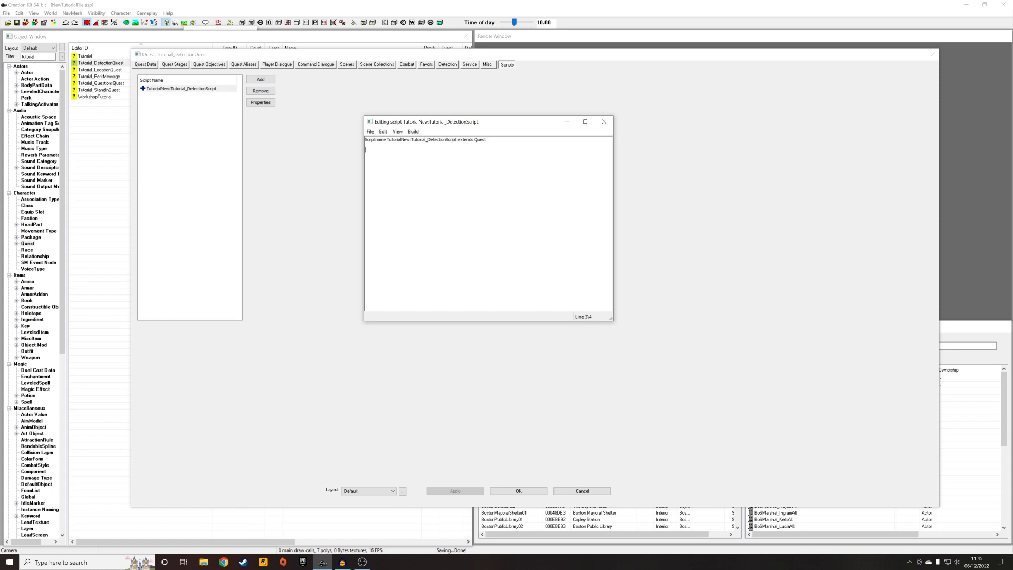
text(Quest Pro)
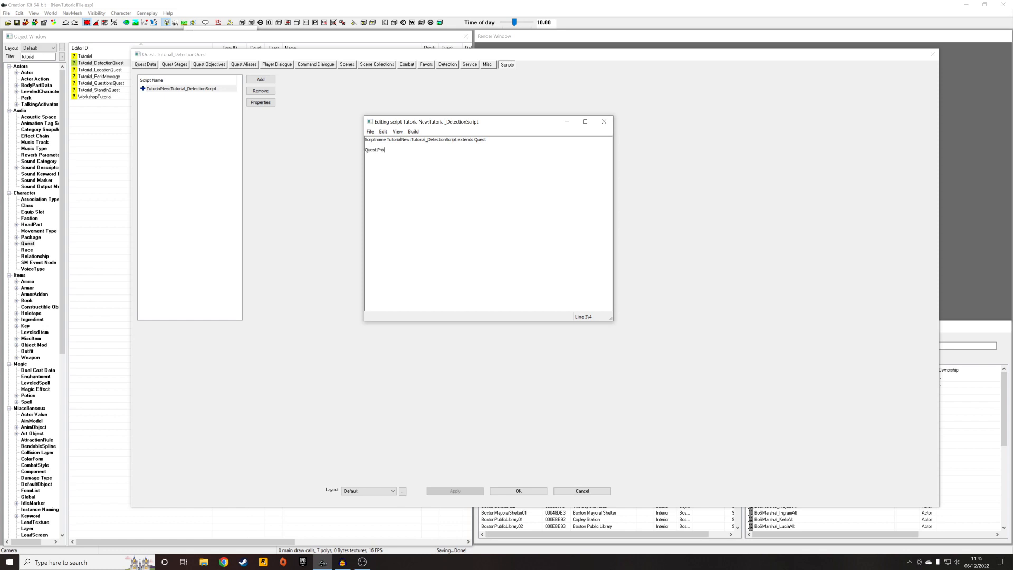
text(perty)
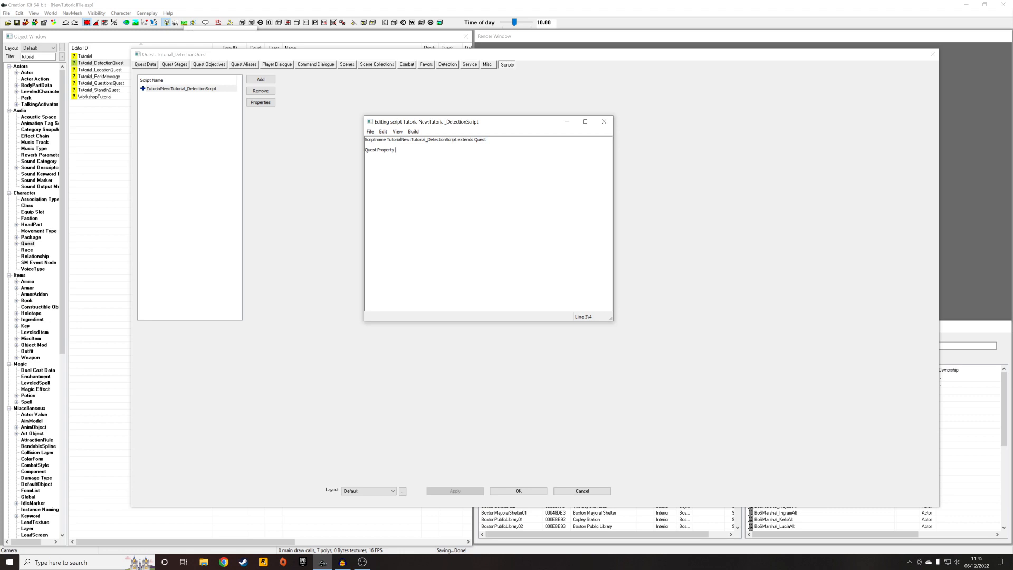
text(Tutorial_StandinQ)
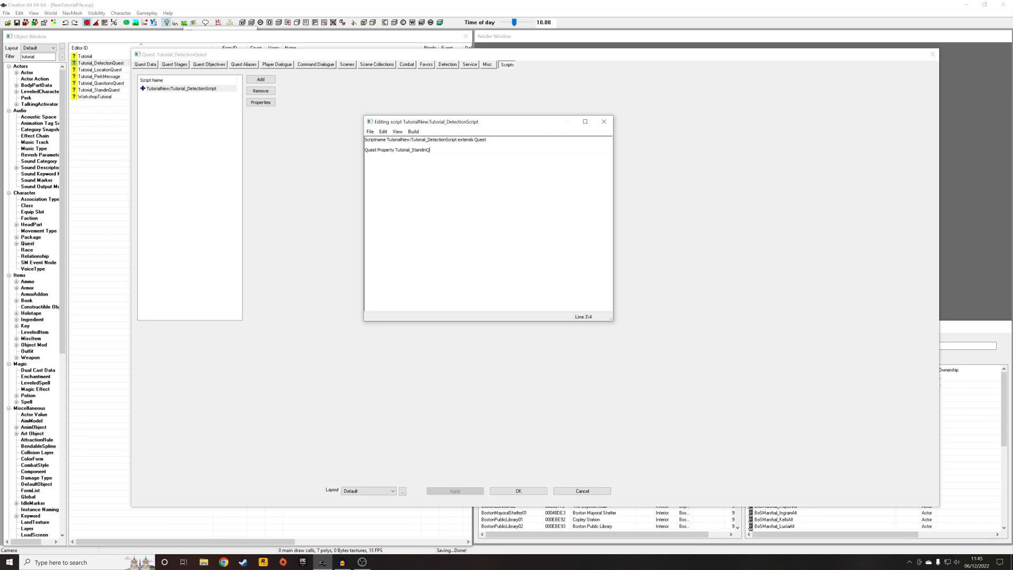
text(uest Auto Const)
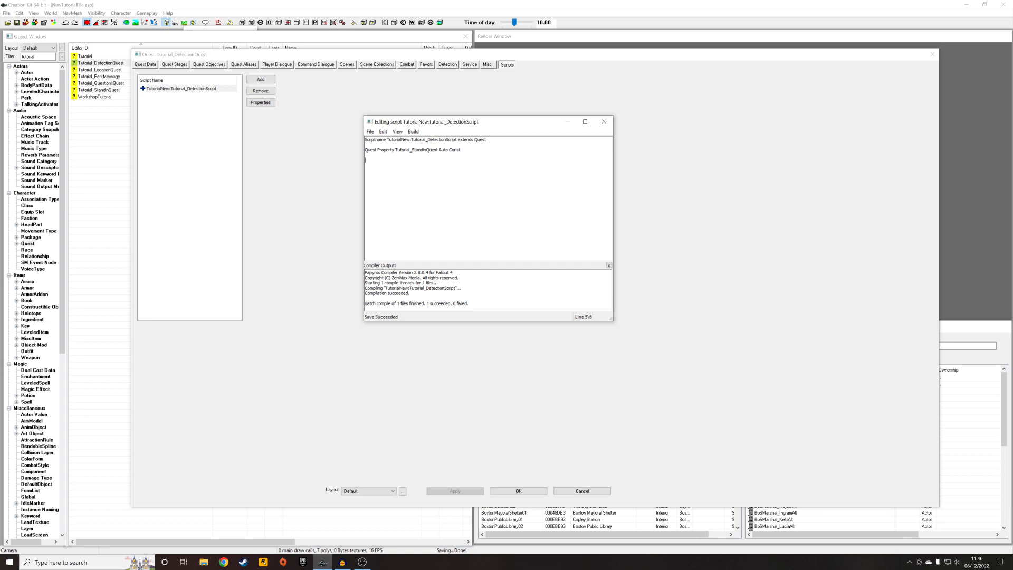
text(Event OnQuestInit()
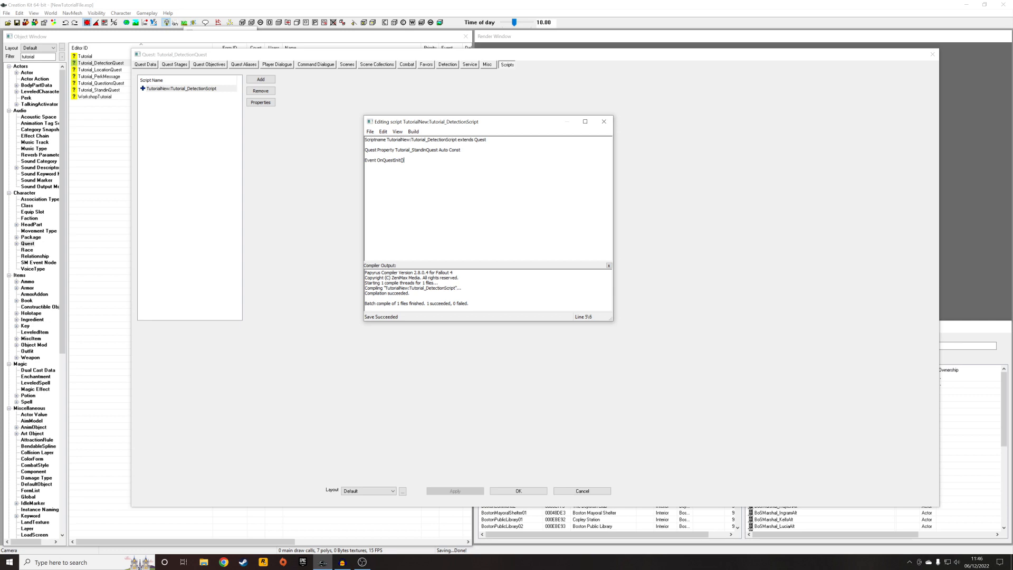
- In OnQuestInit, write the If branch that calls SetStage(5) when Tutorial_StandinQuest.GetStageDone(5)
text(If)
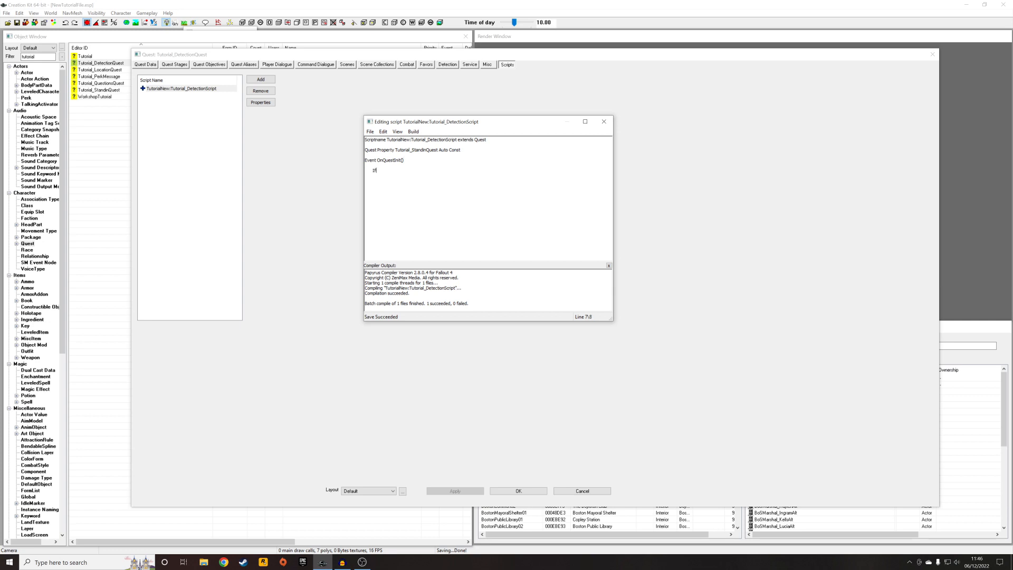
text(Tutorial_StandinQuest.GetStage()
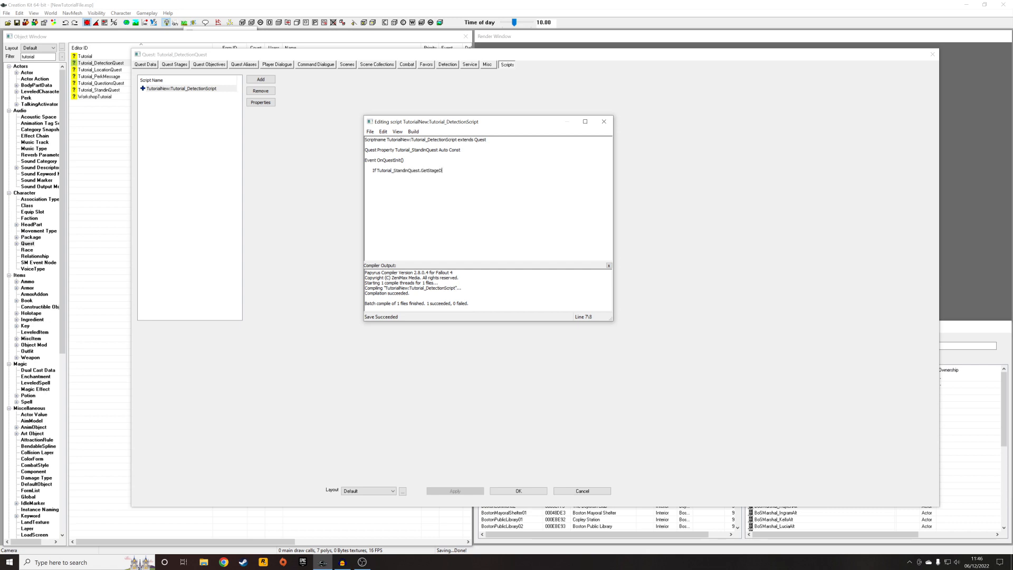
text(Done)
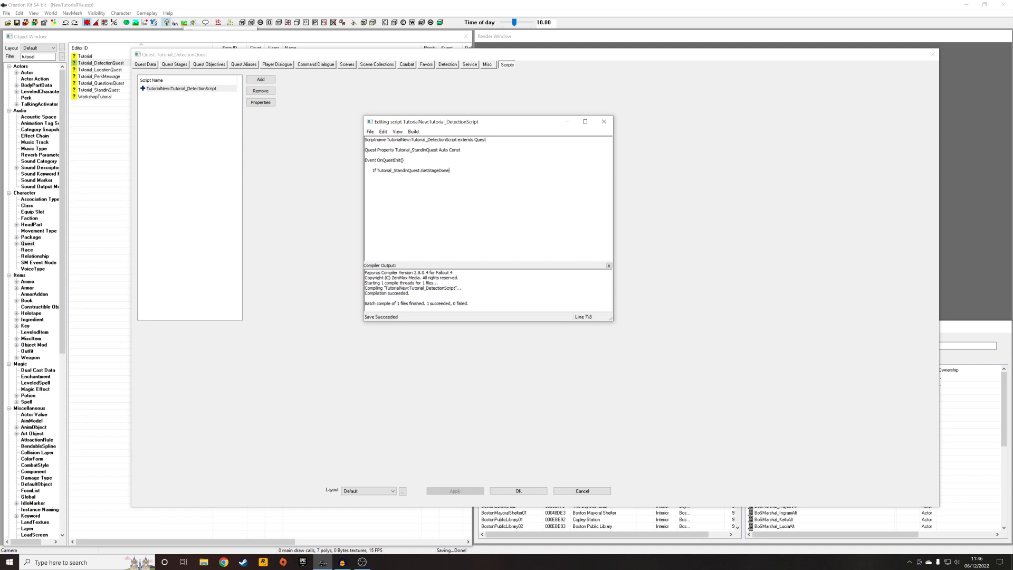
text((5) == 1)
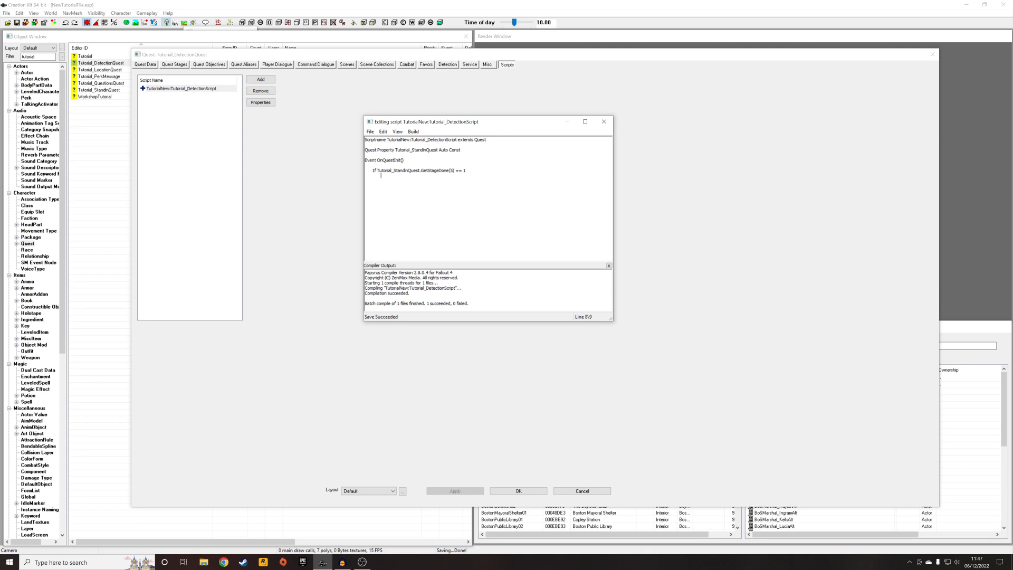
text(SetStage(5)
text(Else)
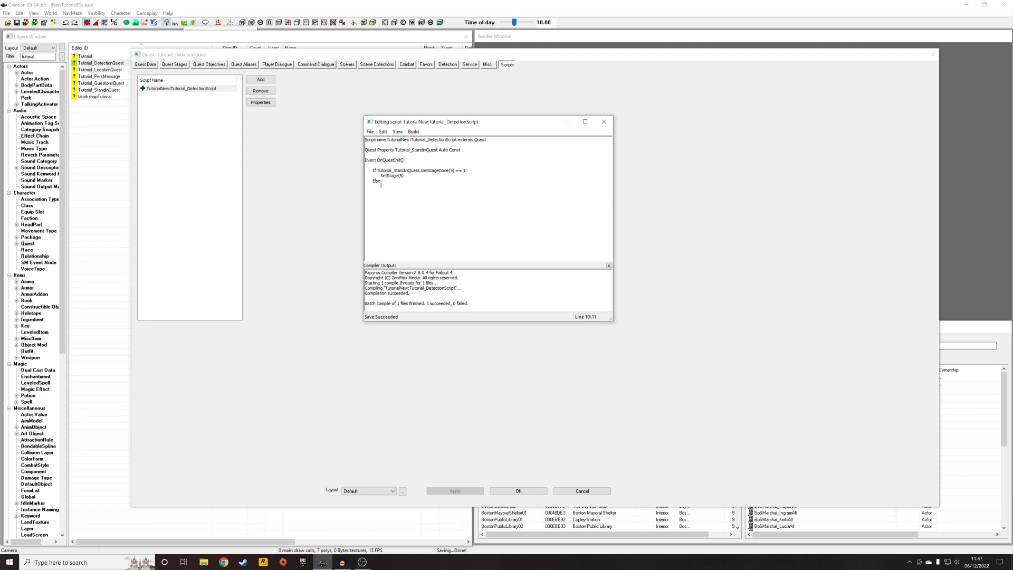
- Write the Else branch RegisterForRemoteEvent(Tutorial_StandinQuest, "OnStageSet") and close with EndIf and EndEvent
text(RegisterForH)
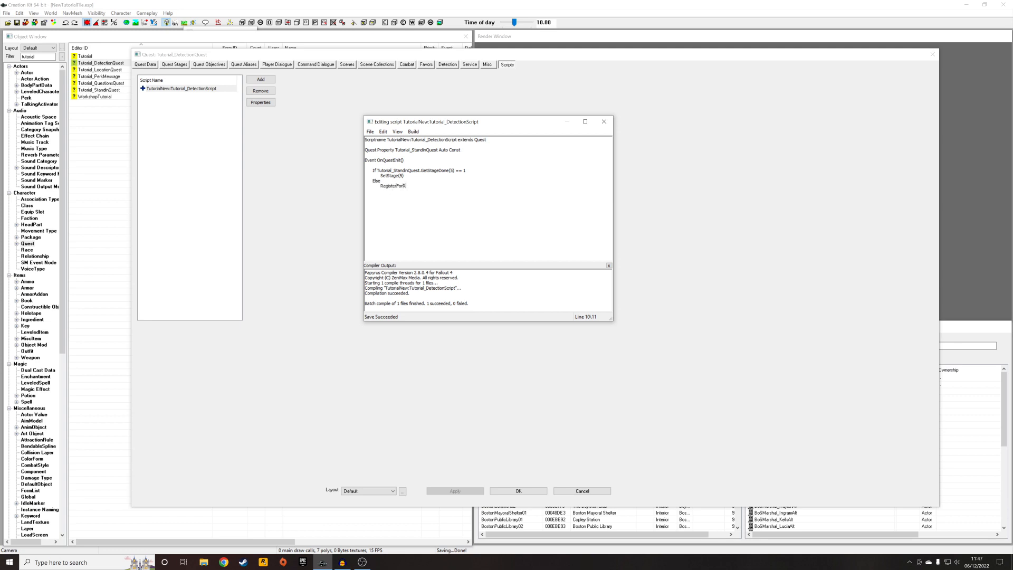
text(emoteEvent)
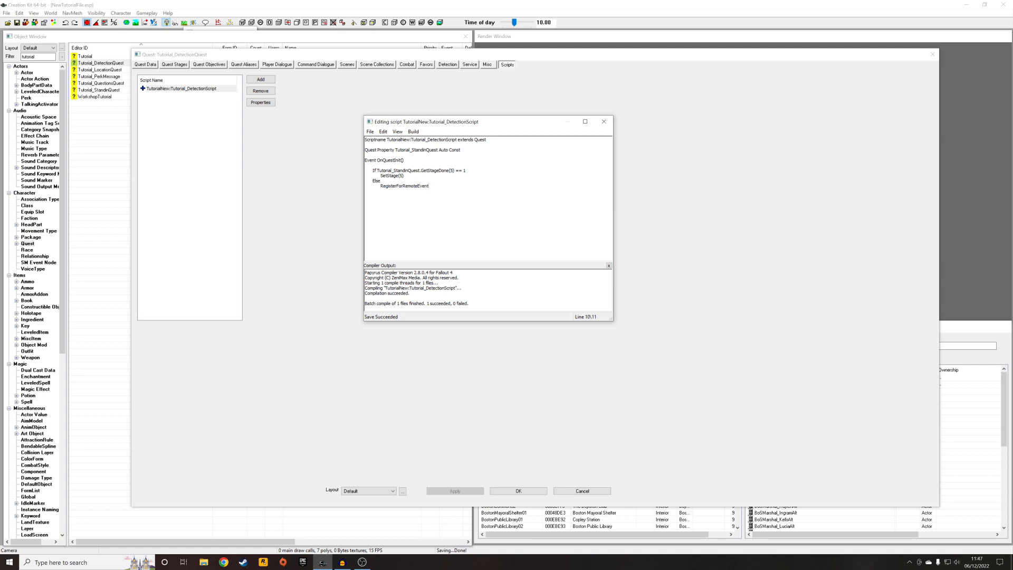
text(()
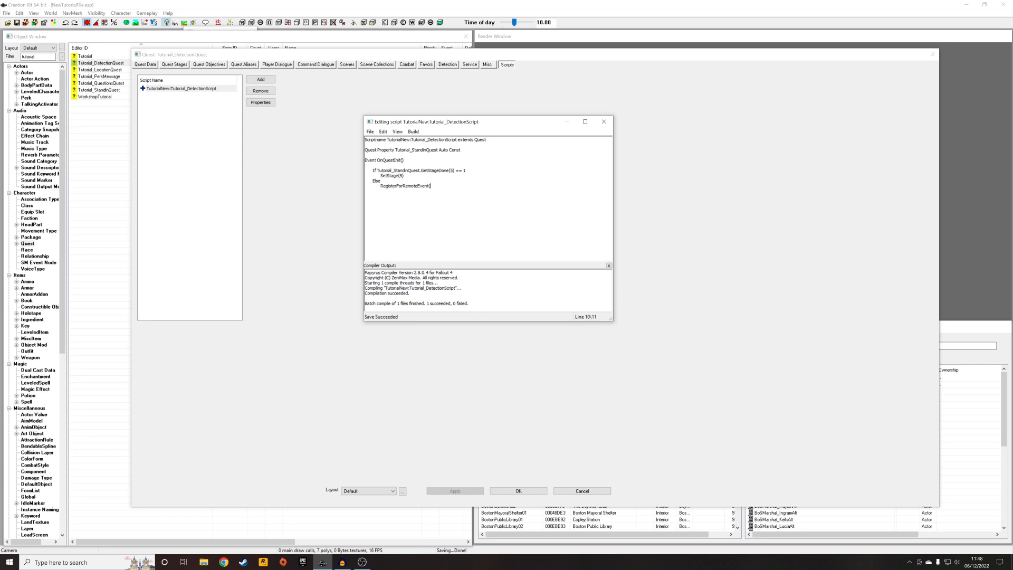
text((Tutorial_S)
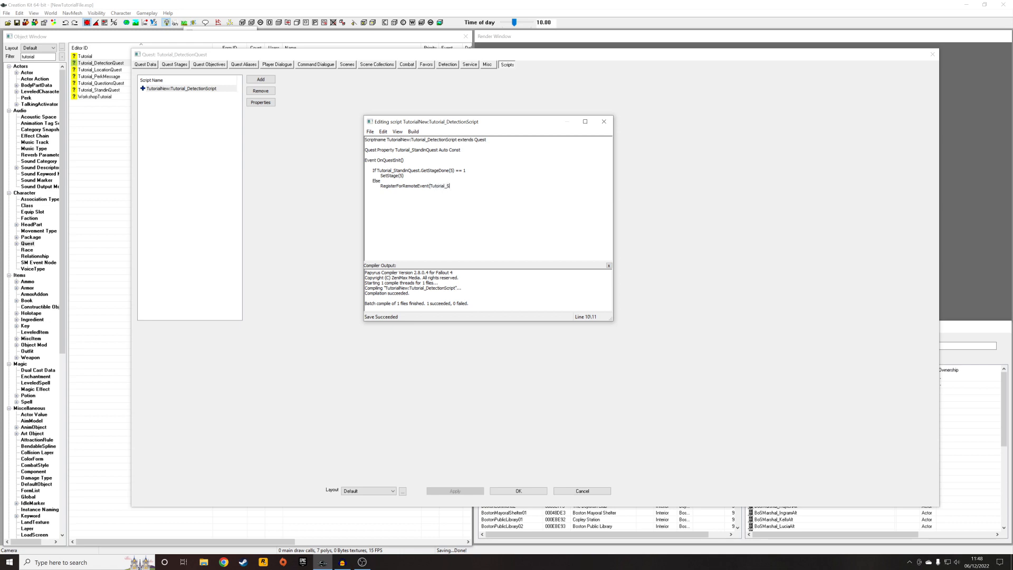
text(tandinQuest)
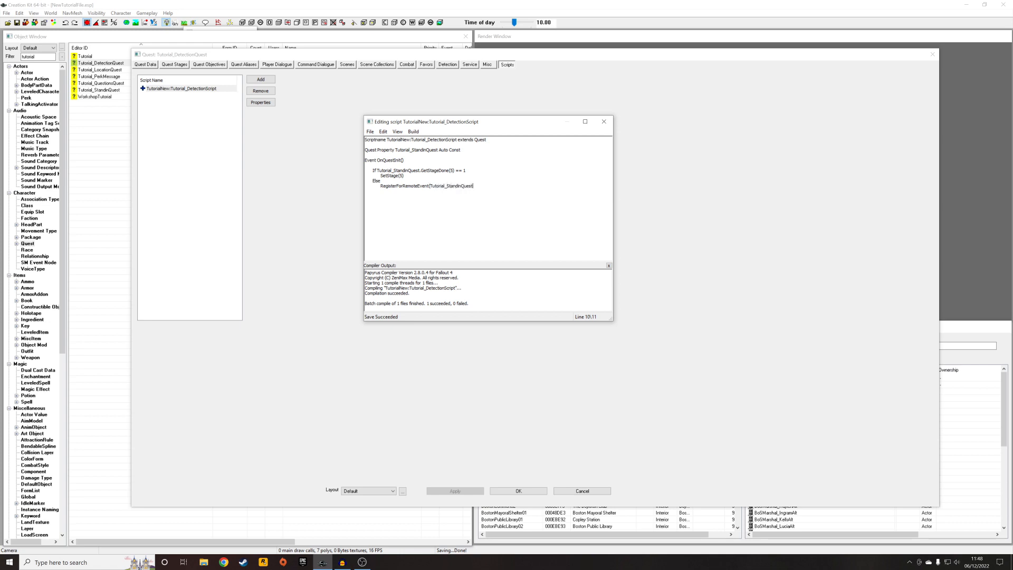
text(,)
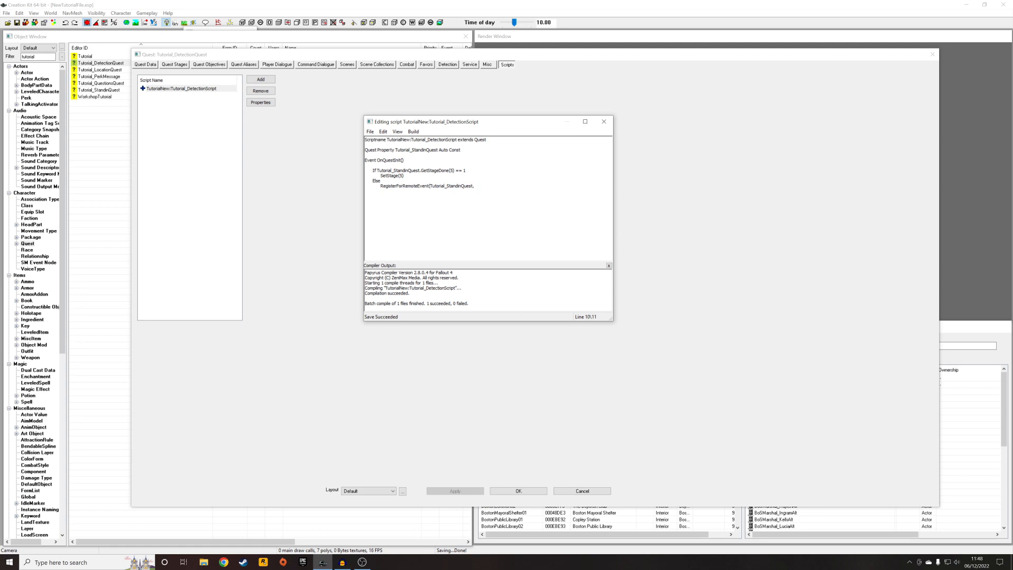
text("OnStageSet)
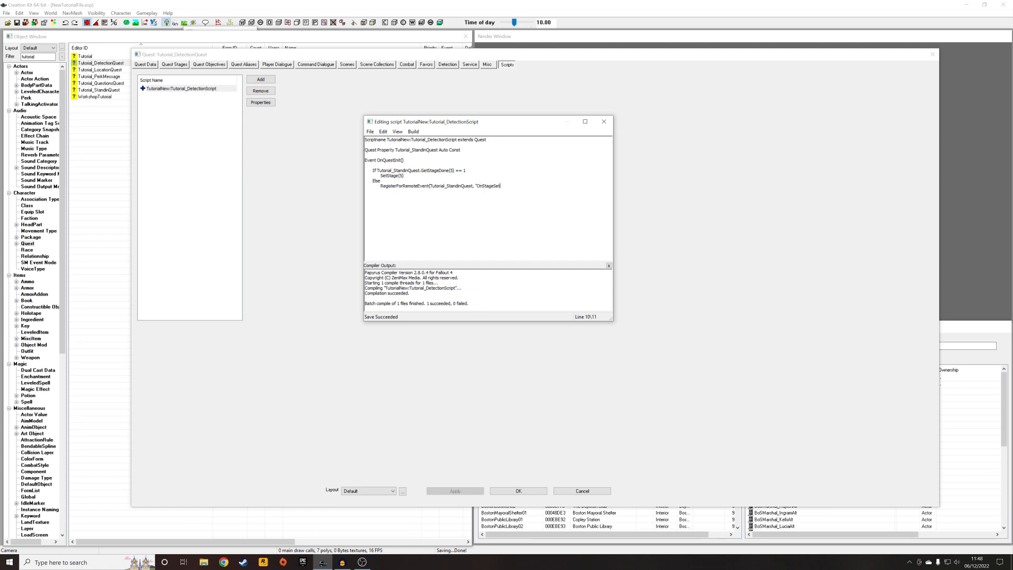
text(EndIf)
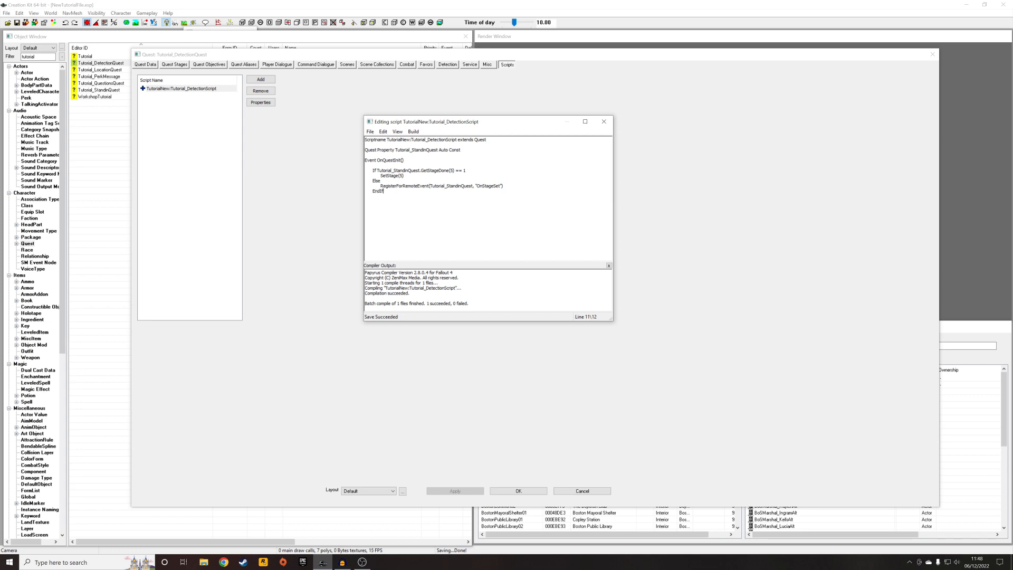
text(EndEvent)
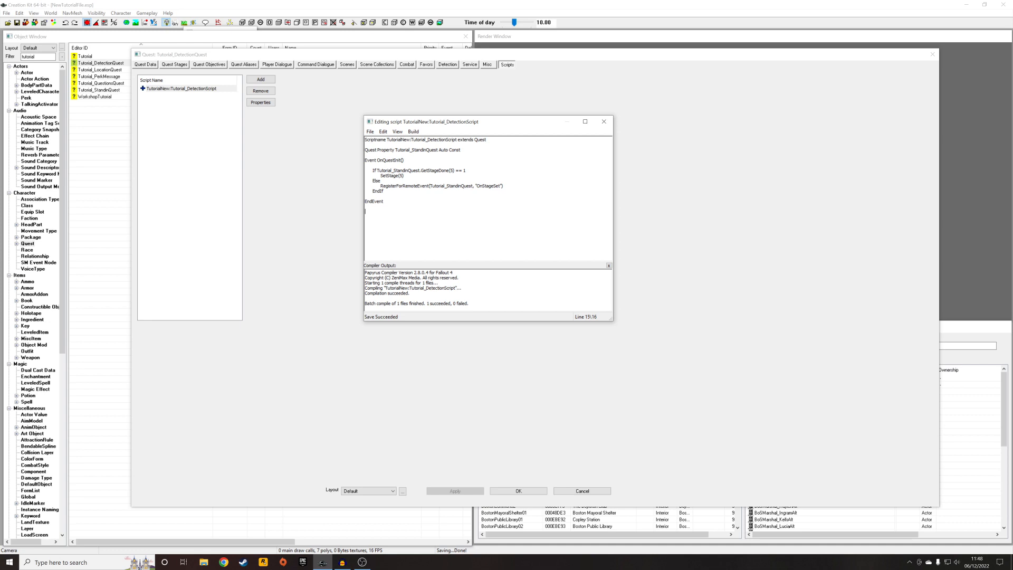
- Begin the Event Quest.OnStageSet declaration, correcting a mistyped prefix
text(Event)
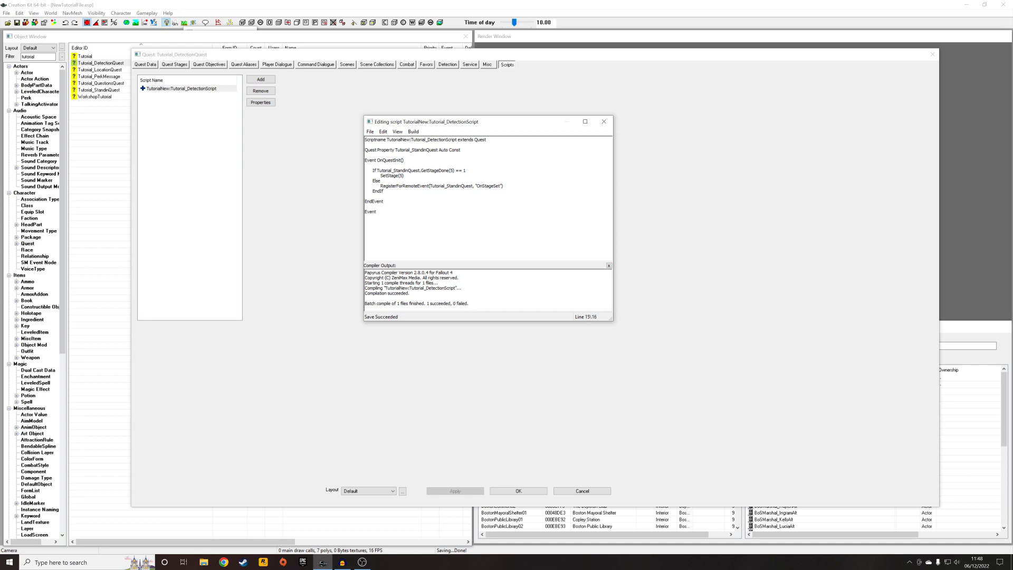
text(Quest)
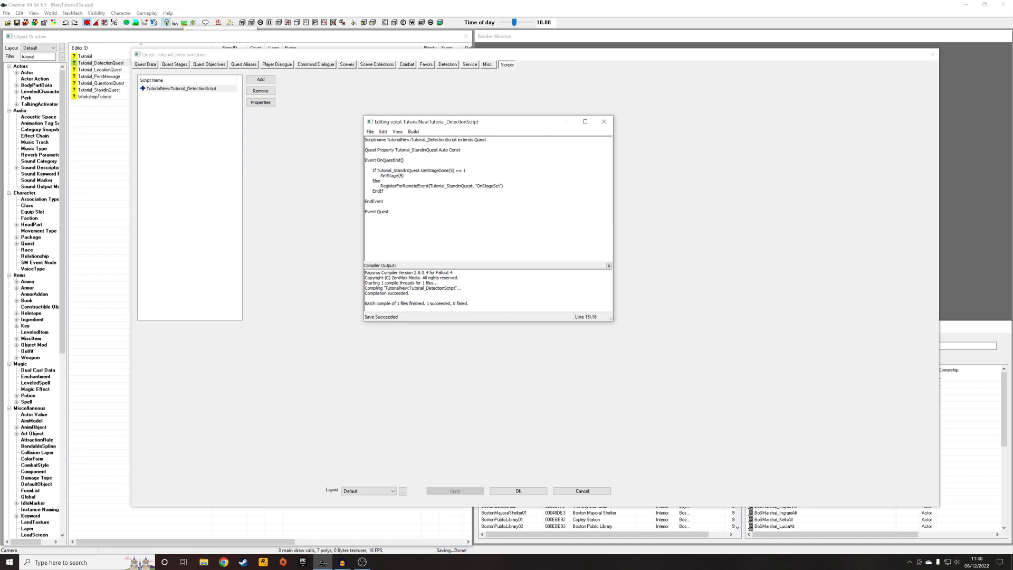
text(A)
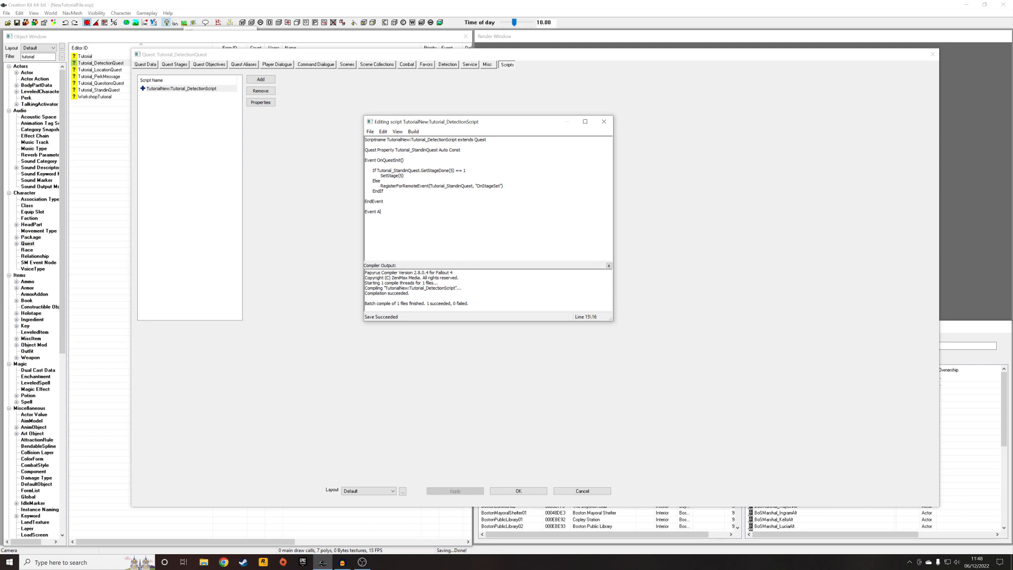
key(Backspace)
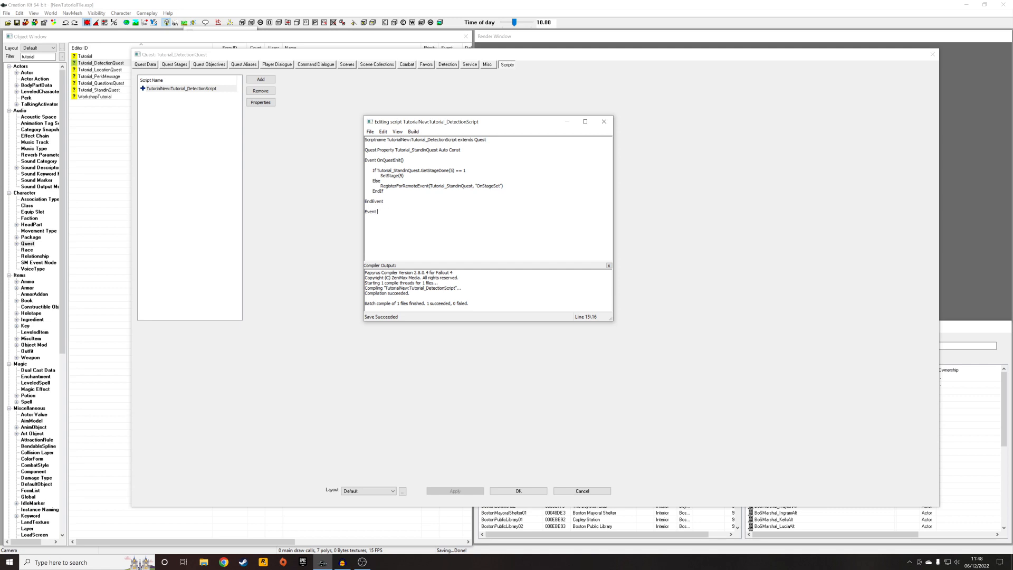
text(Object)
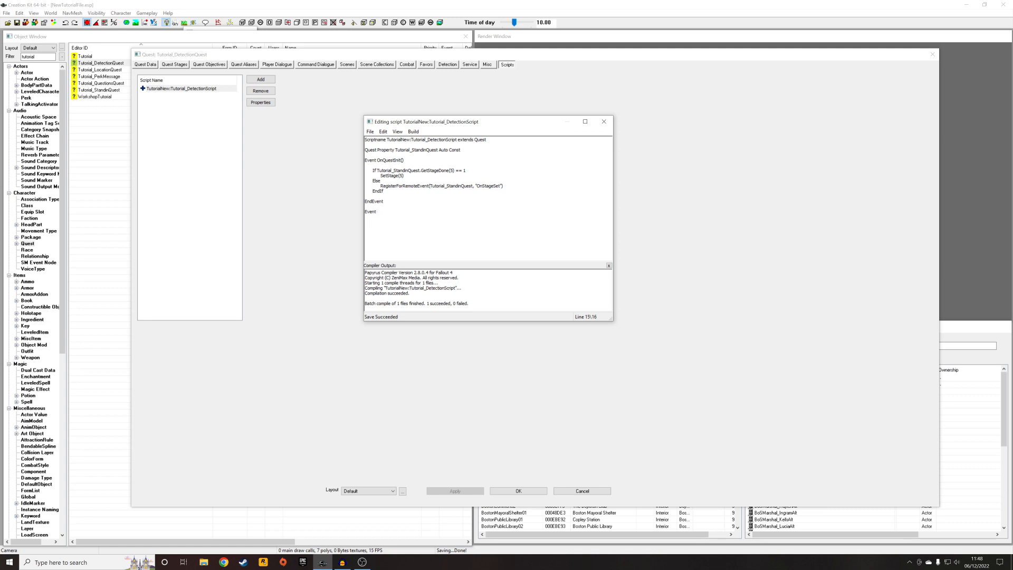
text(Quest.)
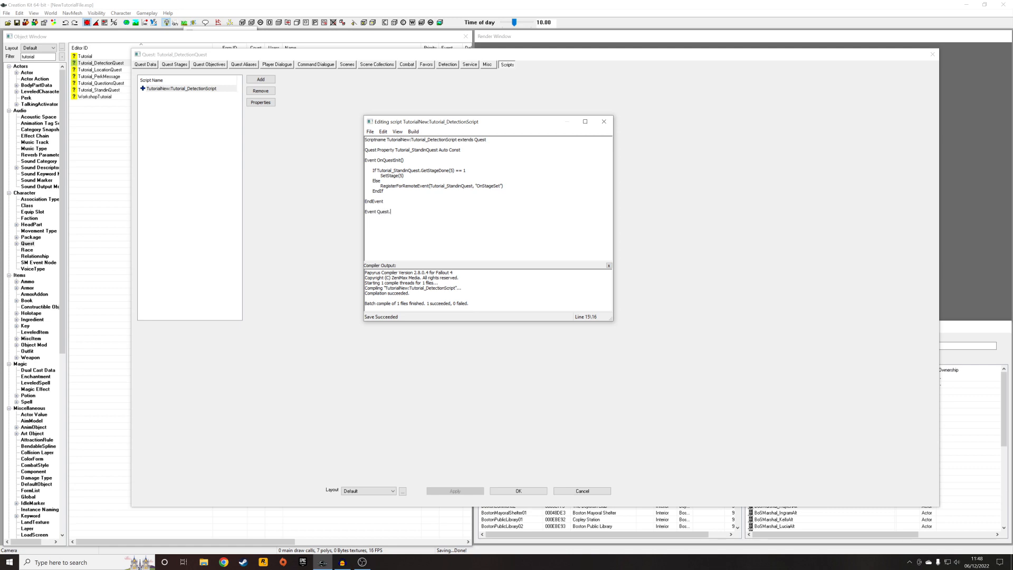
text(OnStageSet()
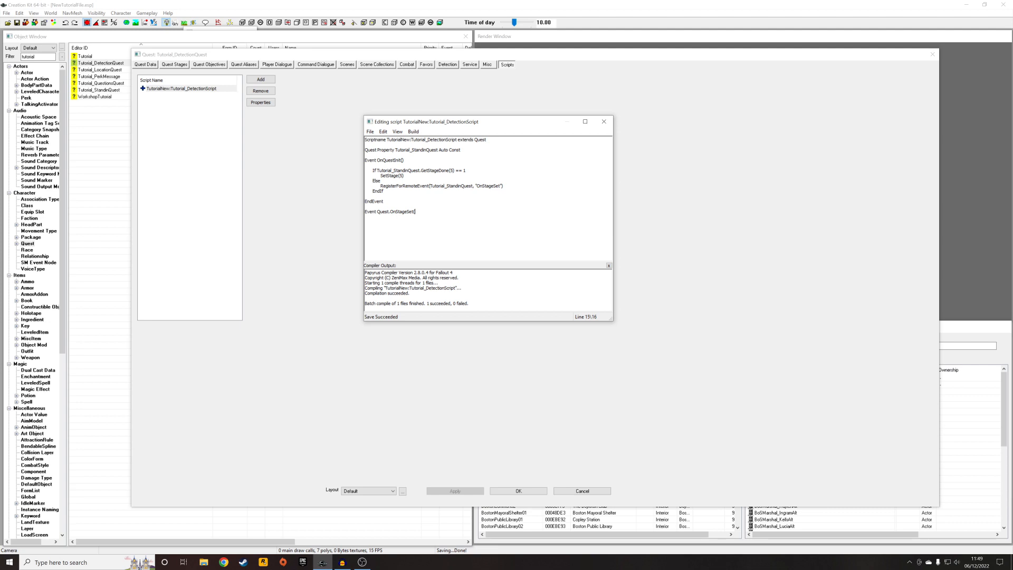
- Give OnStageSet parameters Quest SendingQuest, Int auStageID, Int auItemID and close it with EndEvent
text(Quest)
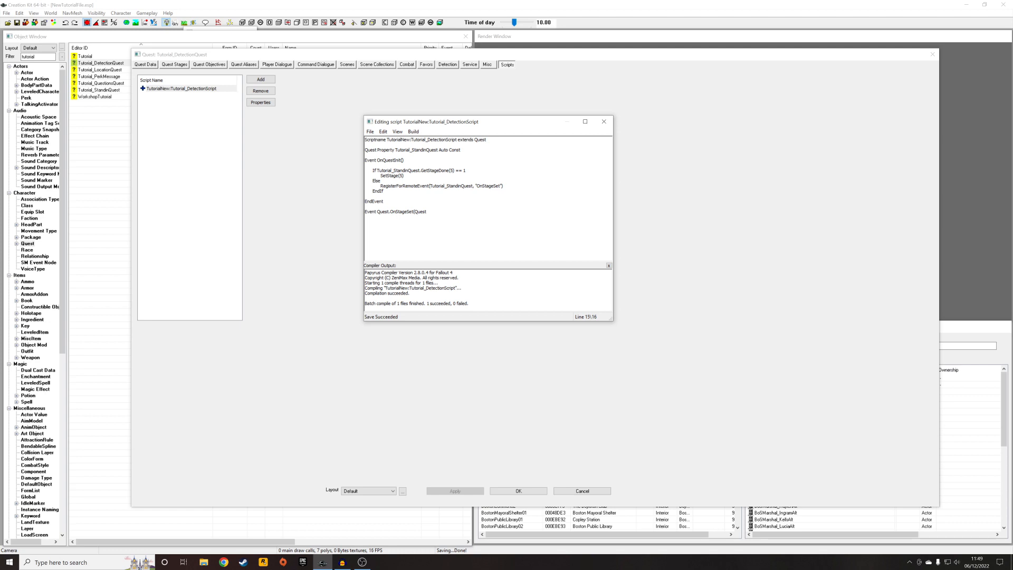
text(SendingQue)
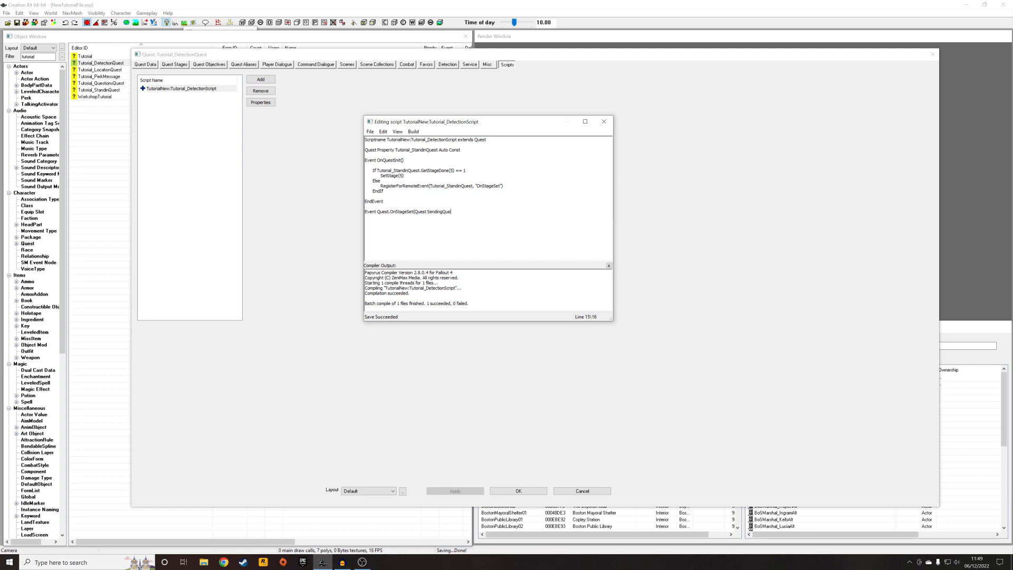
text(,)
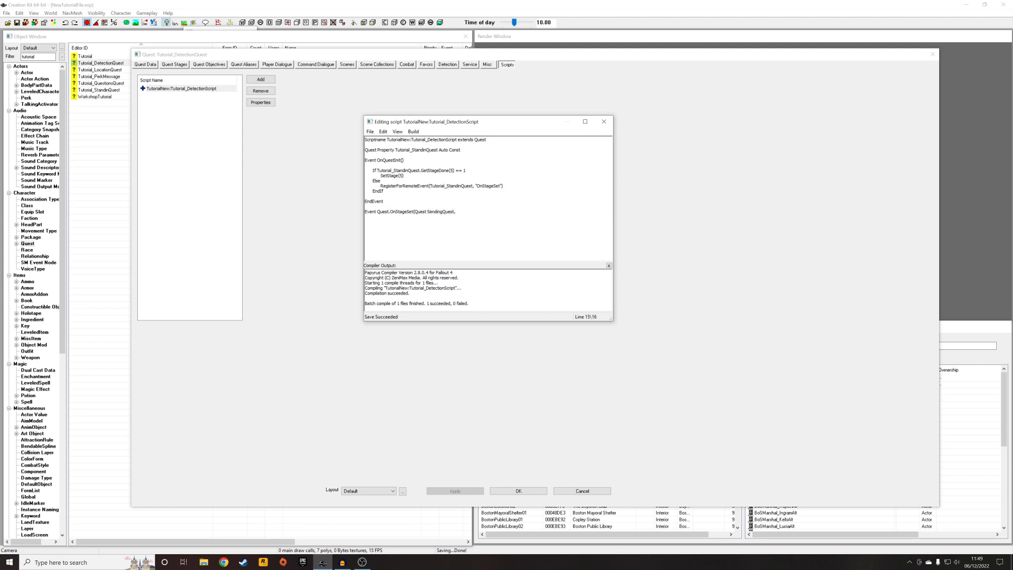
text(Int)
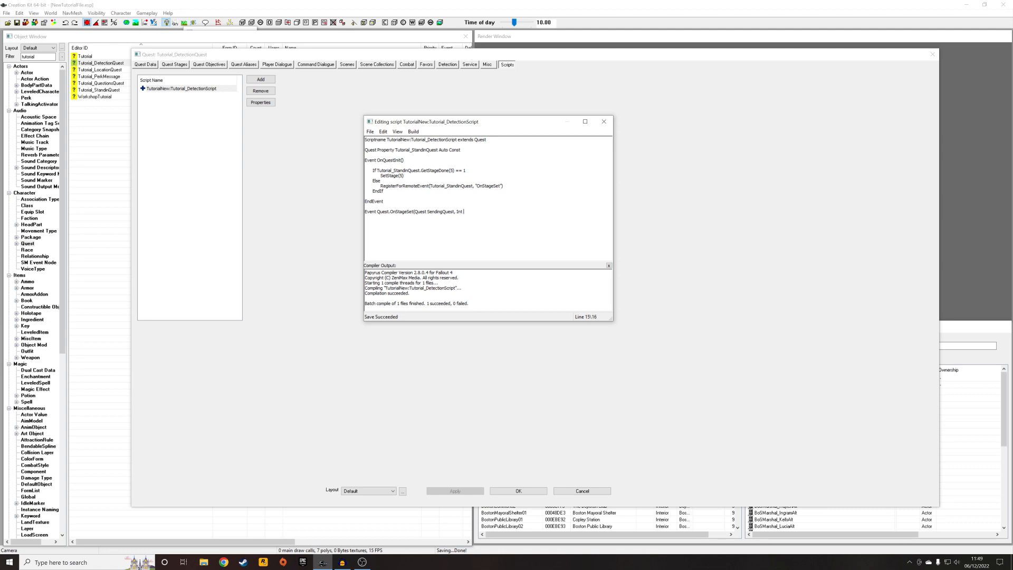
text(auStage)
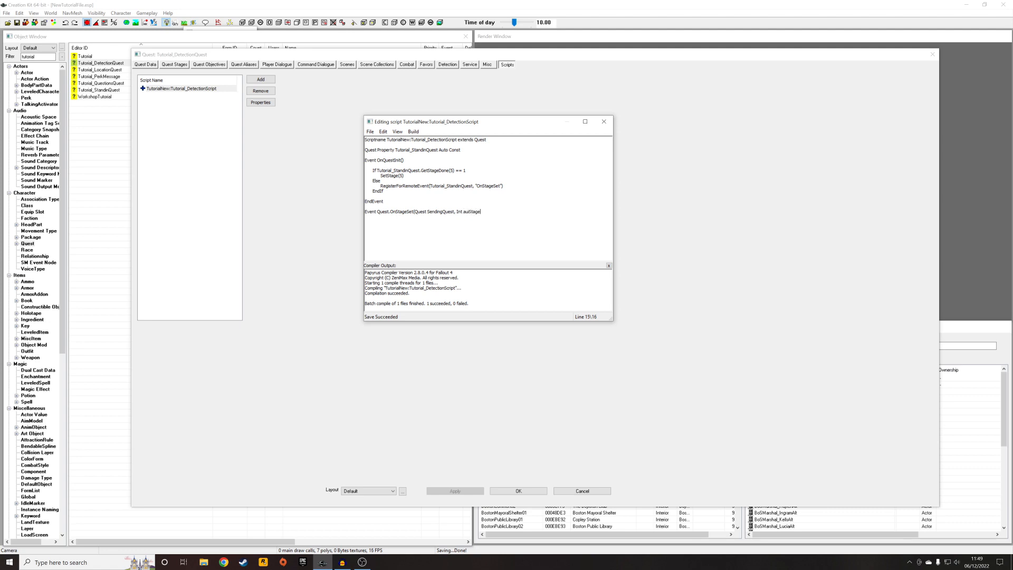
text(ID, Int auiItemID))
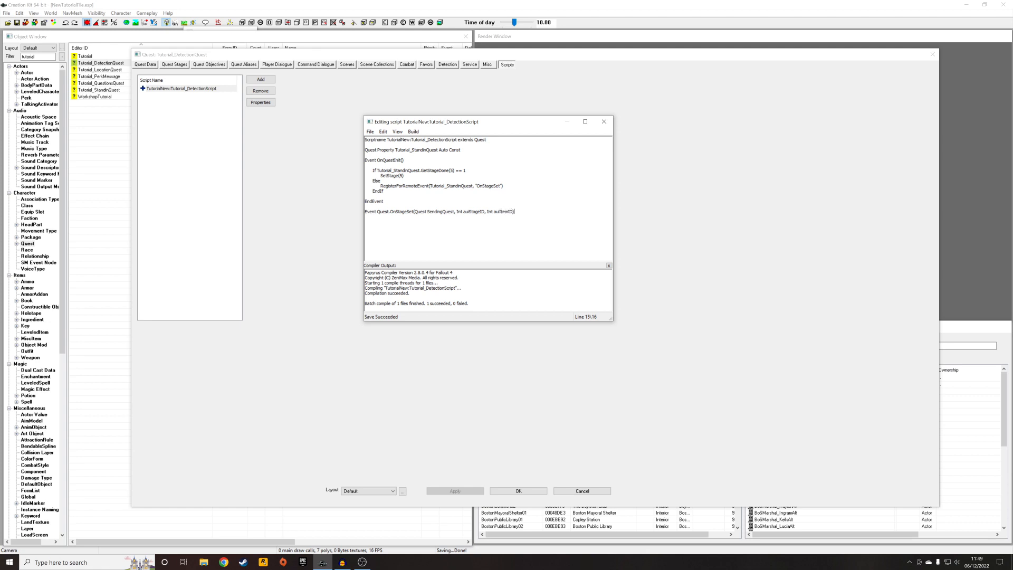
text(EndEvent)
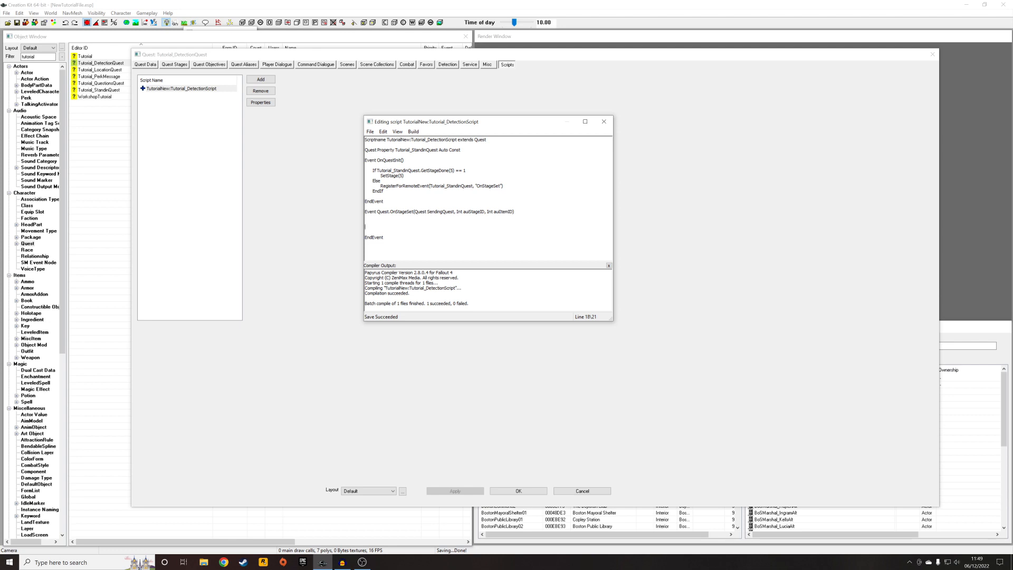
- Inside OnStageSet, add the check If SendingQuest == Tutorial_StandinQuest with an indented nested line
text(If)
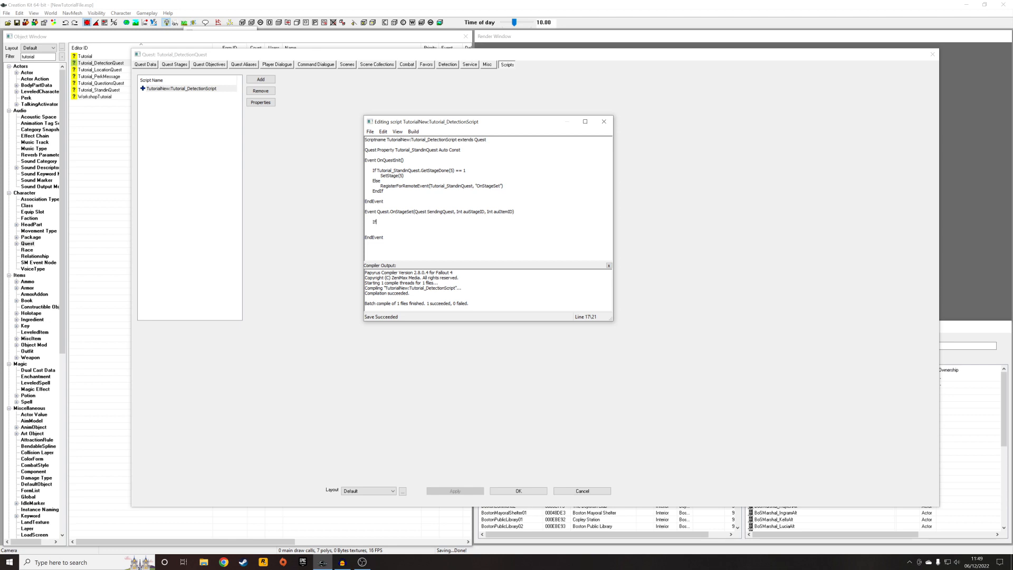
text(Se)
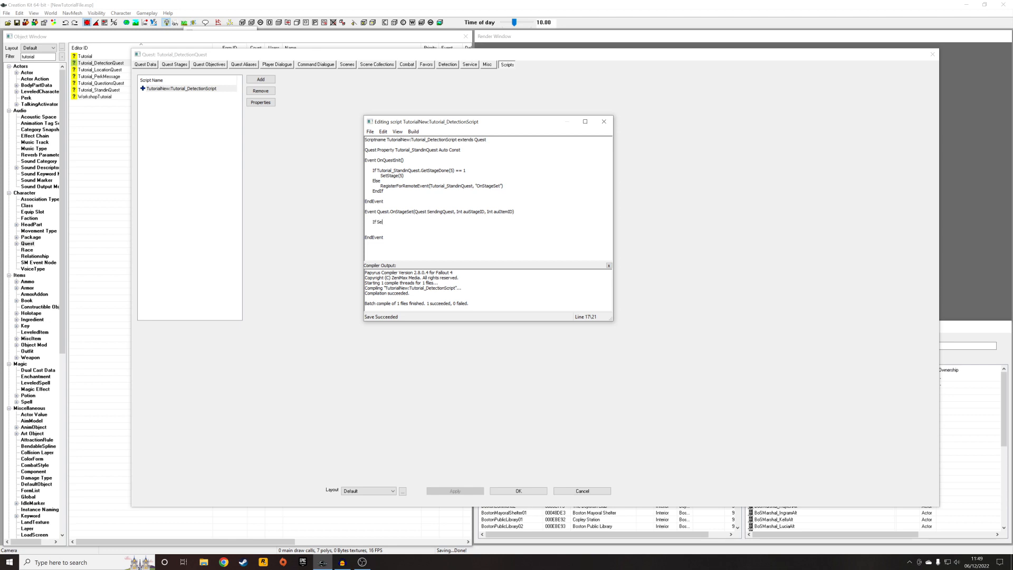
text(endingQuest)
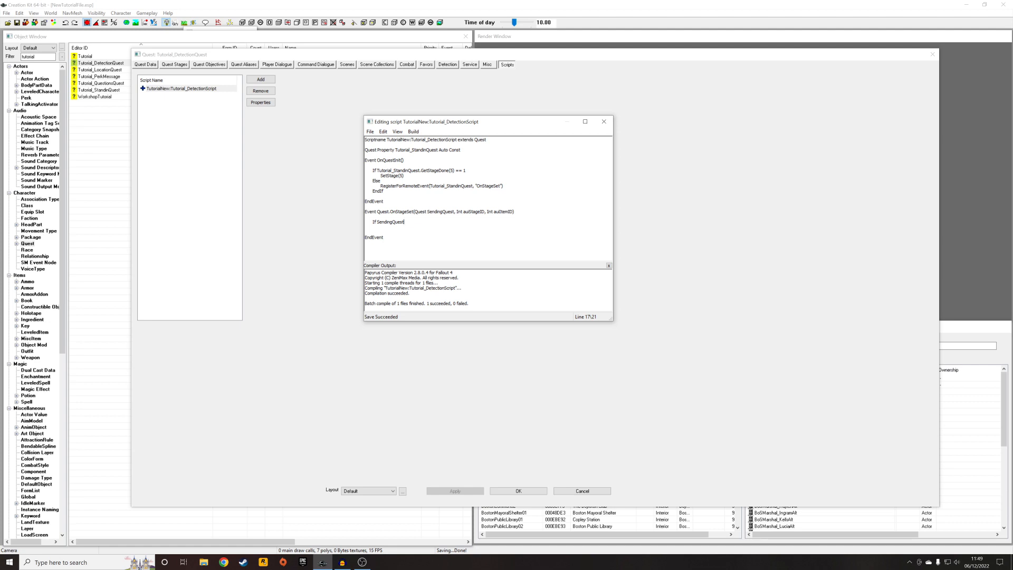
text(== Tutorial_Standi)
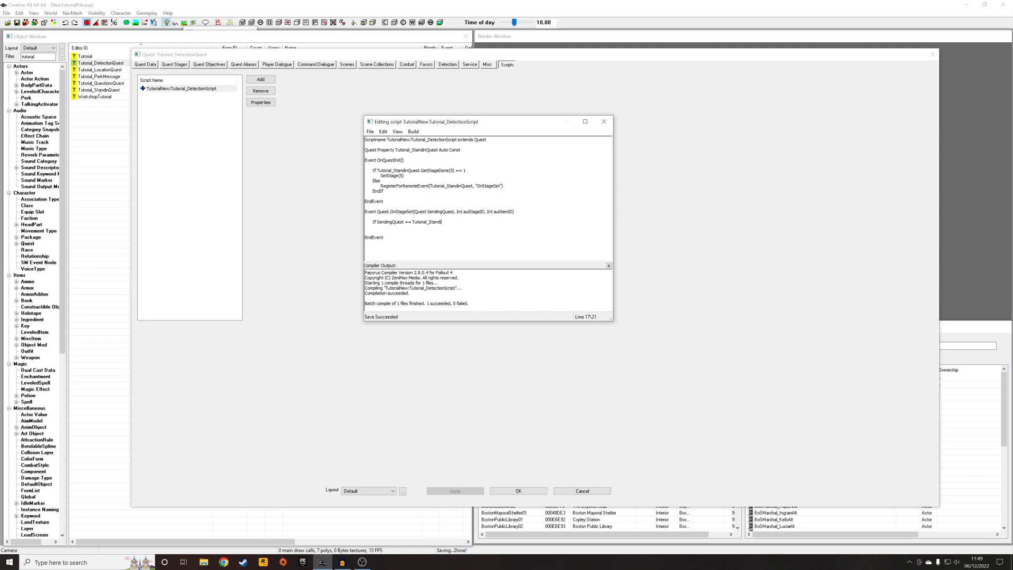
text(Quest)
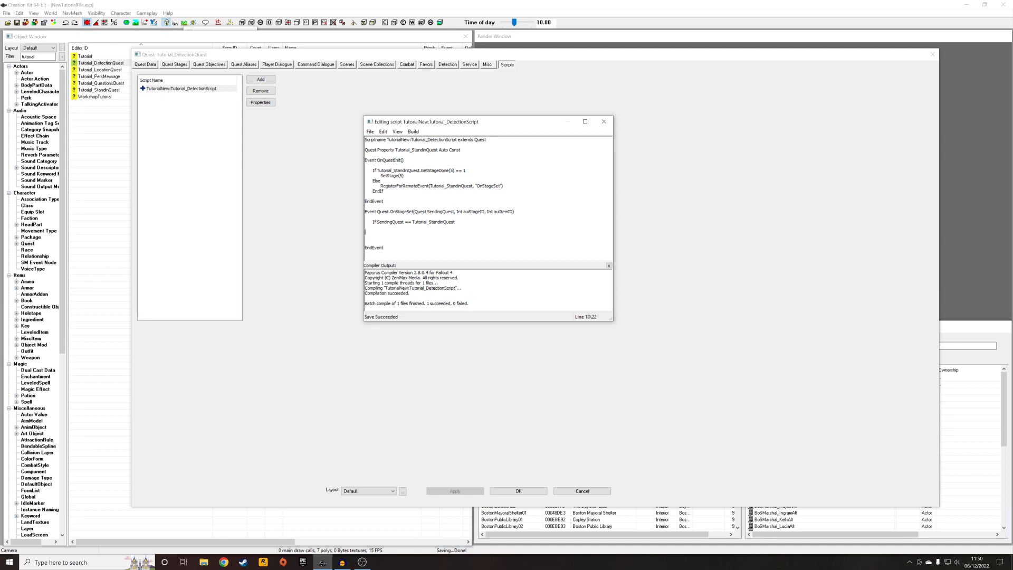
key(enter)
text(If su)
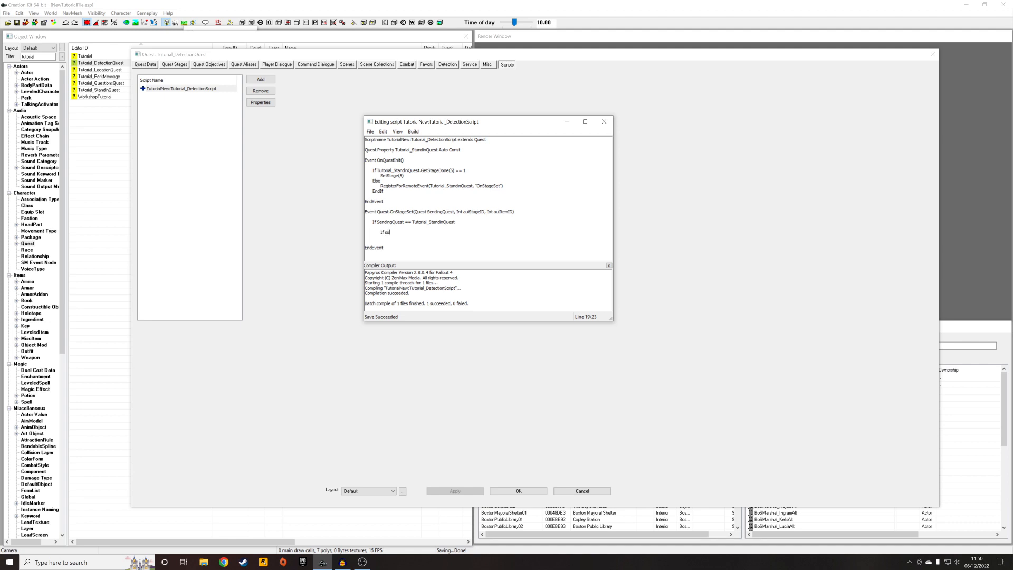
key(BackSpace)
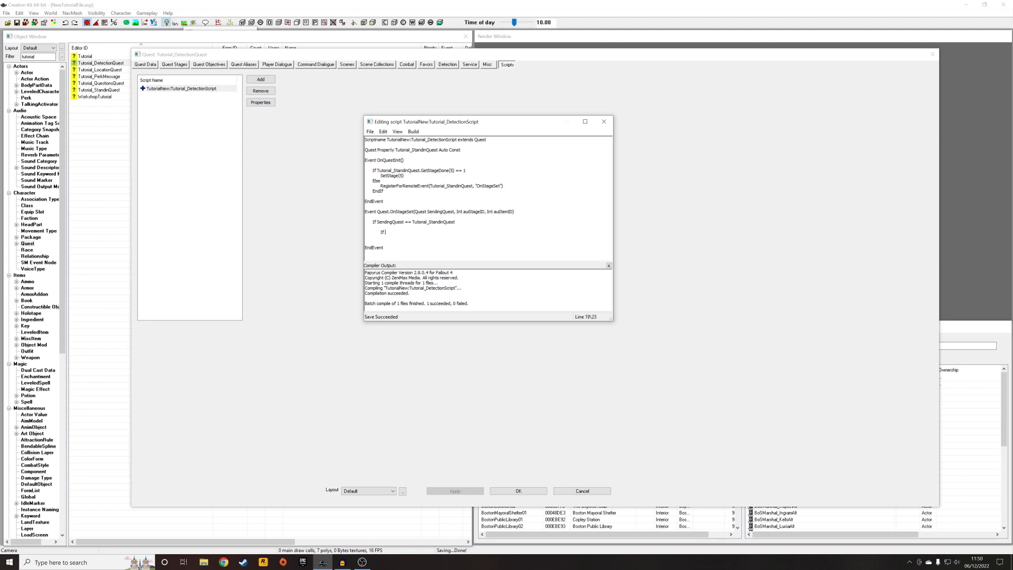
- Add If auStageID == 5 with SetStage(5), UnRegisterForRemoteEvent(Tutorial_StandinQuest, "OnStageSet") and EndIf
text(auStage)
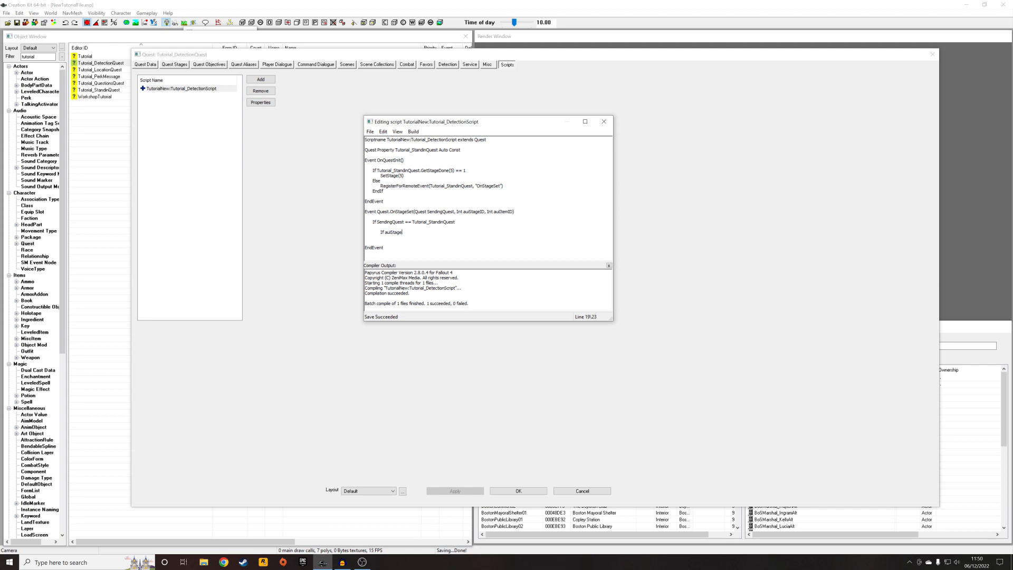
text(ID ==)
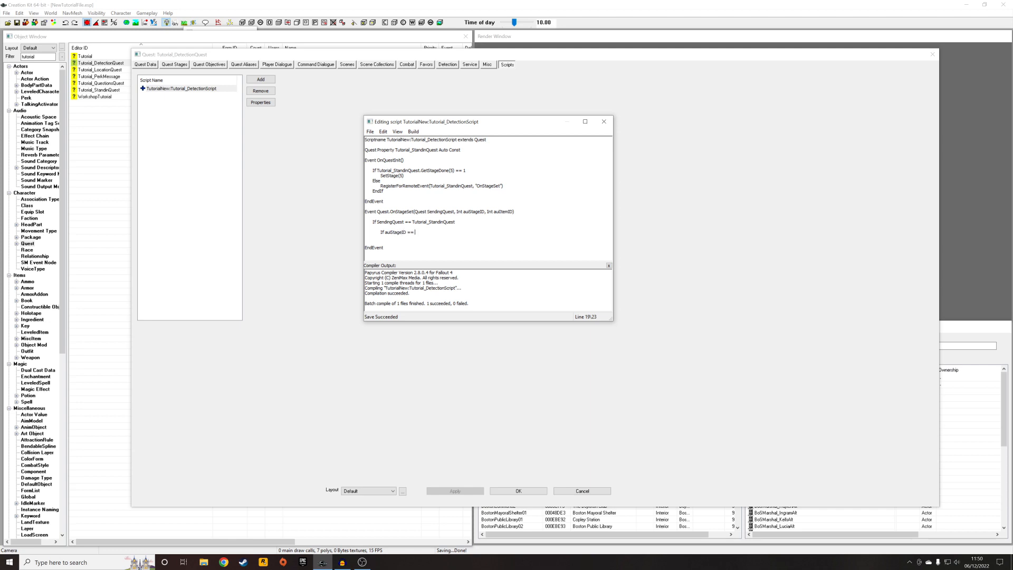
text(5)
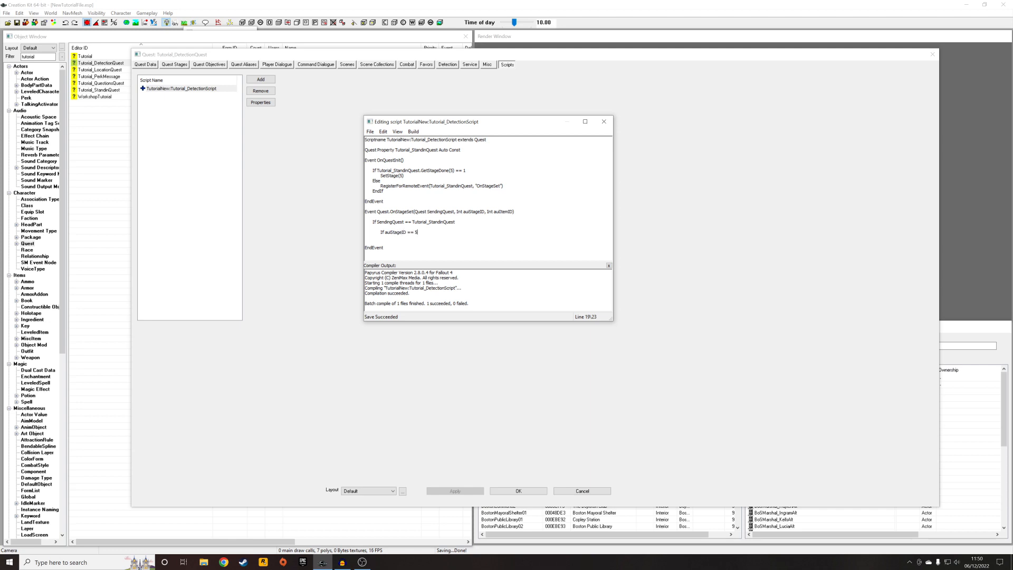
text(SetStage(5)
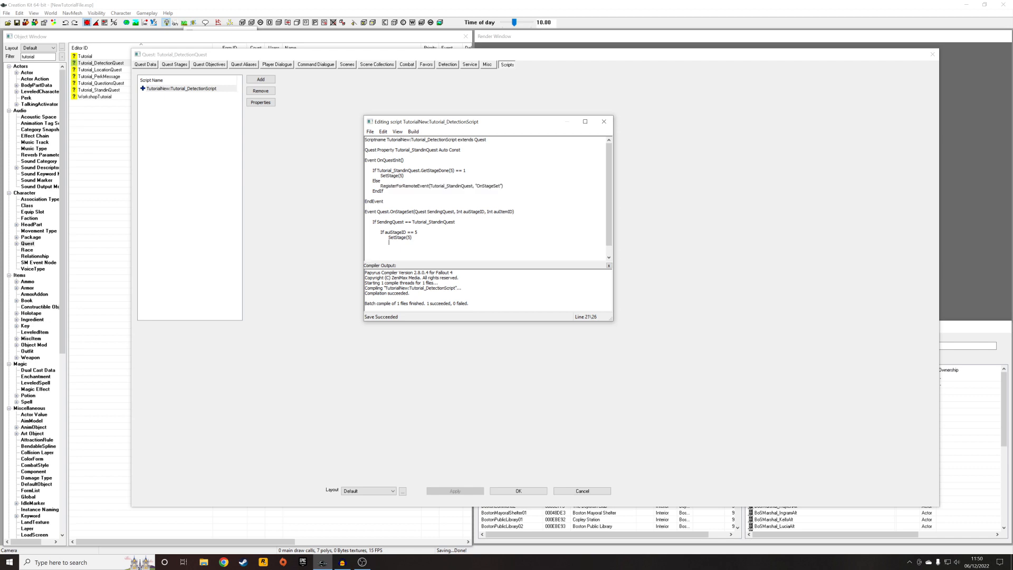
text(UnRegisterForRemoteEvent(Tutorial_StandinQuest, "OnStageSet"))
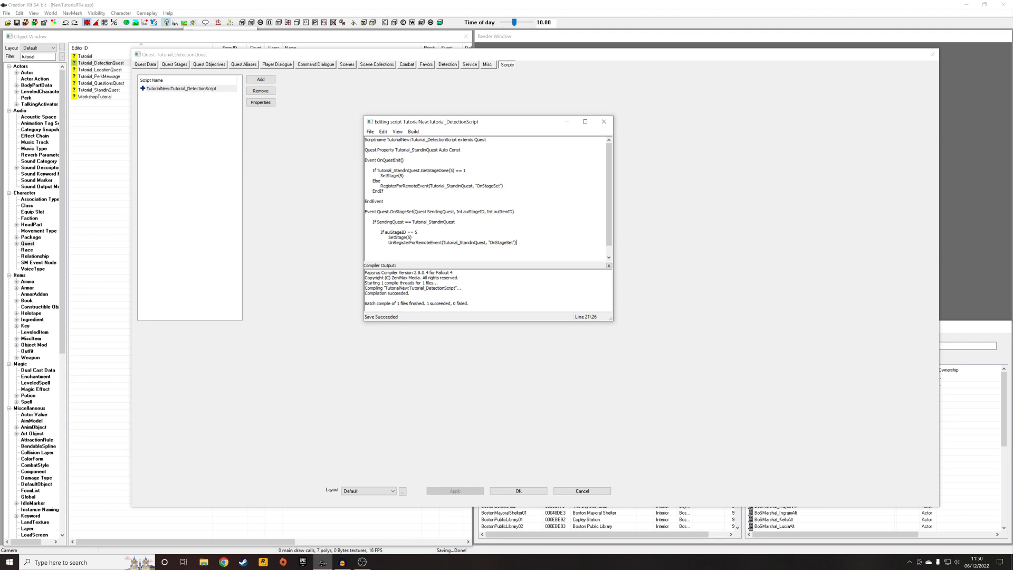
text(EndIf)
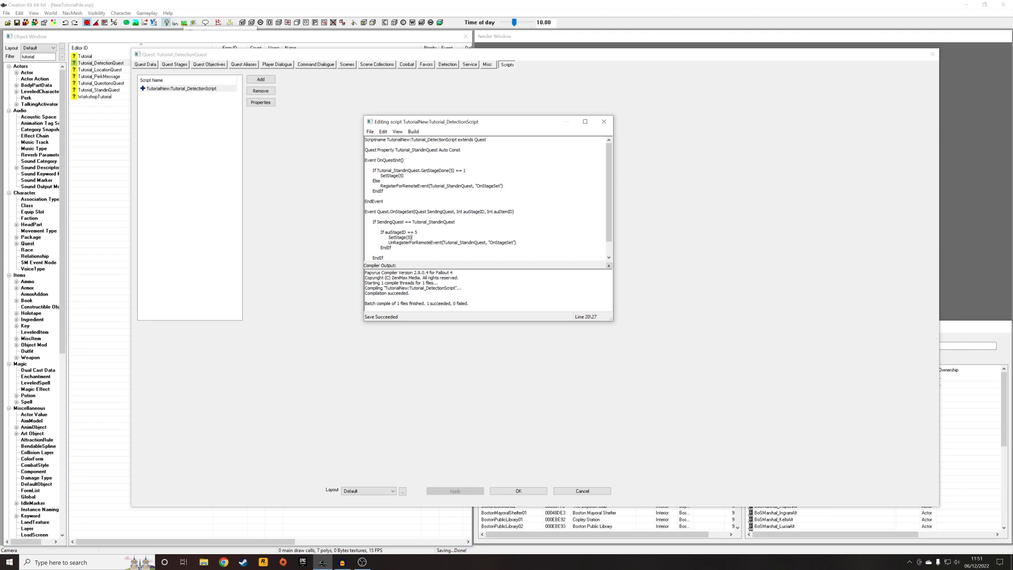
mouse_move(611, 126)
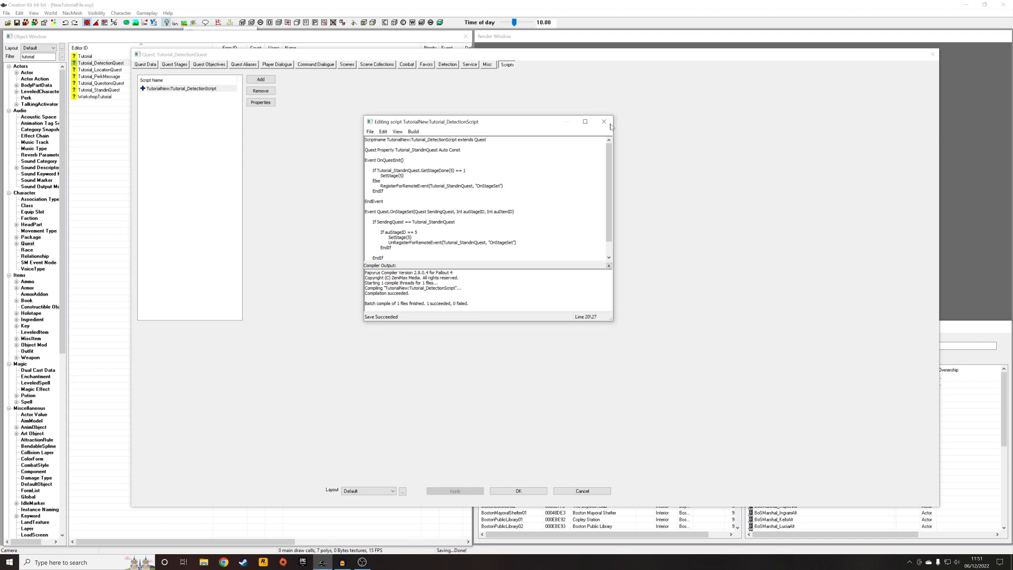
- Auto-fill the script's Tutorial_StandinQuest property, accept it and close the quest
click(604, 122)
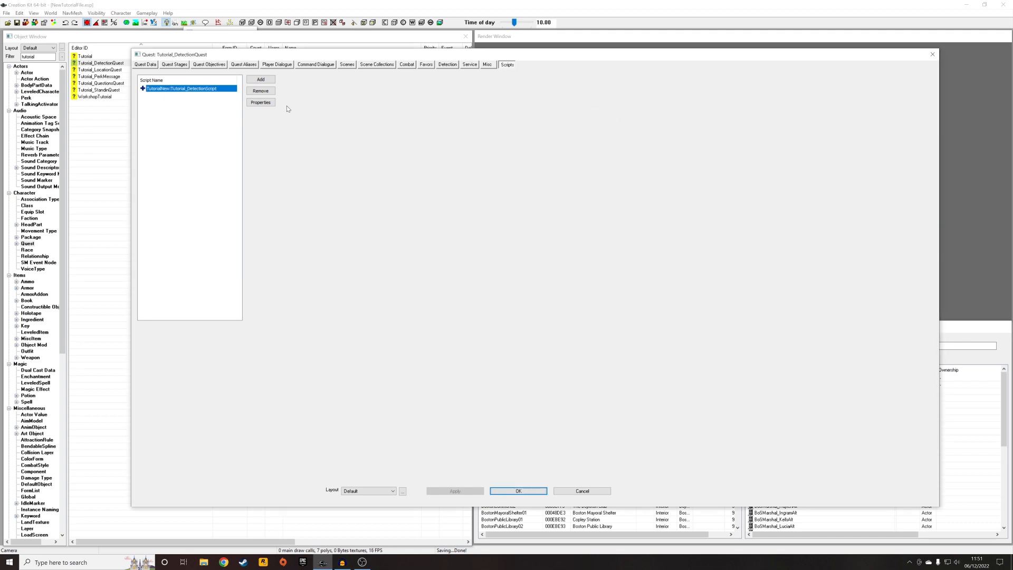
click(261, 102)
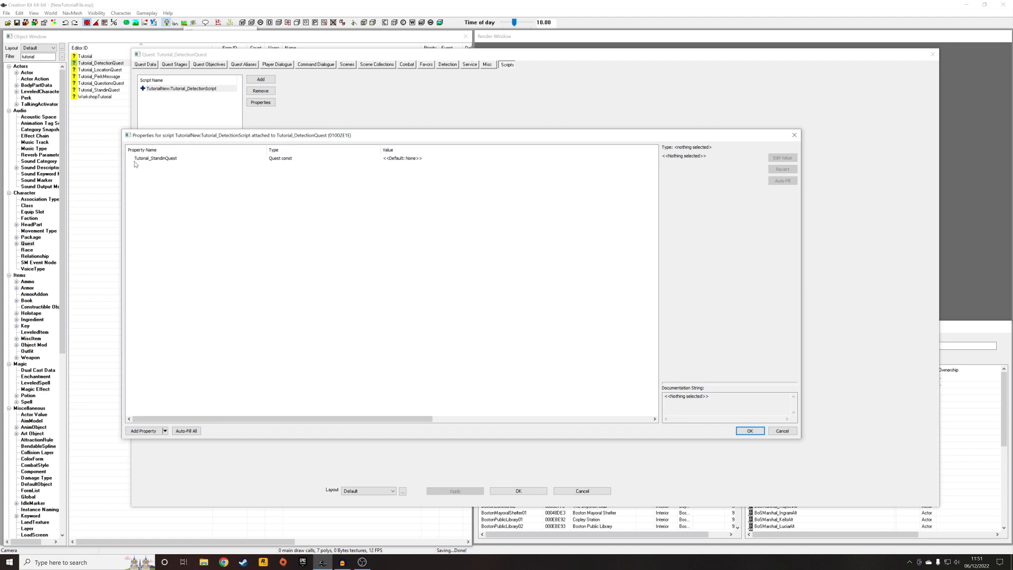
mouse_move(184, 331)
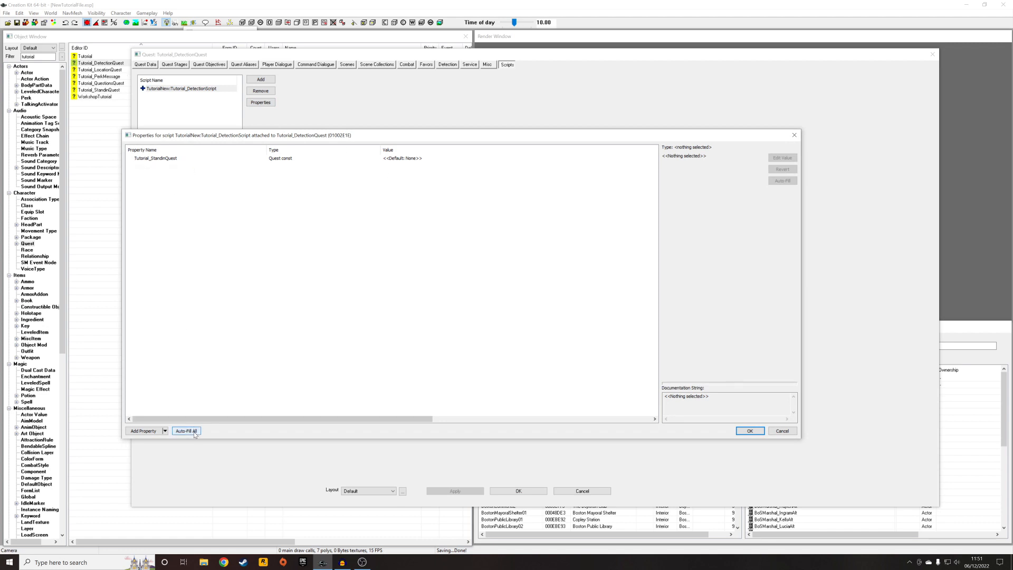
click(187, 431)
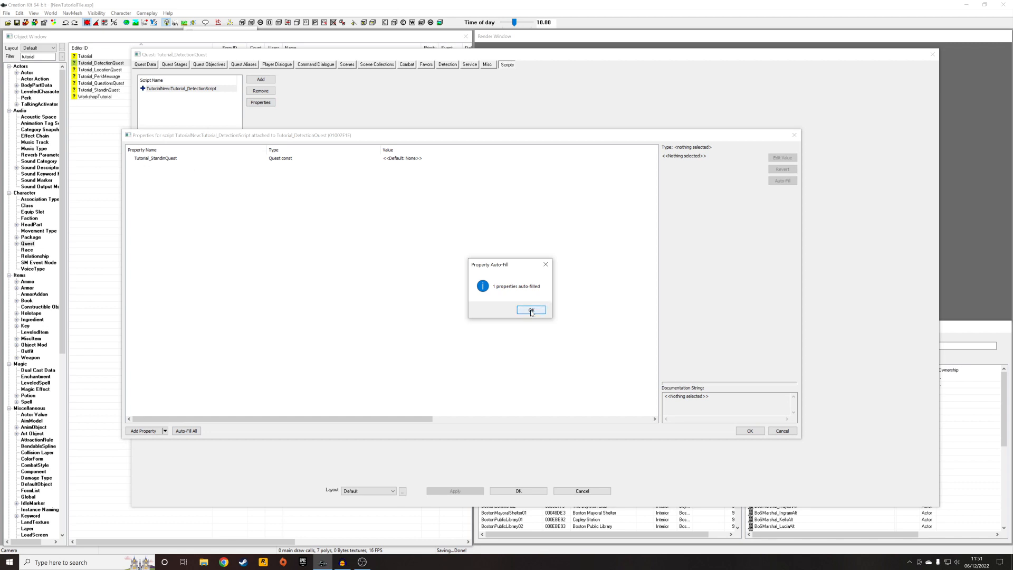
click(530, 310)
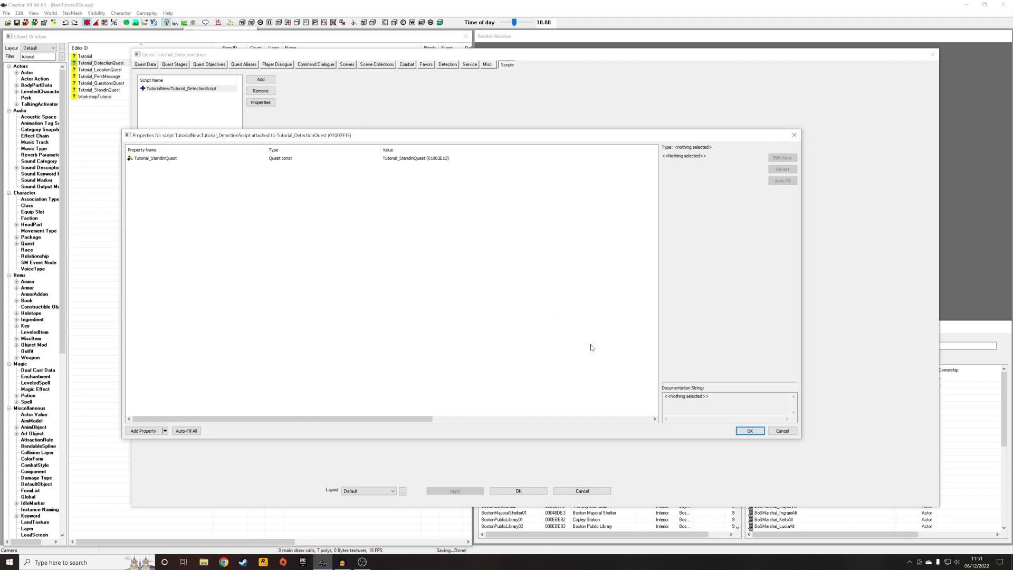
click(749, 430)
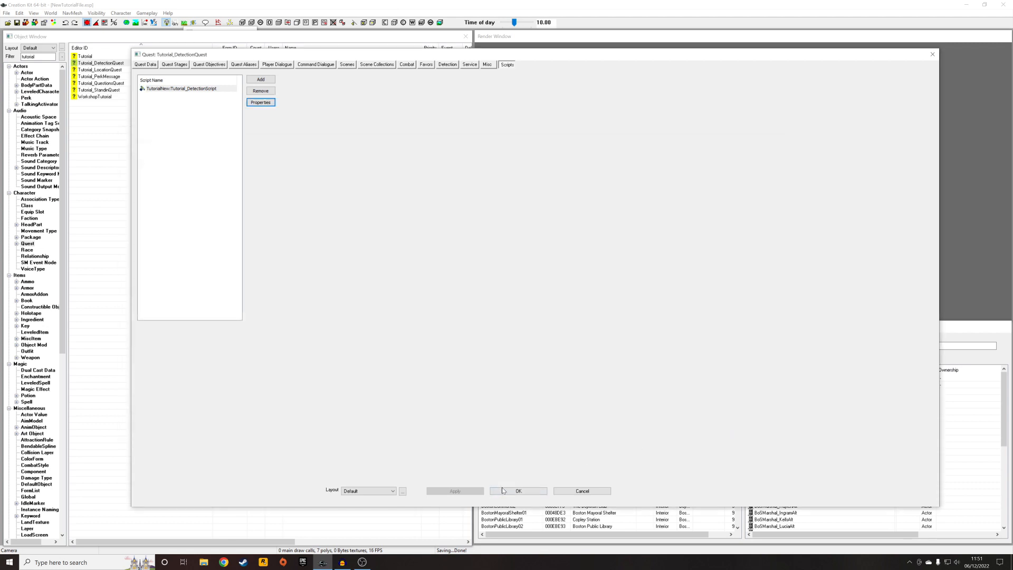
click(518, 491)
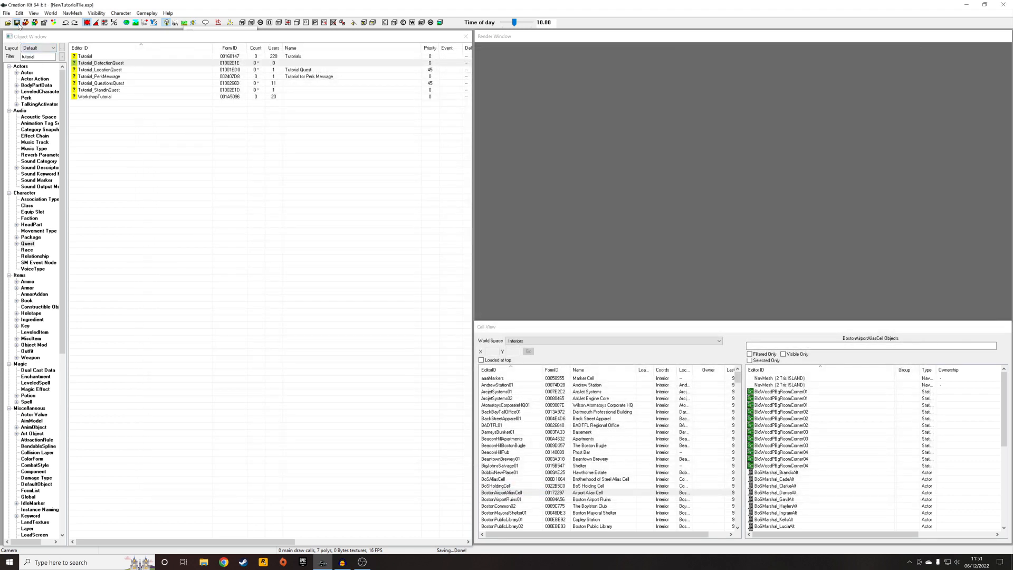
click(100, 62)
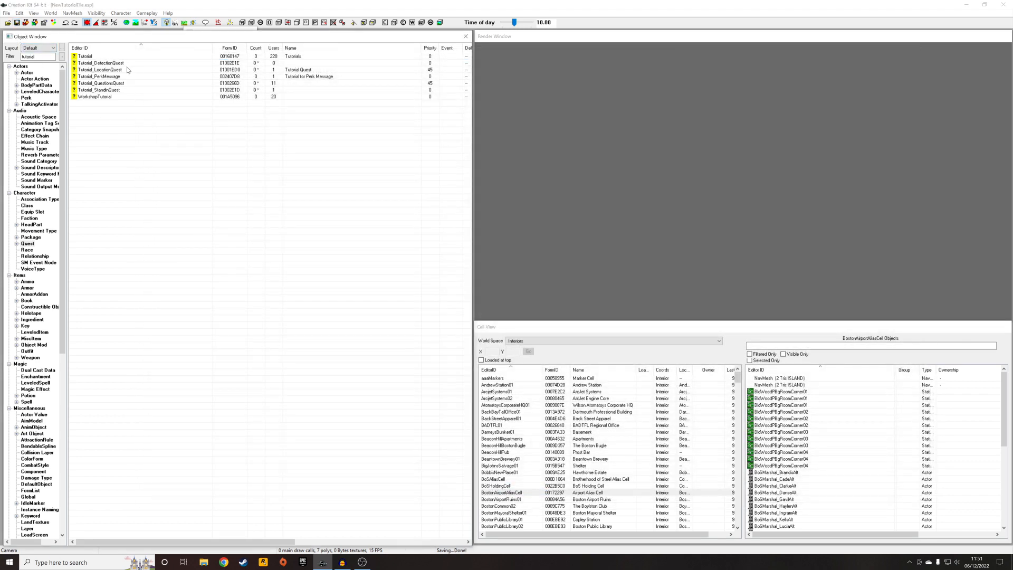
double_click(100, 63)
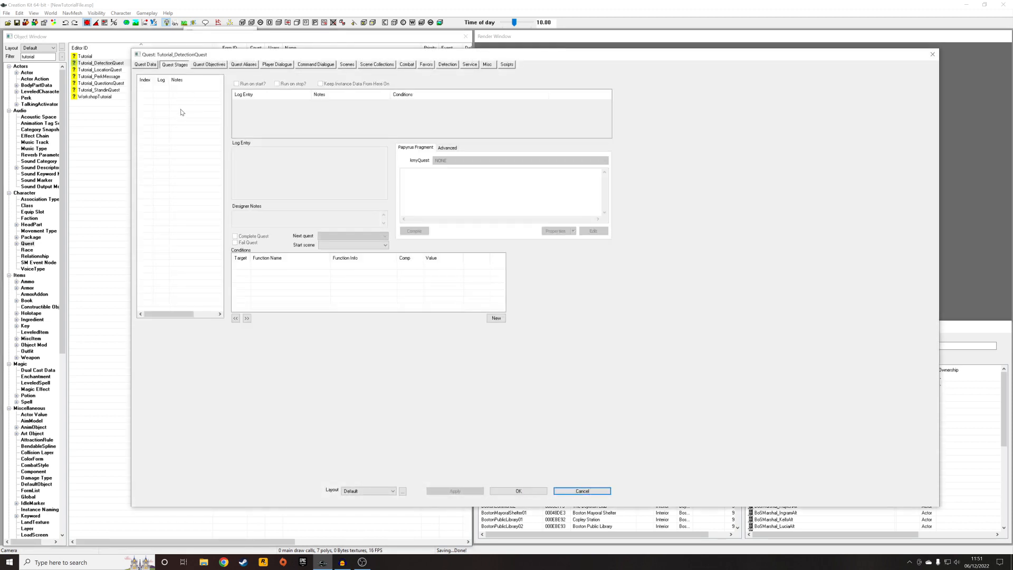
click(181, 87)
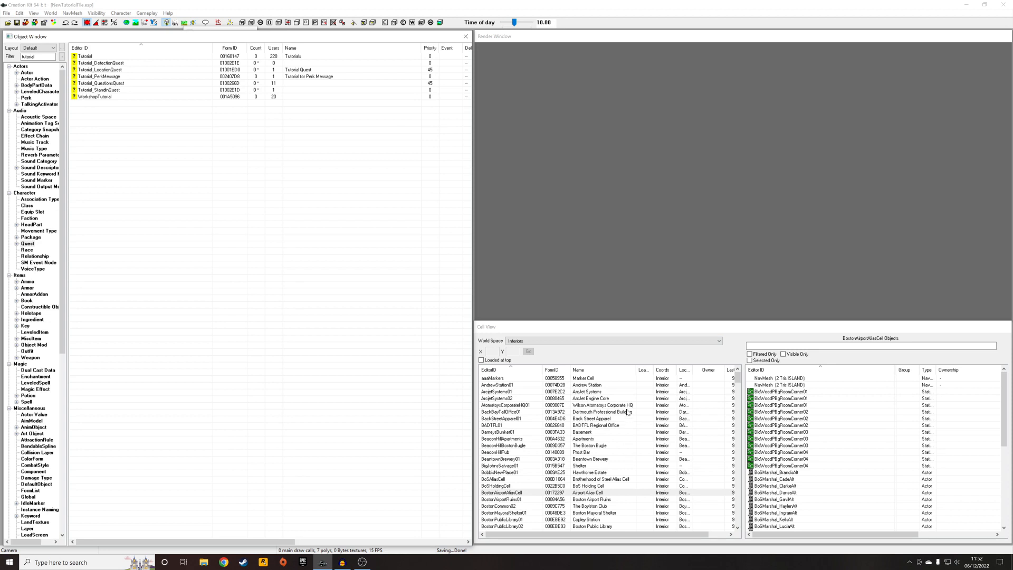
mouse_move(600, 381)
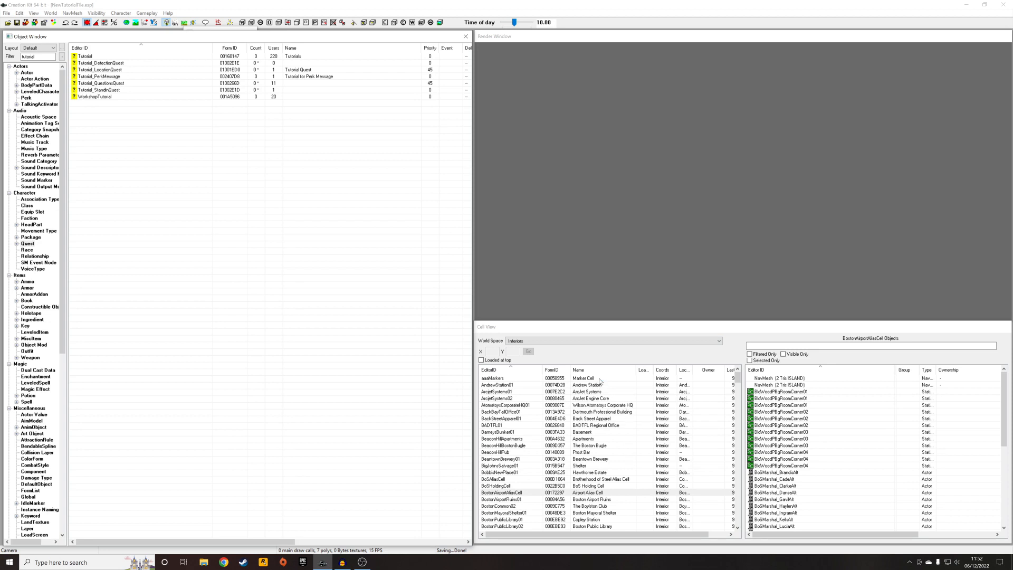
- Place a Turpentine_Rare MiscItem on the WestEverettEstates01 shelf and mark its reference Initially Disabled
scroll(down, 3)
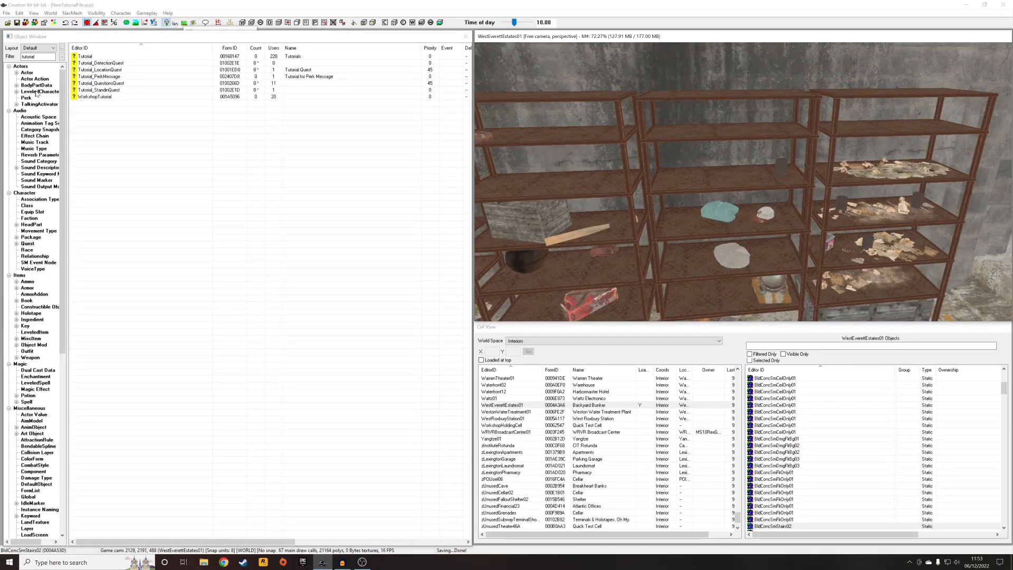
click(37, 84)
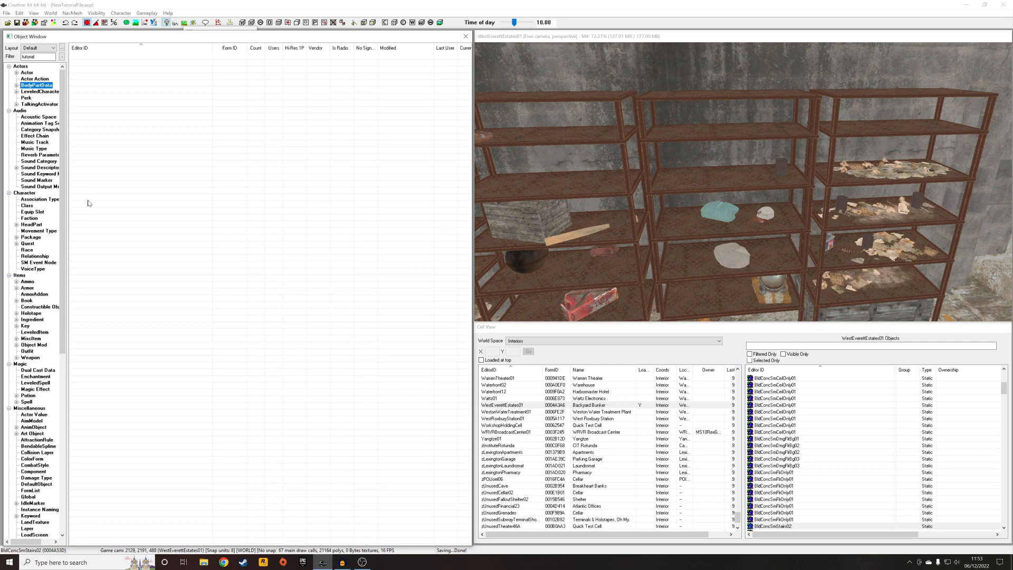
click(31, 337)
text(tin)
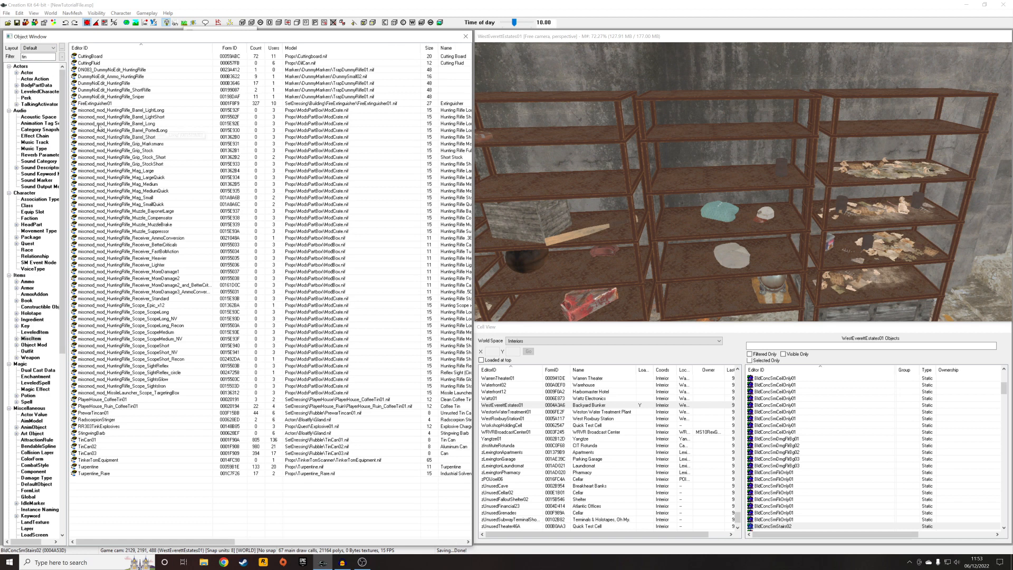
mouse_move(175, 382)
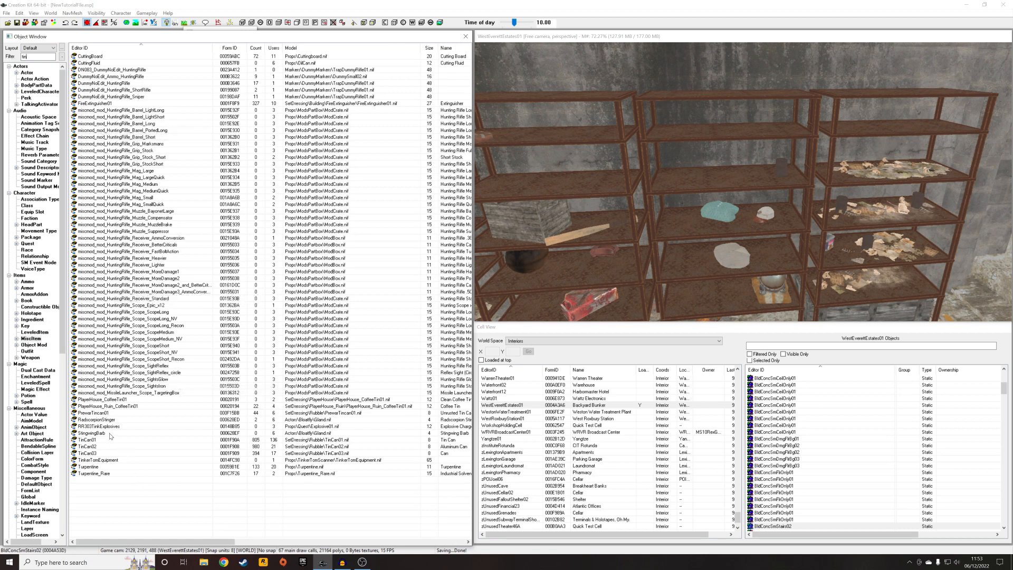
click(94, 473)
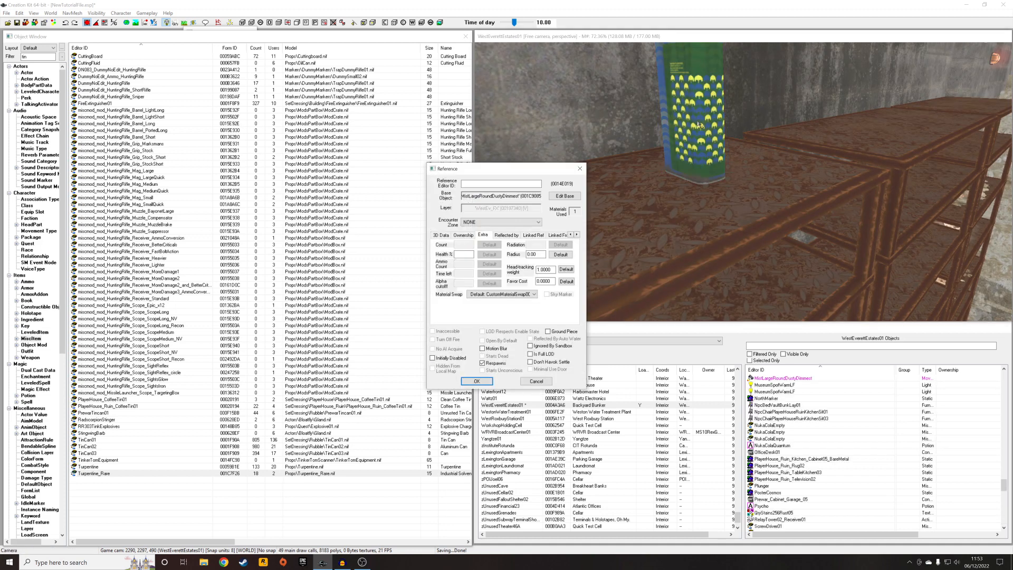
click(477, 381)
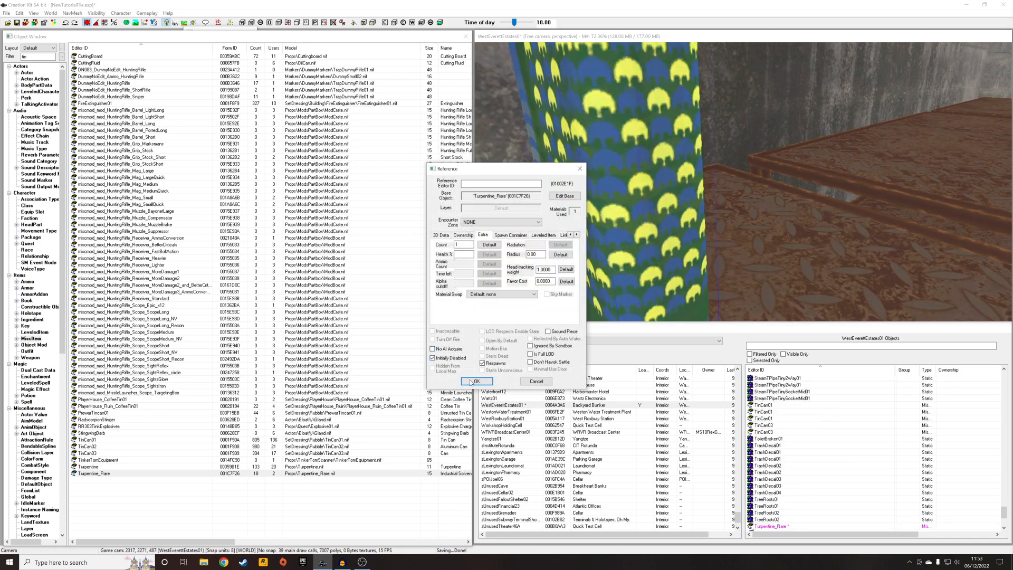
- Confirm the bottle reference and go to Tutorial_DetectionQuest's Quest Aliases
click(476, 381)
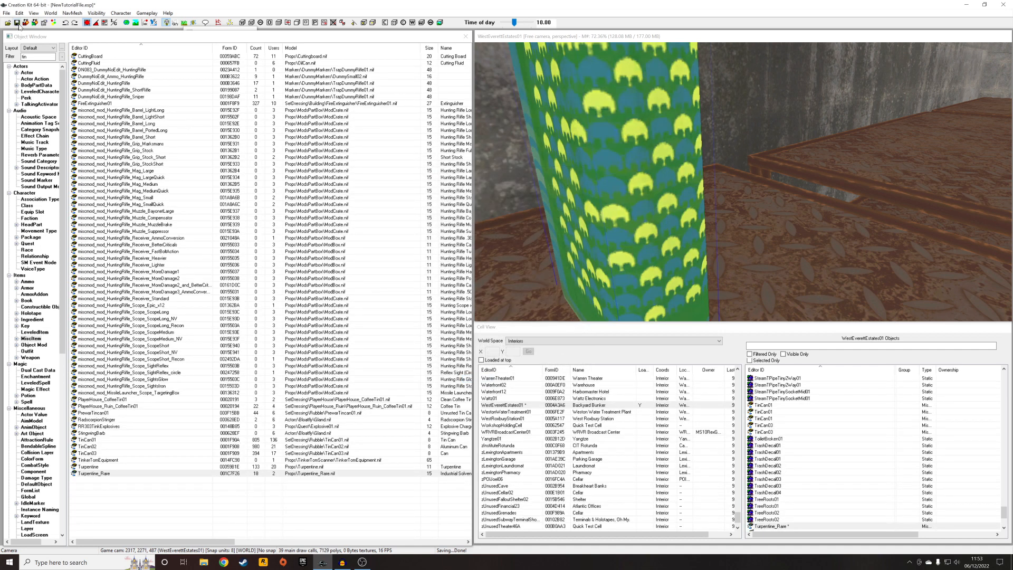
click(27, 244)
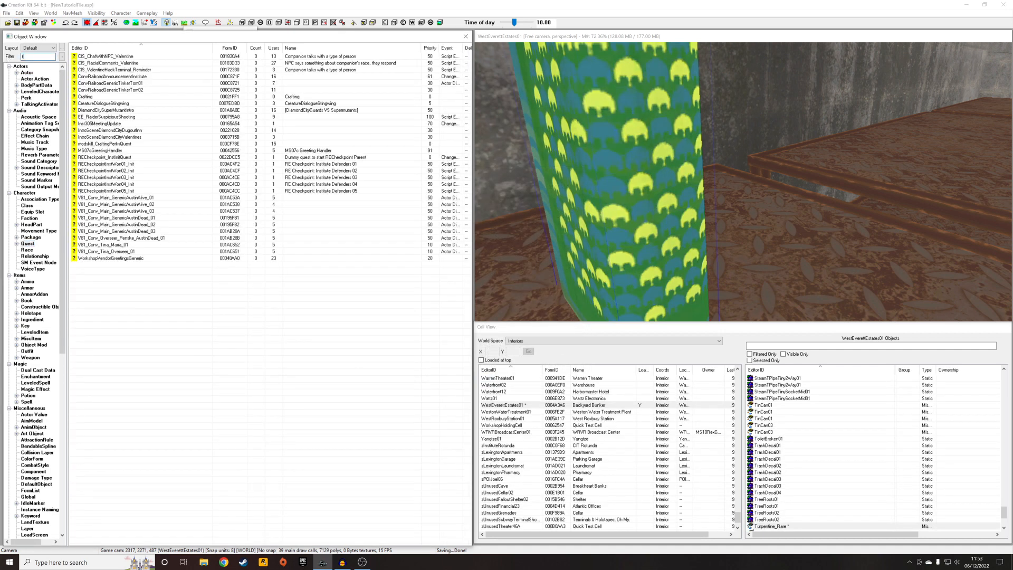
text(tutorial)
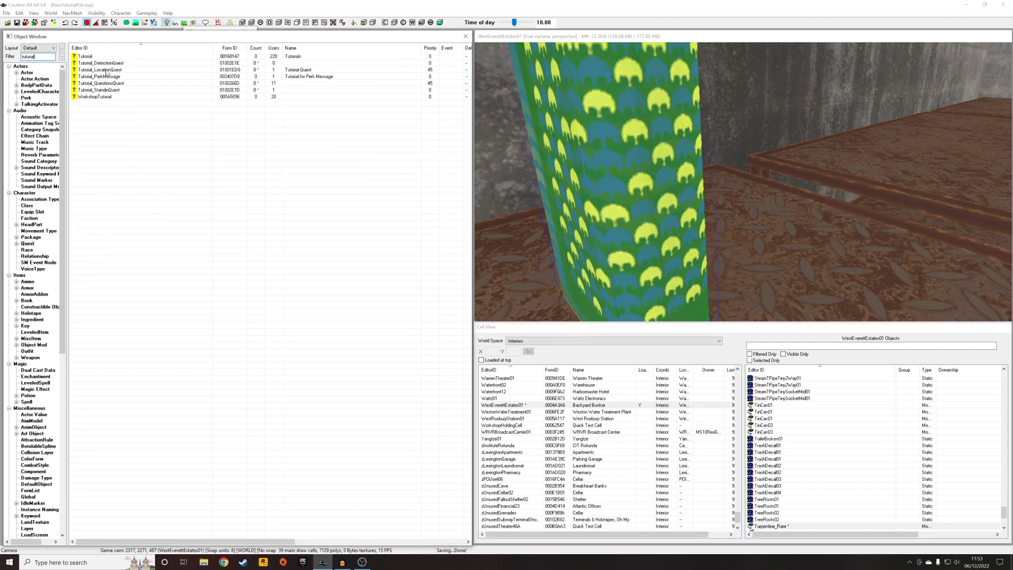
double_click(101, 62)
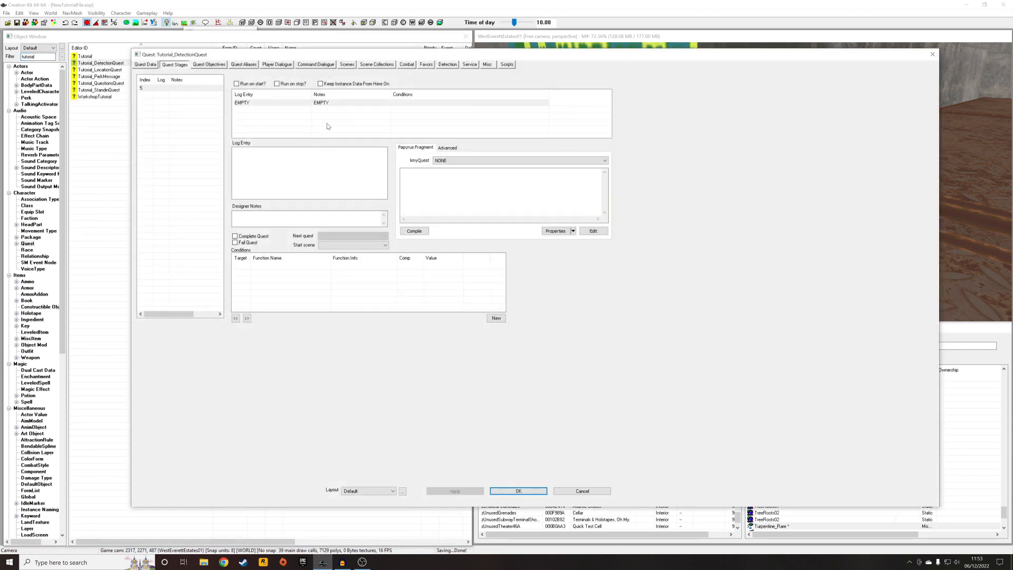
click(244, 64)
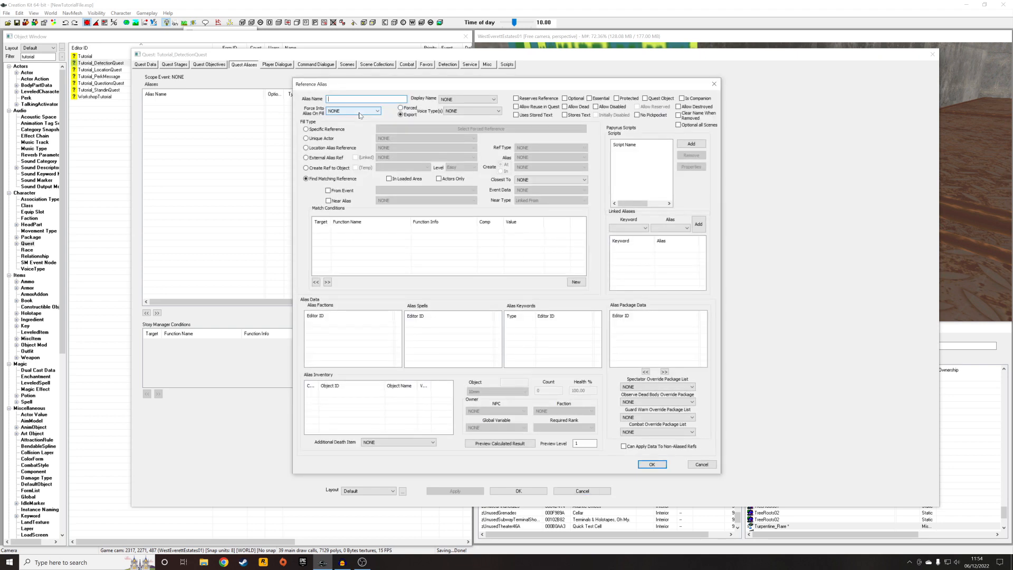
- Create a reference alias 'Object' forced to the Turpentine_Rare reference with Allow Disabled, and save it
text(Ol)
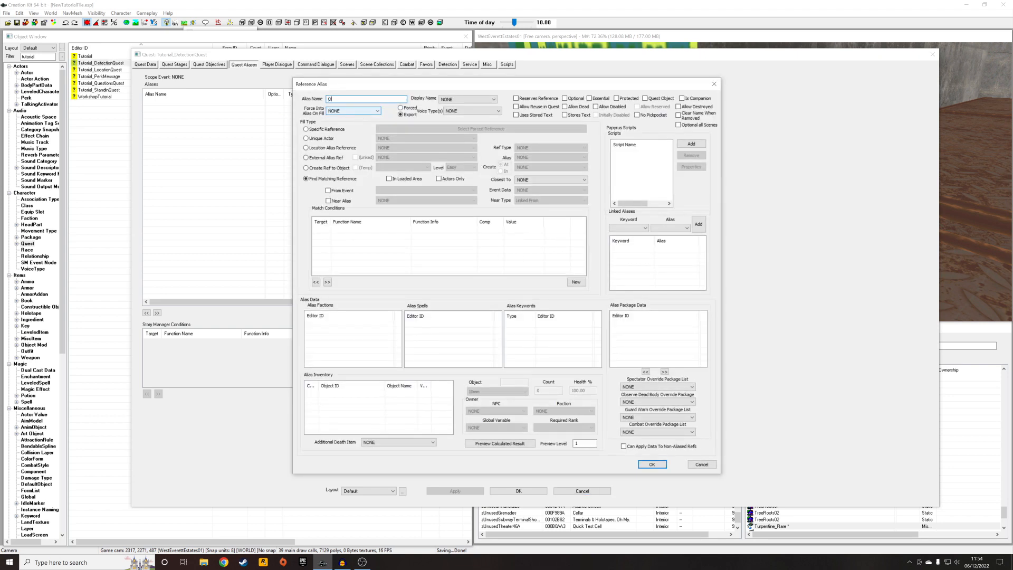
text(Object)
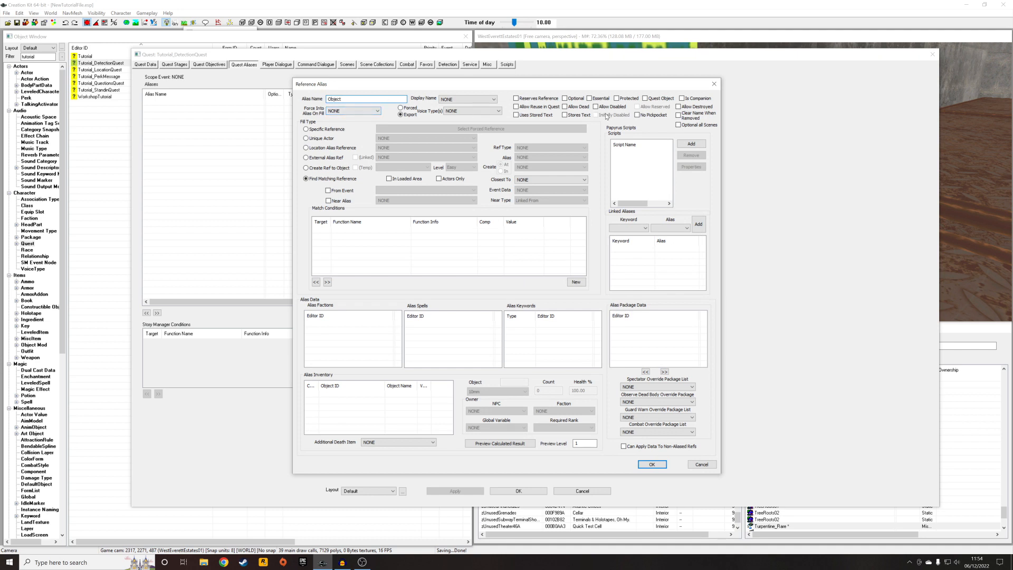
click(596, 106)
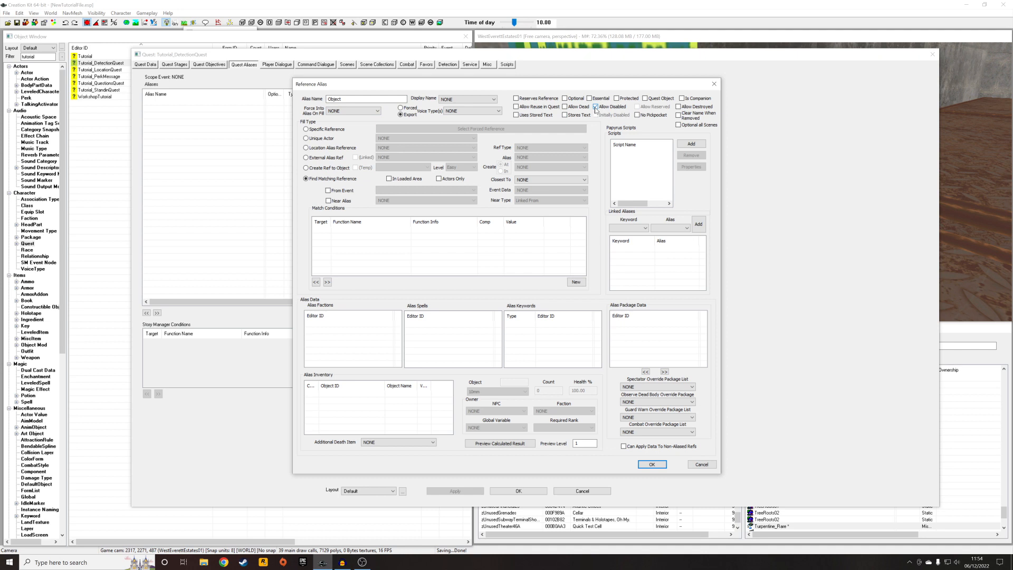
click(306, 129)
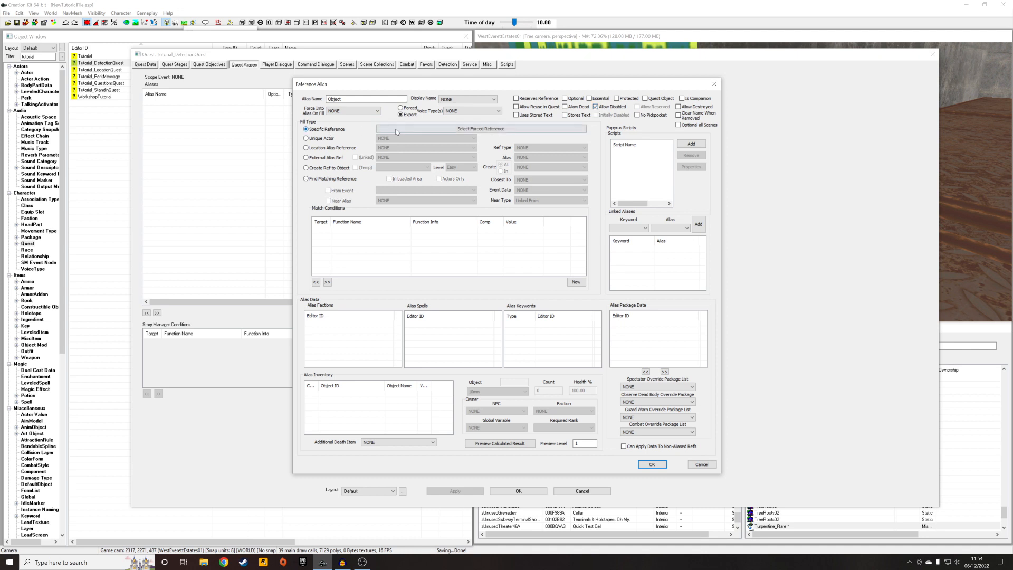
click(476, 129)
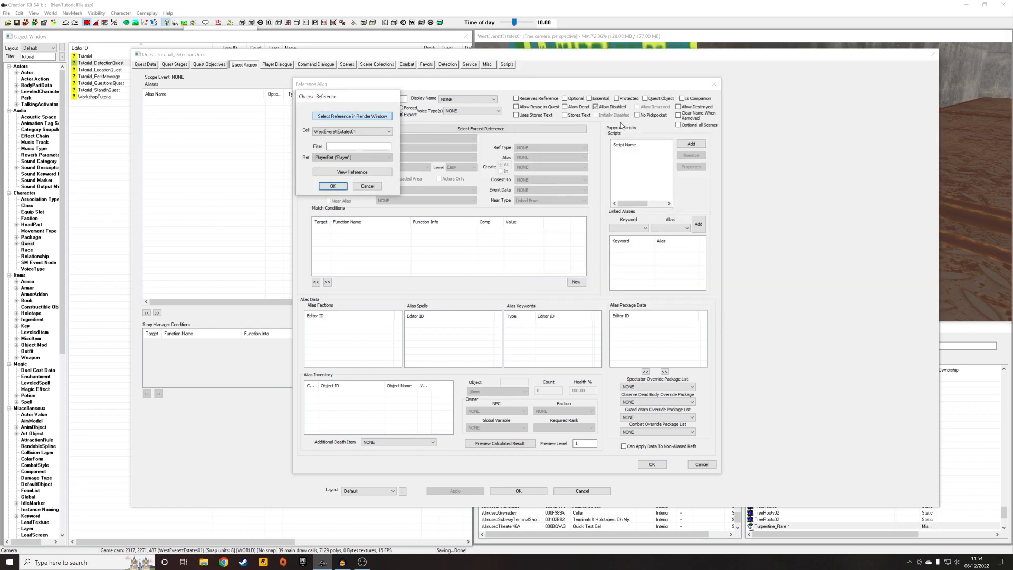
click(333, 186)
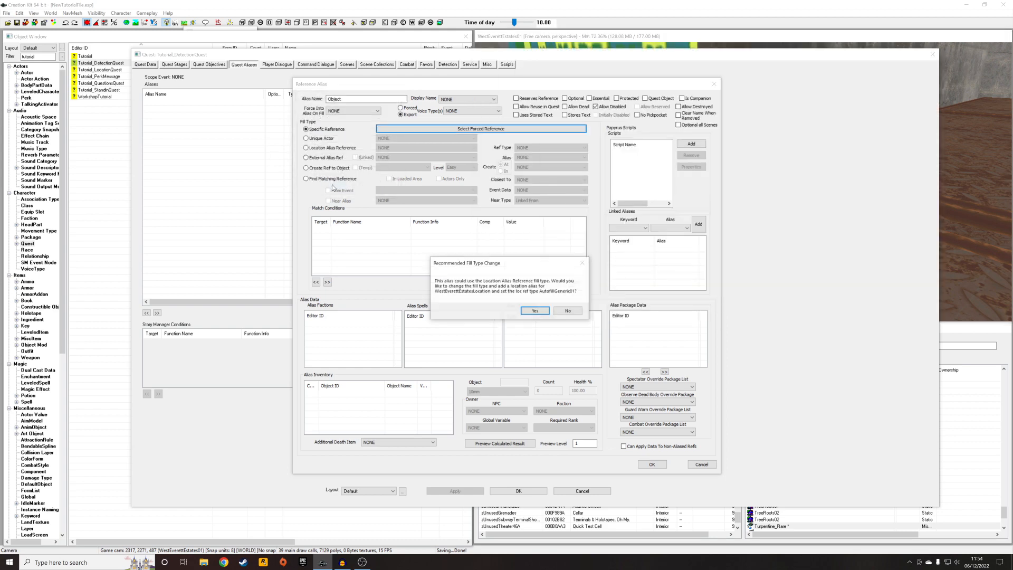
click(567, 310)
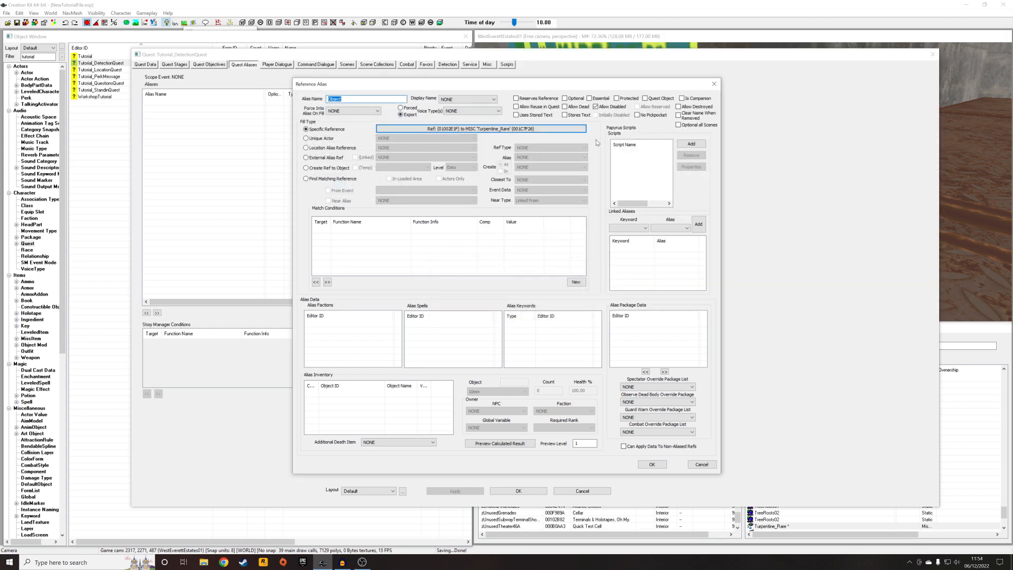
mouse_move(591, 150)
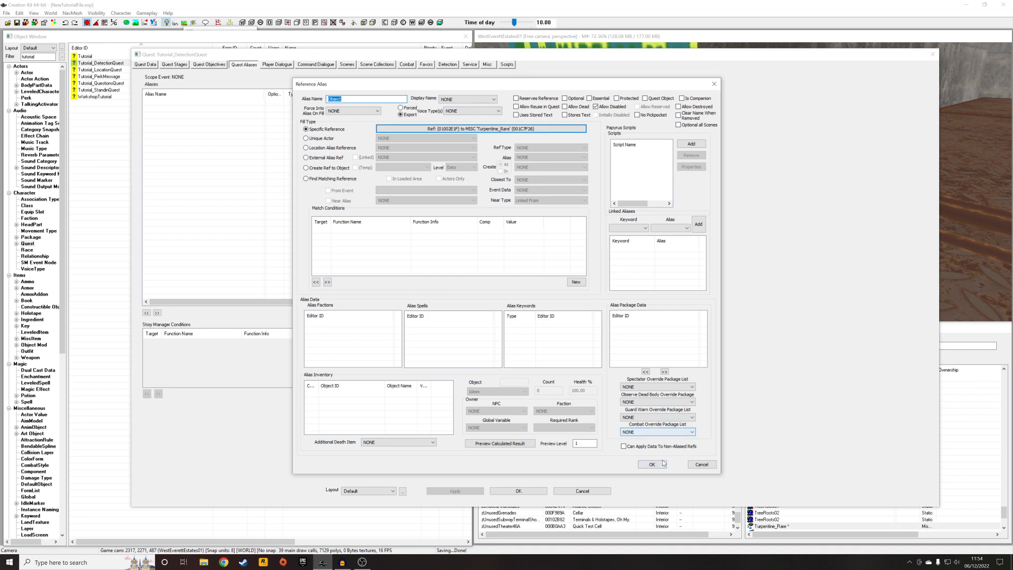
click(653, 464)
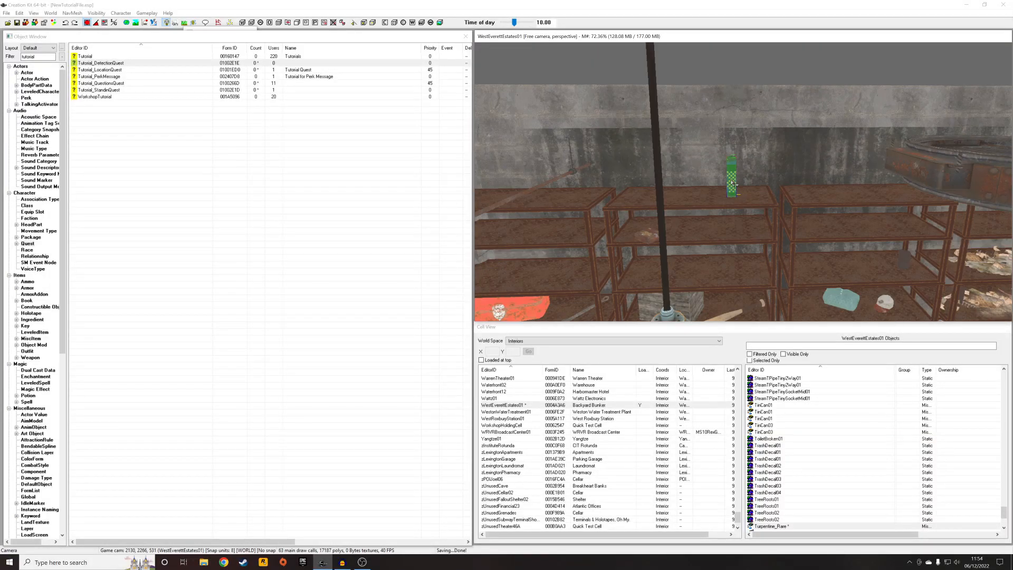
- Bring up the fragment properties for stage 5 of Tutorial_DetectionQuest
click(100, 63)
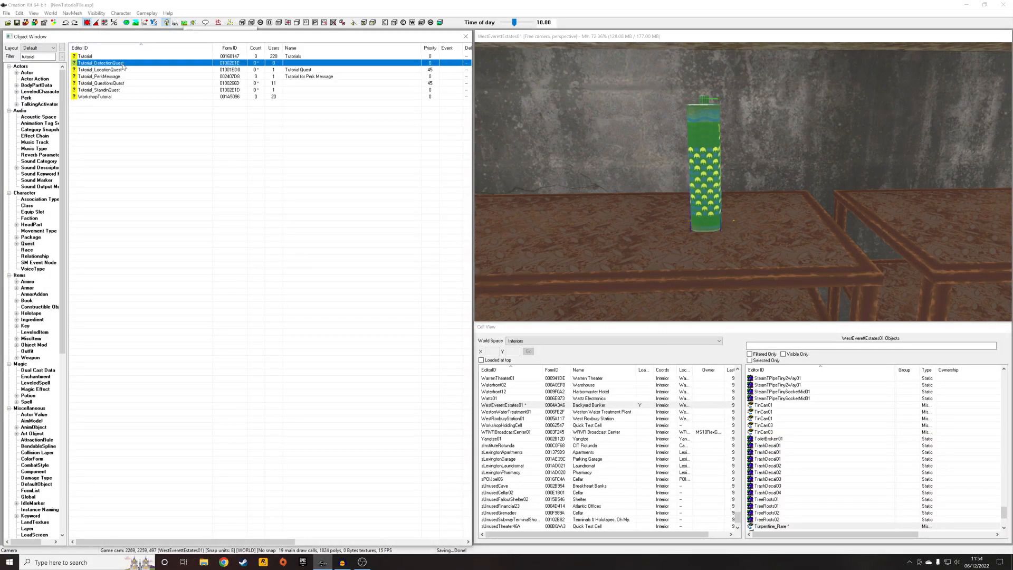
double_click(100, 63)
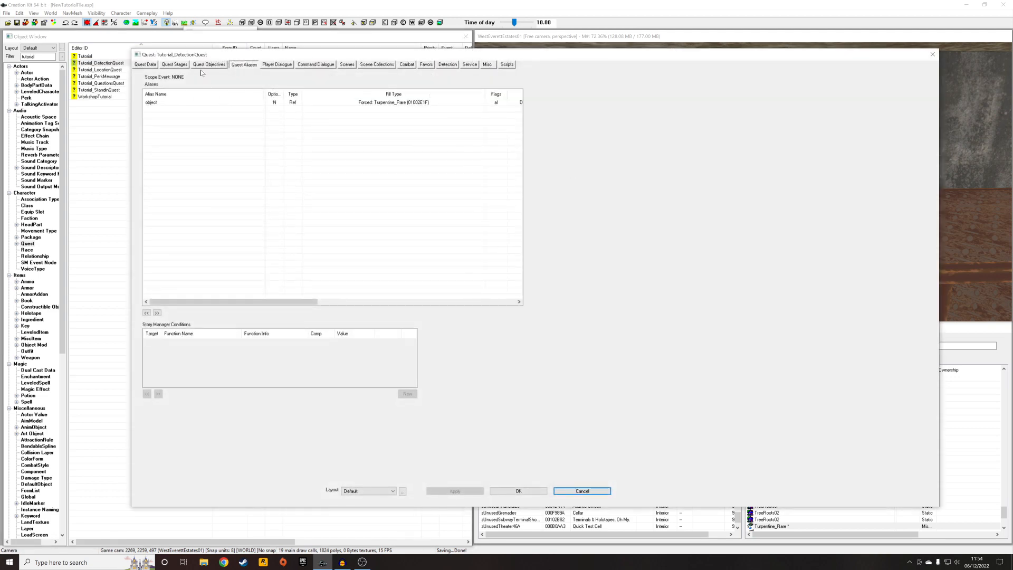
click(173, 64)
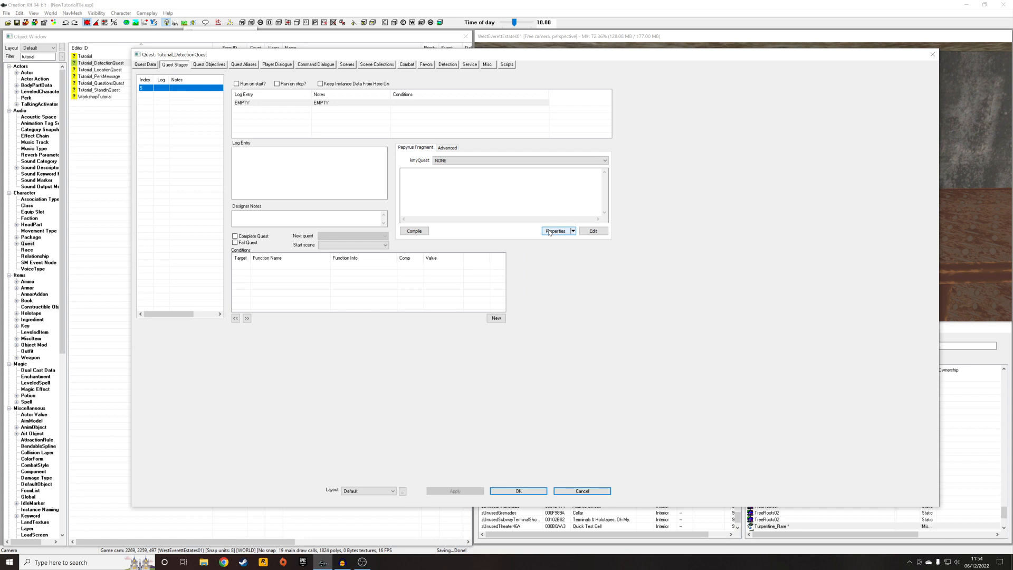
click(555, 230)
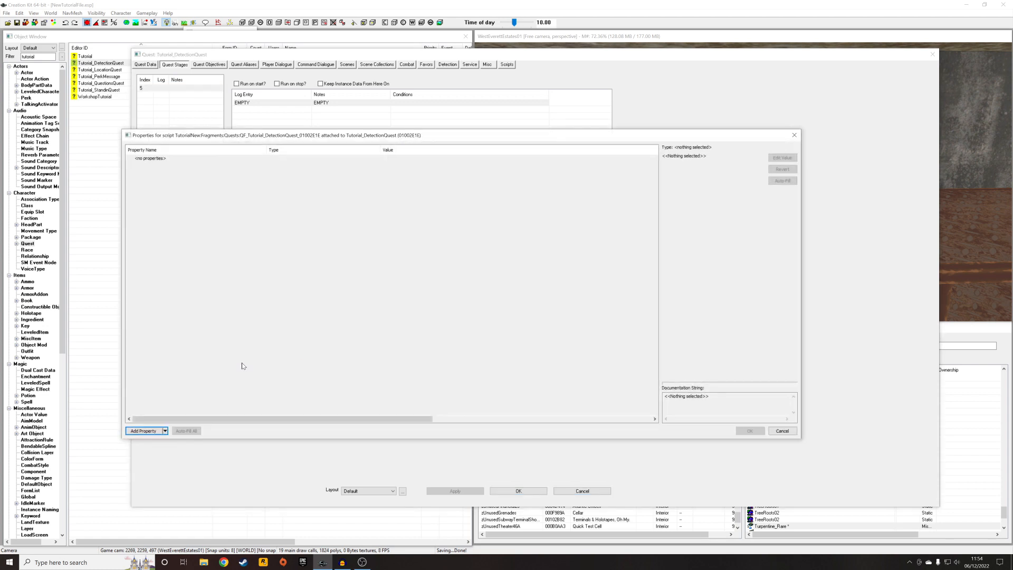
- Add a ReferenceAlias property named Alias_Object and accept the property settings
click(145, 431)
text(r)
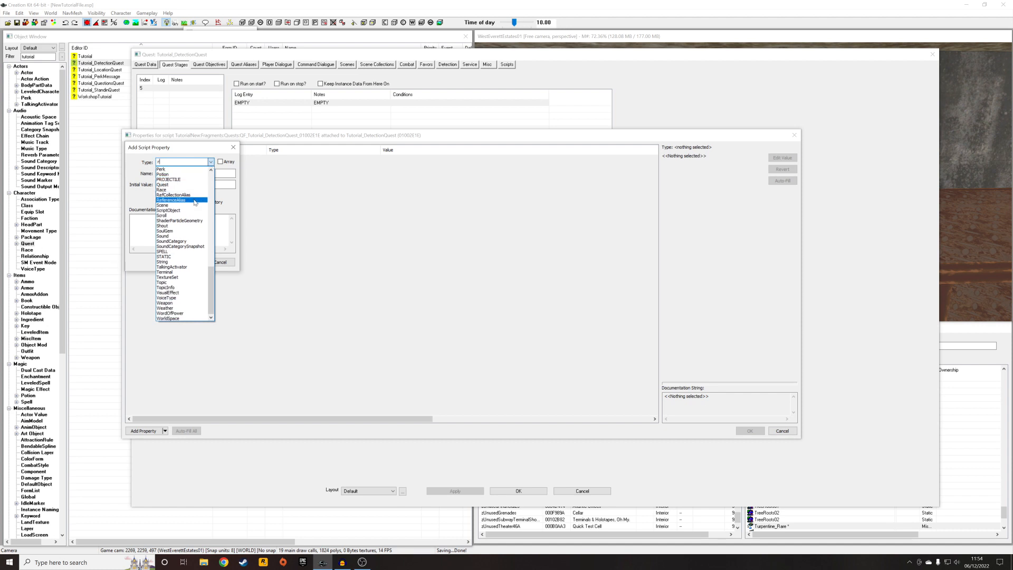
click(170, 199)
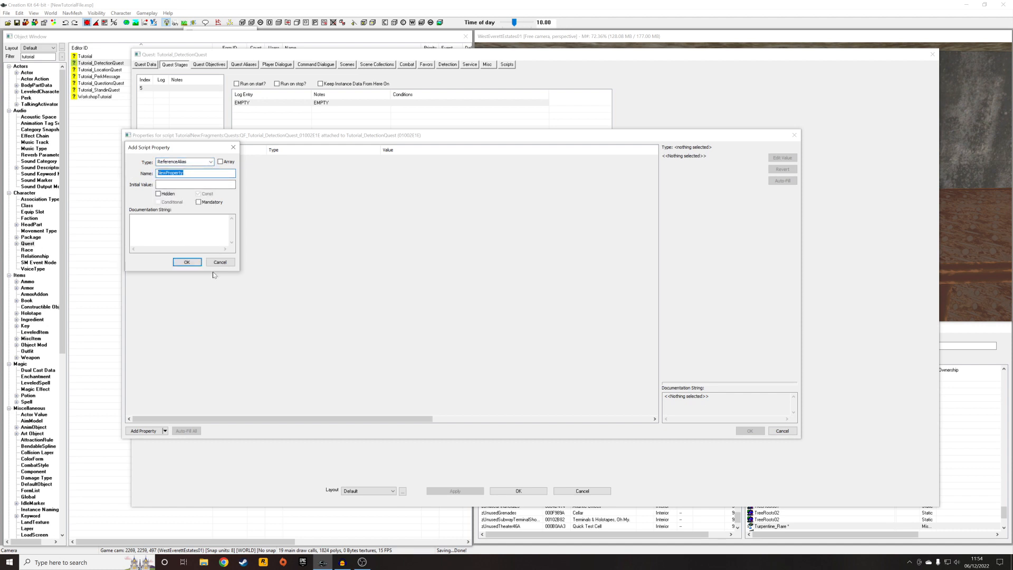
text(Alias_Object)
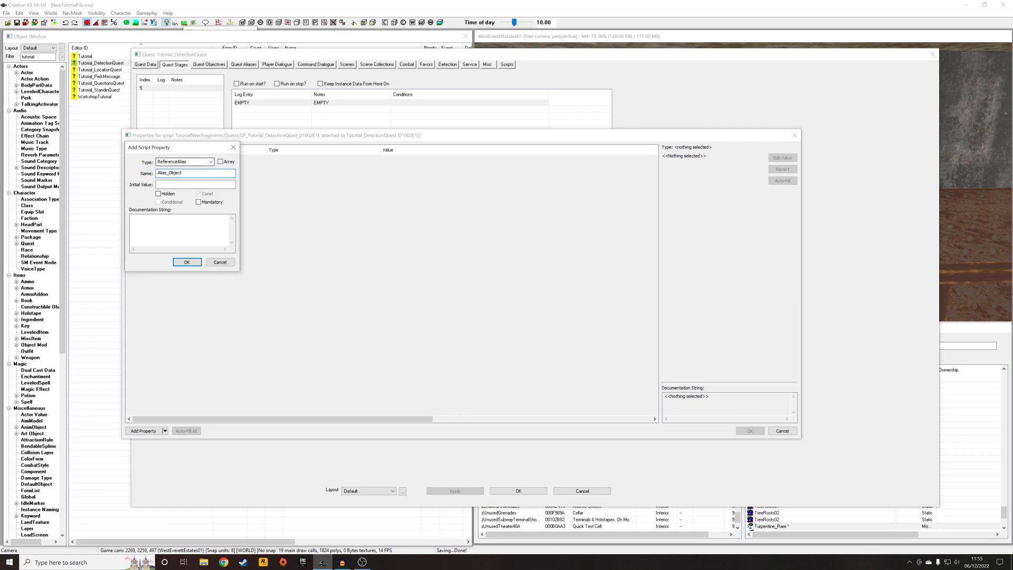
click(219, 262)
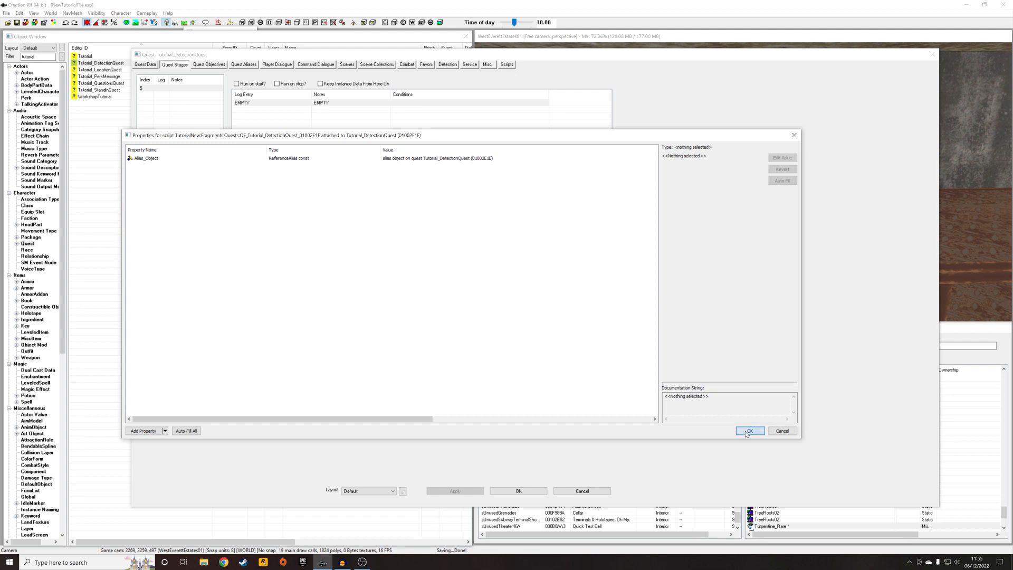
click(748, 431)
text(Alias_Objec)
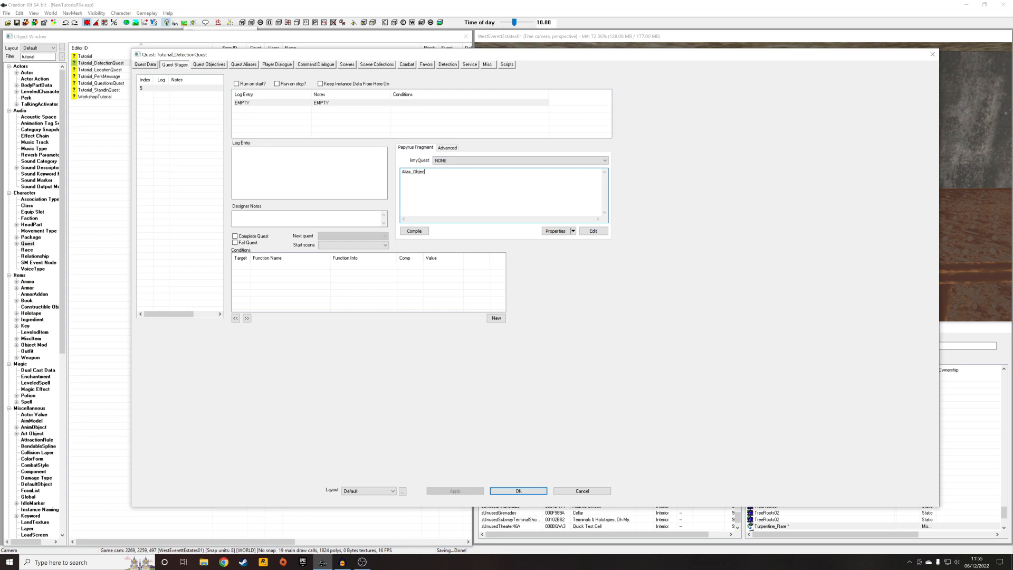
- Enter Alias_Object.GetRef().Enable() as the stage 5 fragment and save the plugin
text(.Enable)
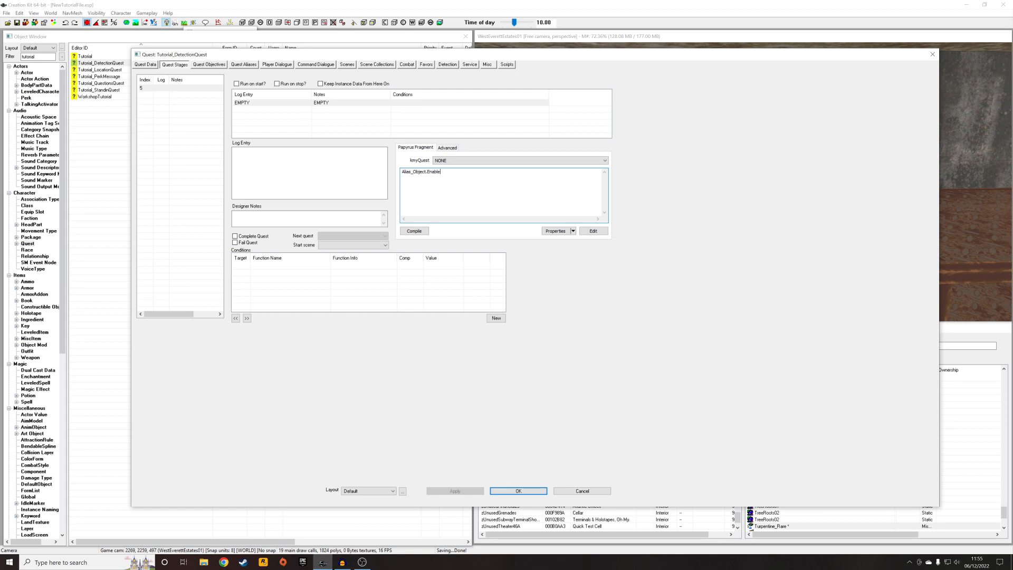
text(())
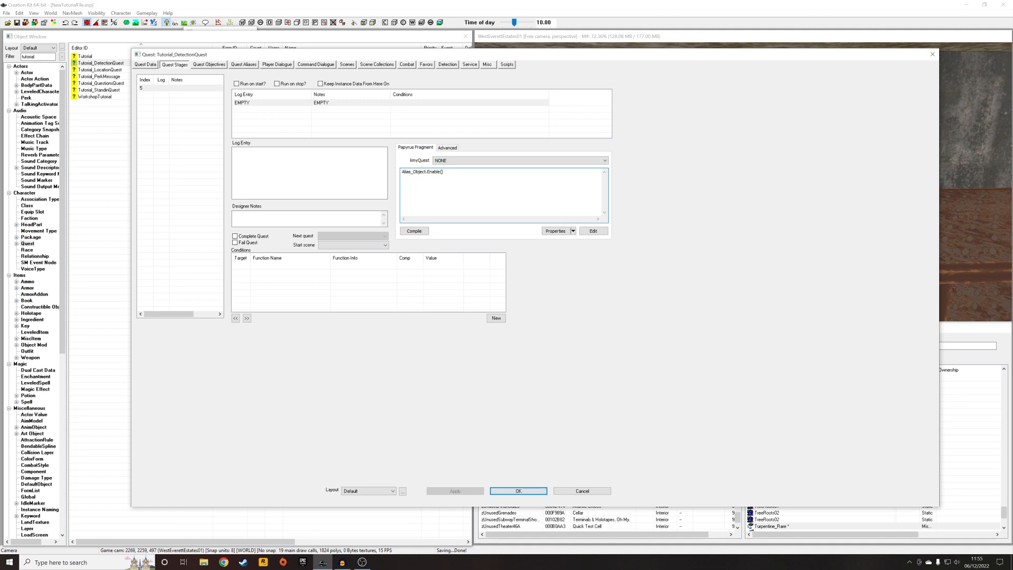
key(Backspace)
text(Get)
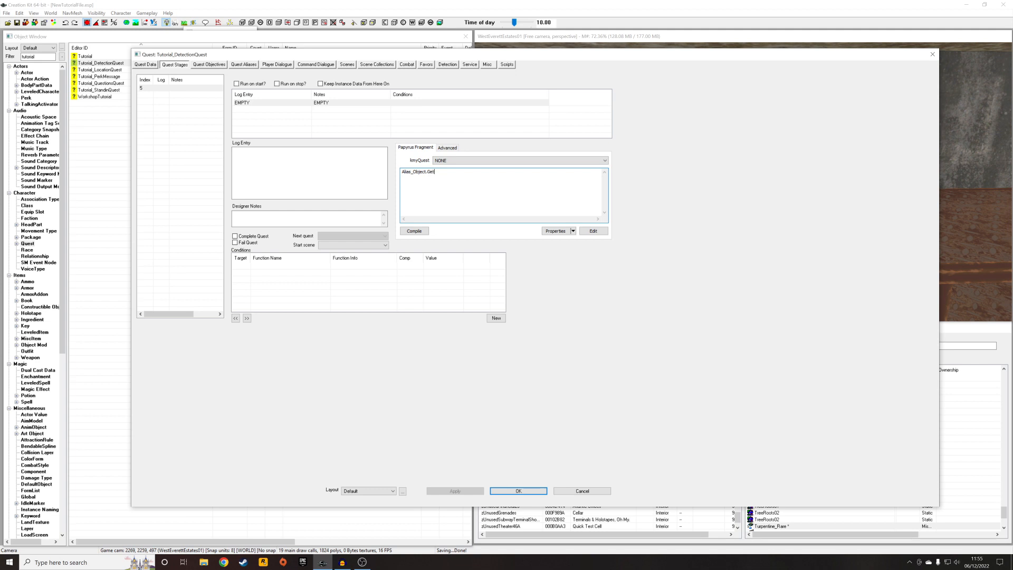
text(Ref)
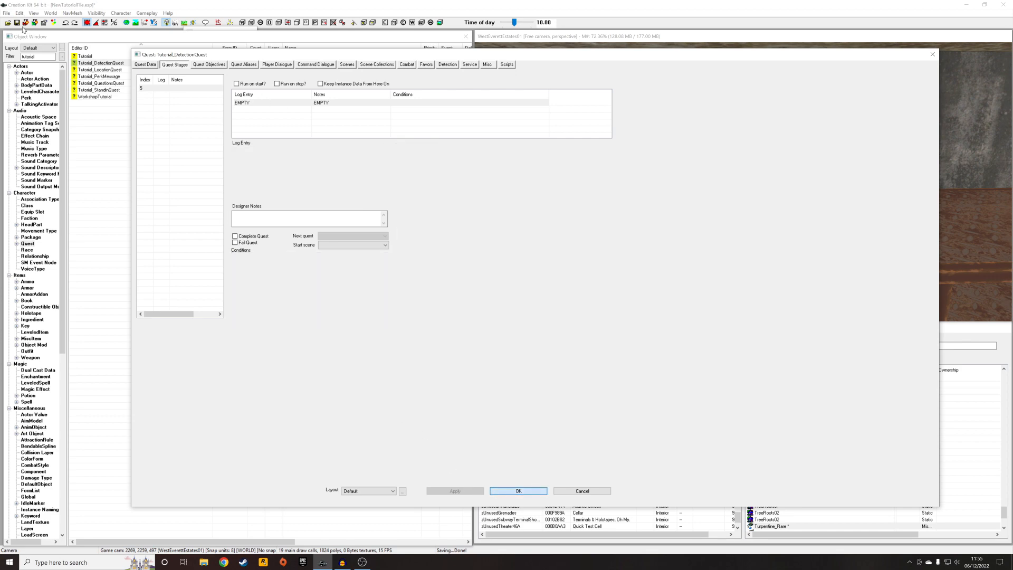
click(518, 492)
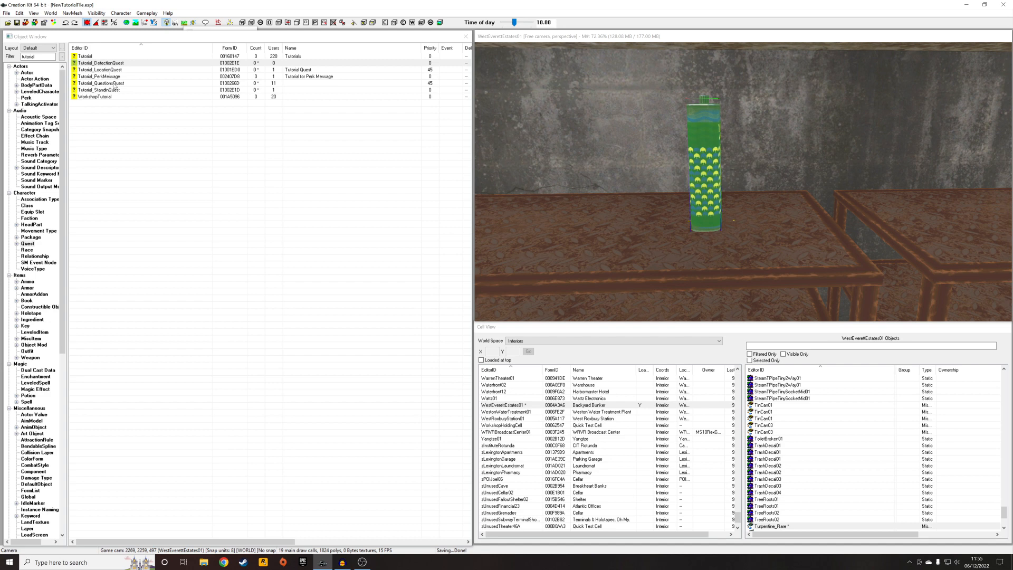
click(110, 89)
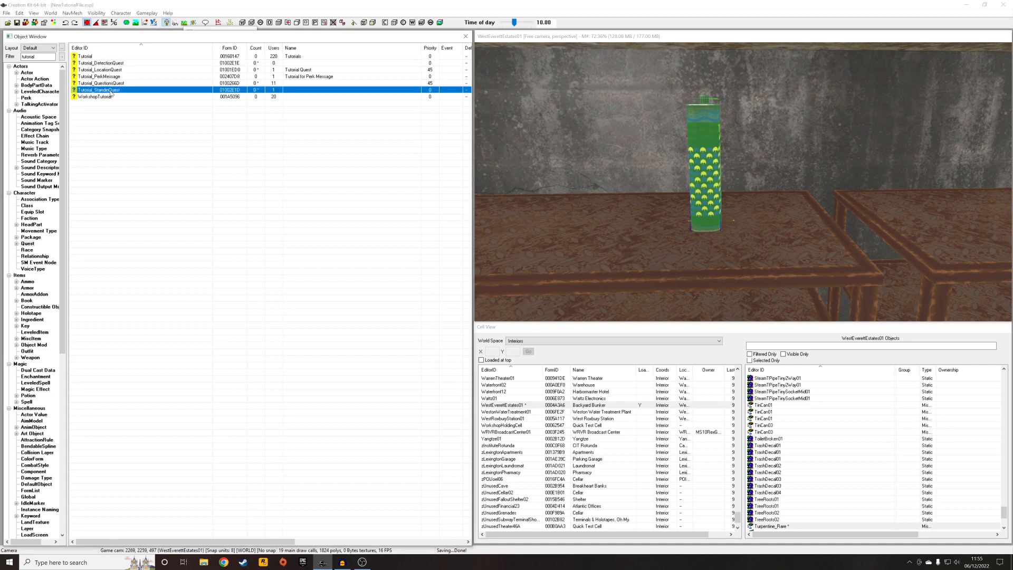
double_click(101, 90)
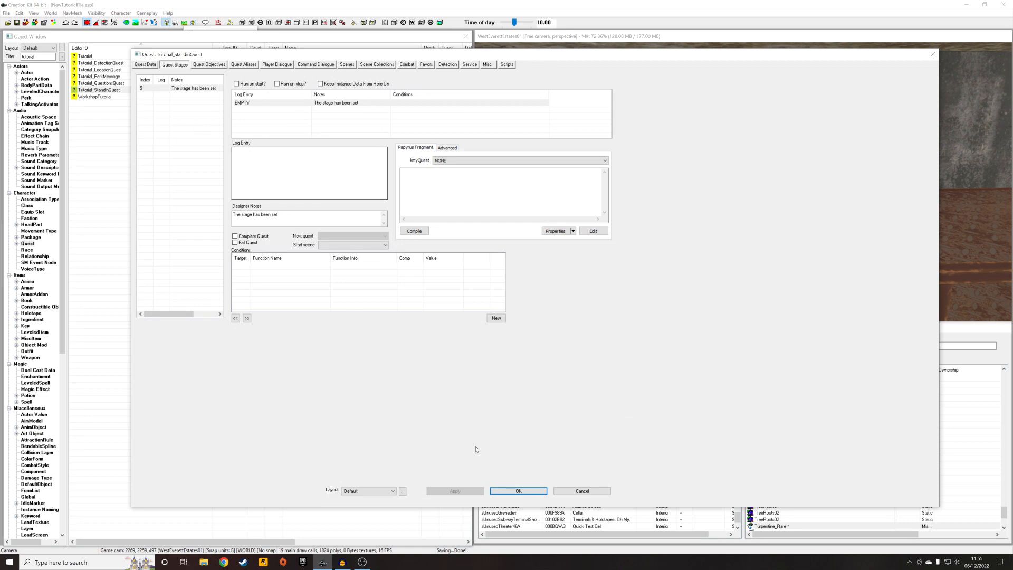
click(518, 491)
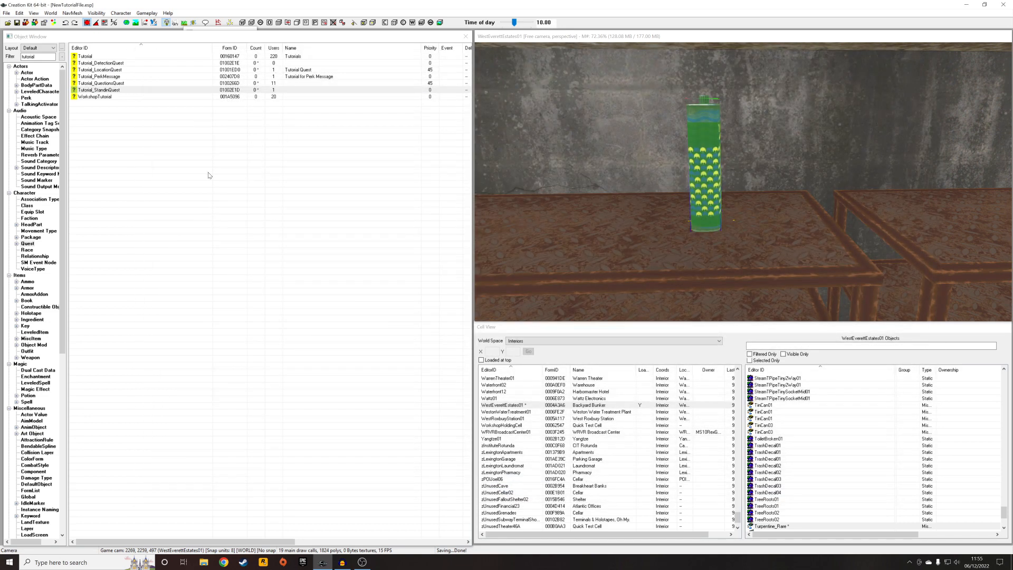
click(104, 63)
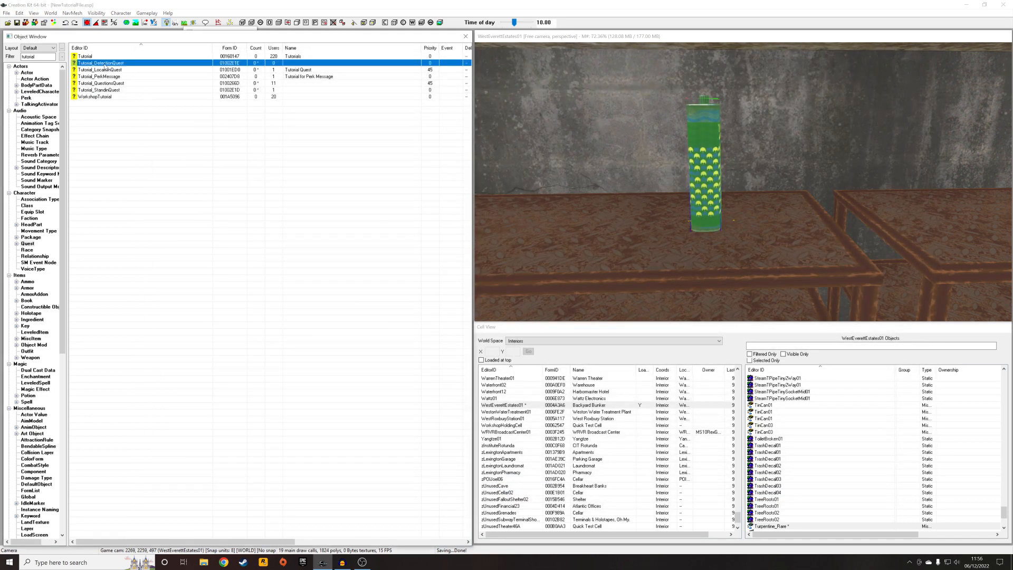
double_click(102, 62)
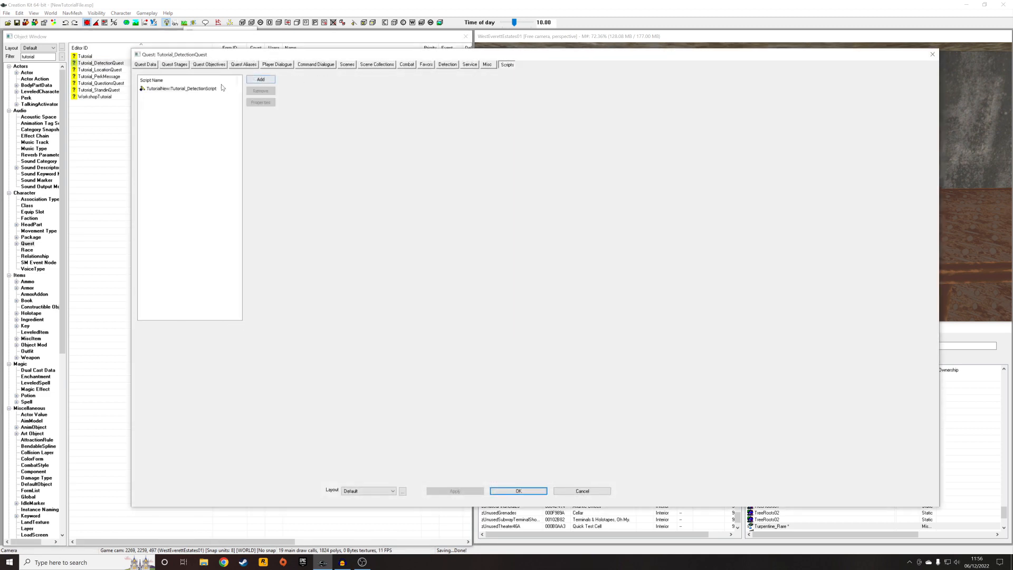
double_click(181, 88)
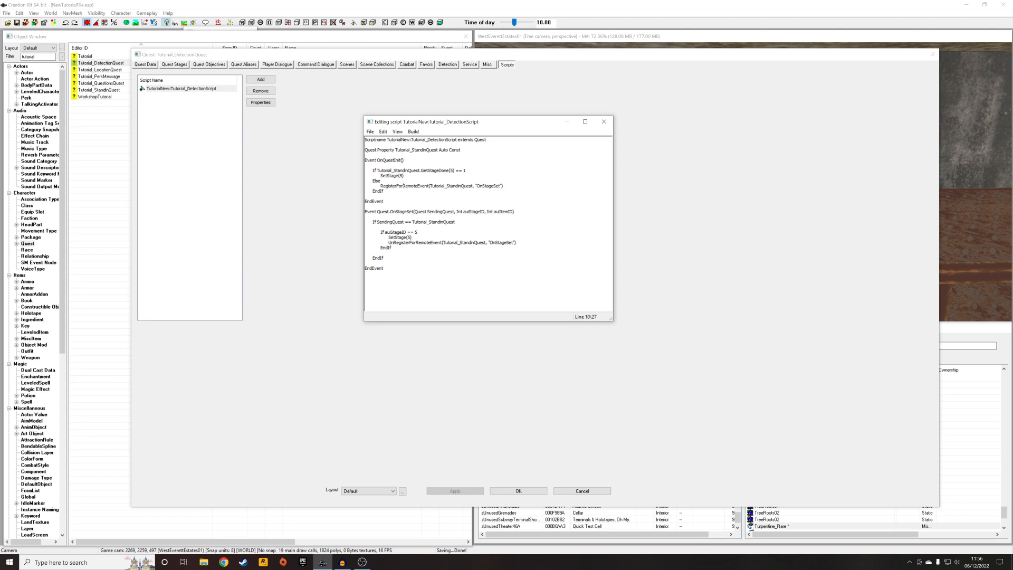
click(410, 232)
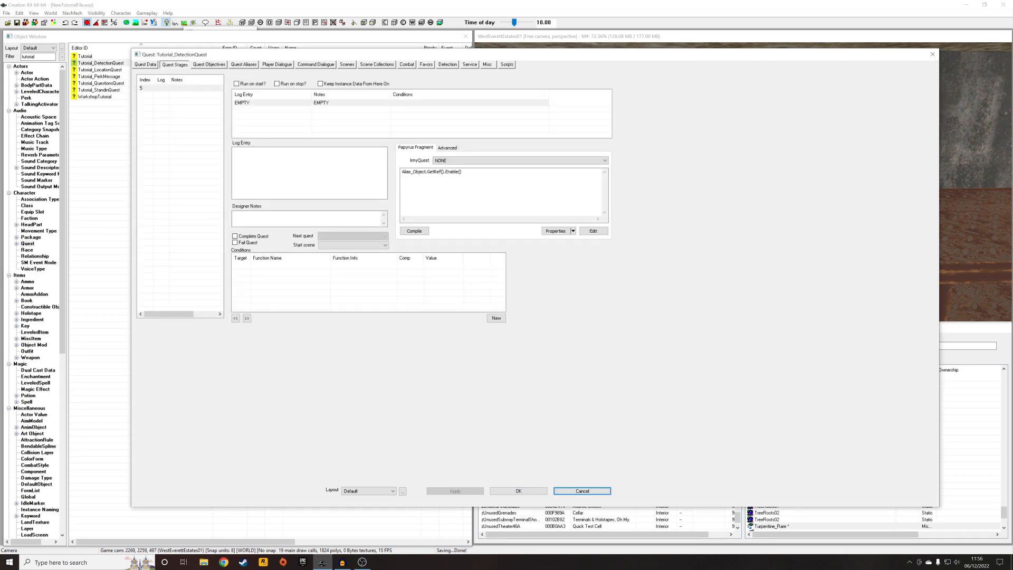
click(580, 491)
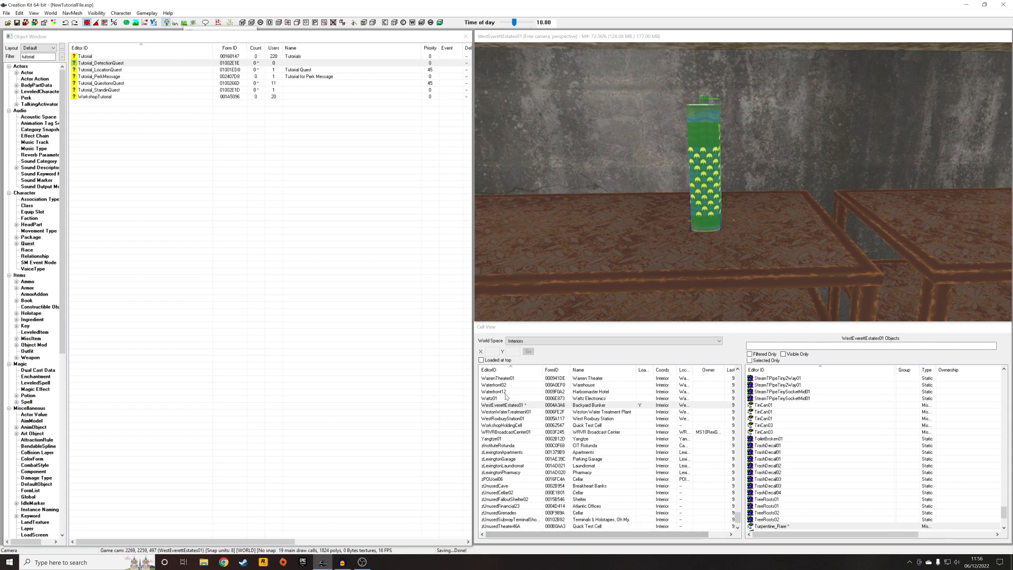
mouse_move(291, 310)
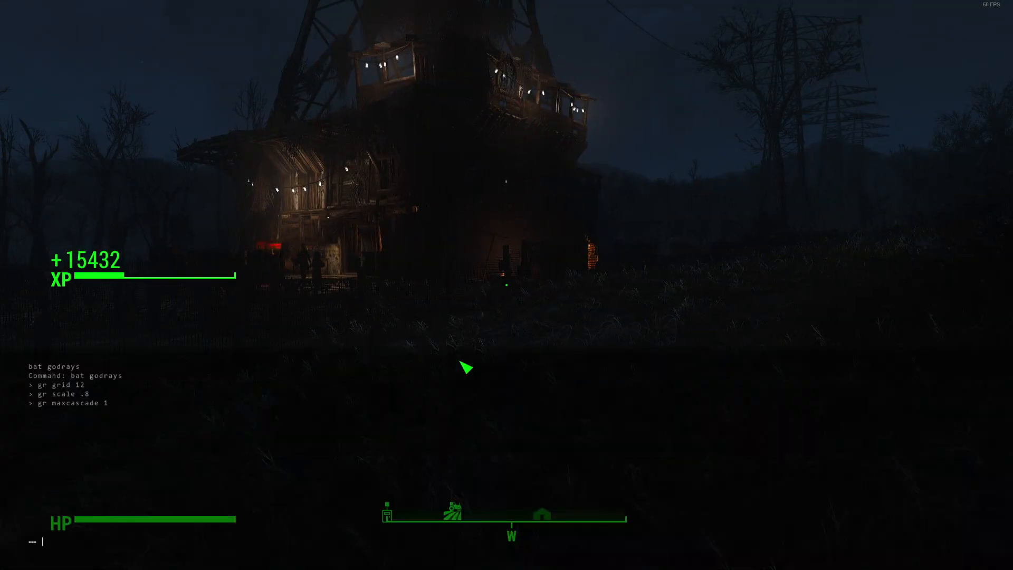
- Query and set quest stages via getstage/setstage console commands, then start a coc command
text(get)
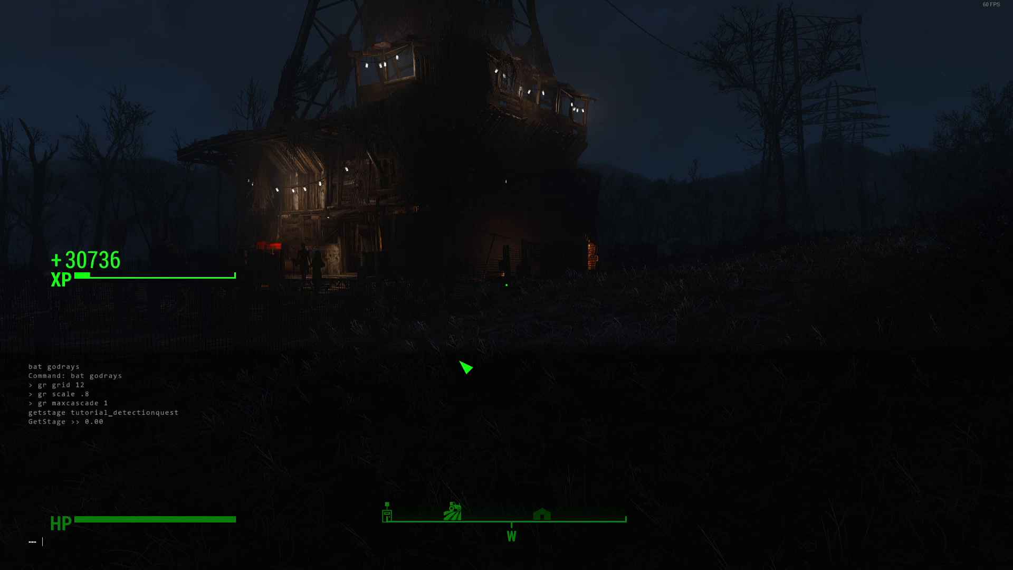
text(getsta)
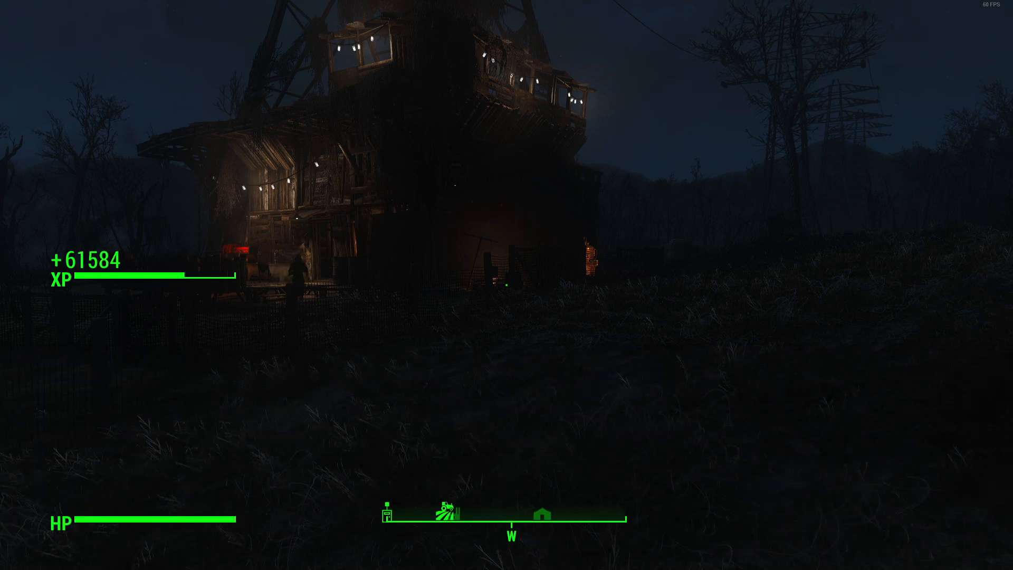
text(coc westeverettesta)
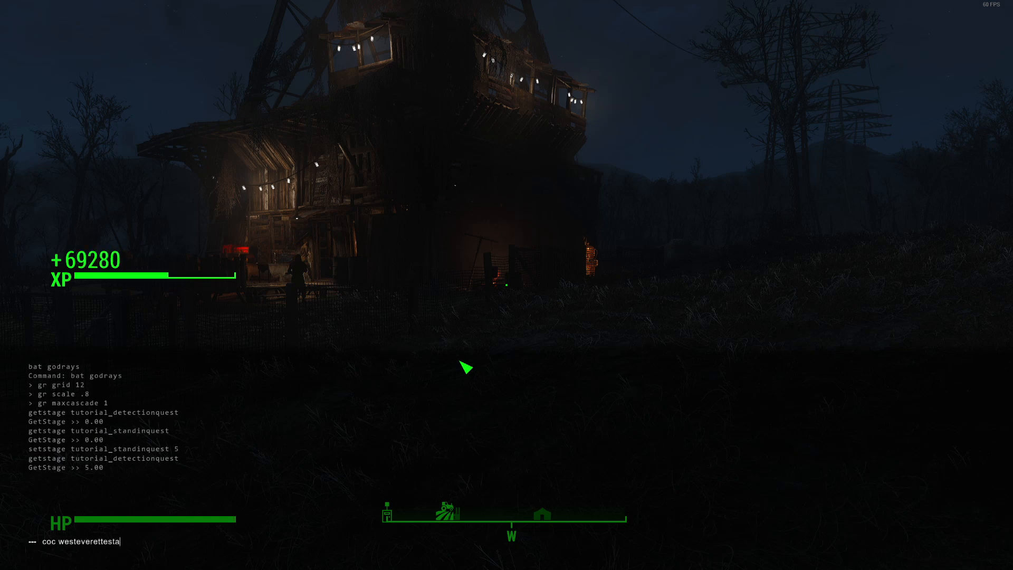
- Run the coc command to enter the interior cell and dismiss the riverboat notice
key(Enter)
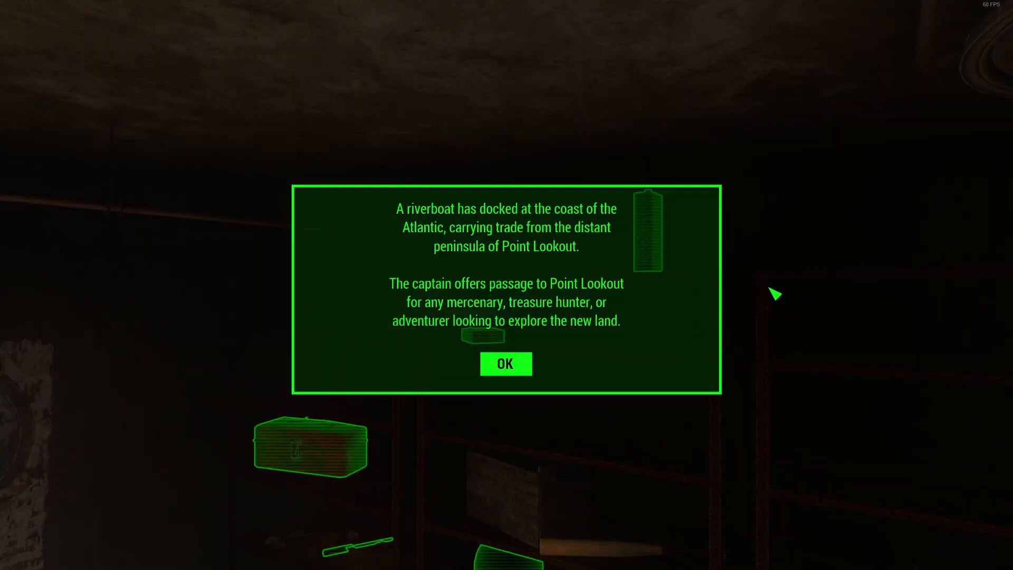
click(505, 363)
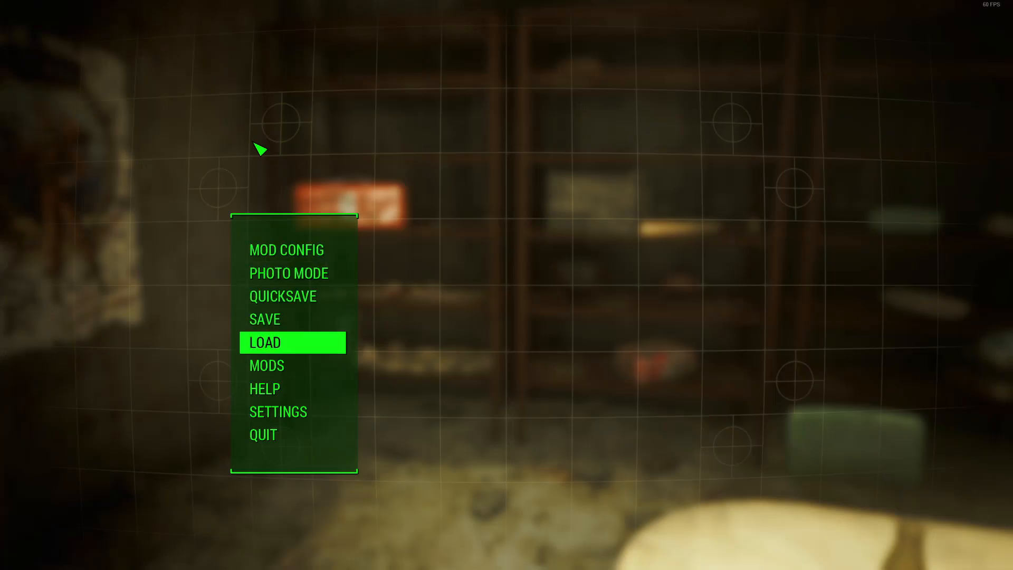
- Reload the Commonwealth save and accept the unlocked Curie flag
click(265, 342)
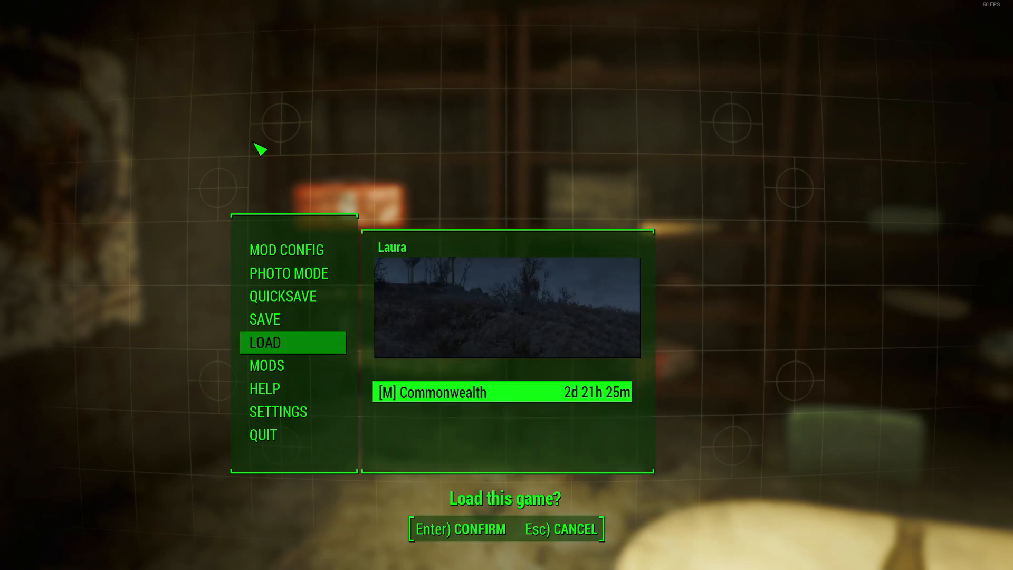
key(Enter)
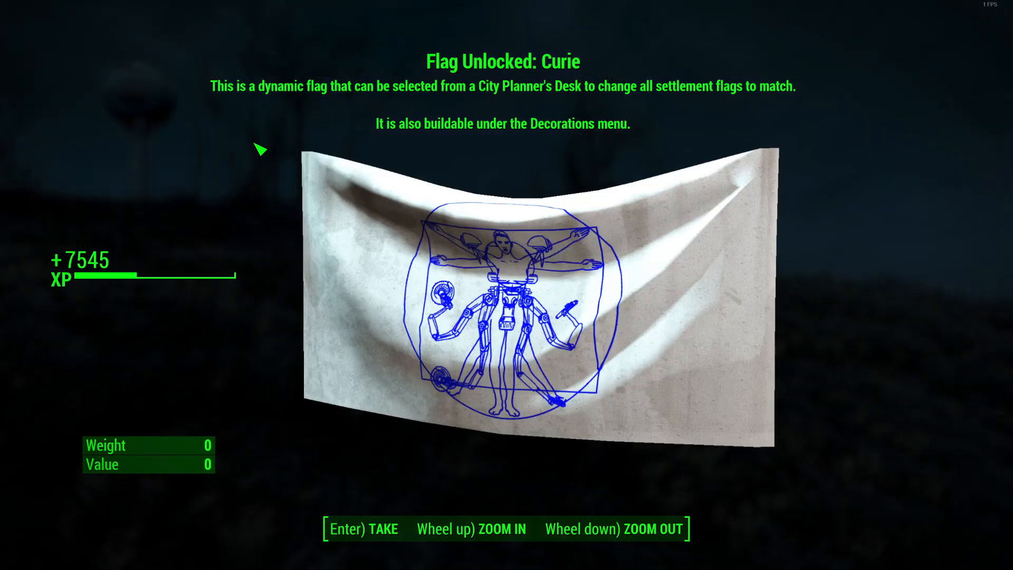
key(enter)
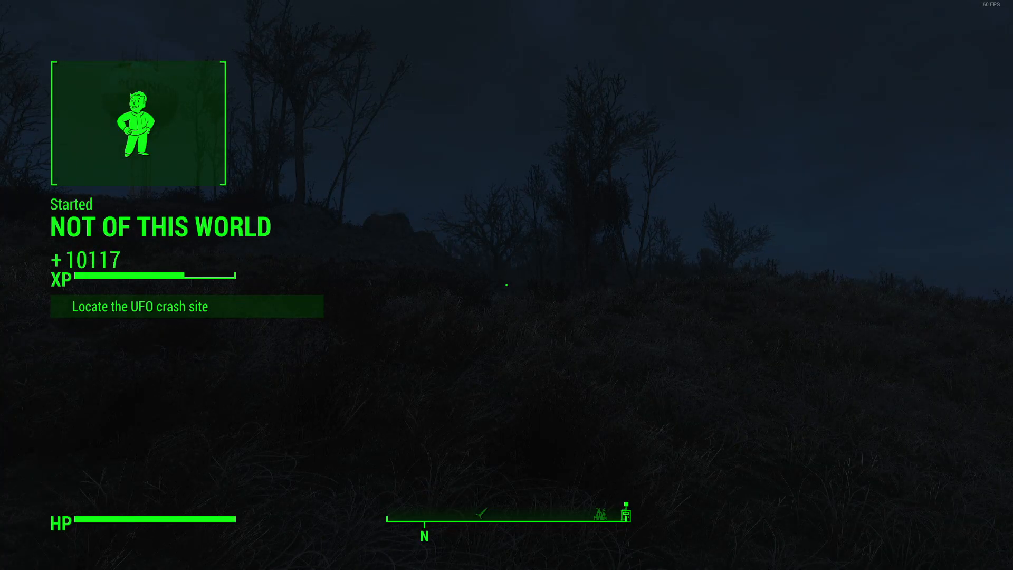